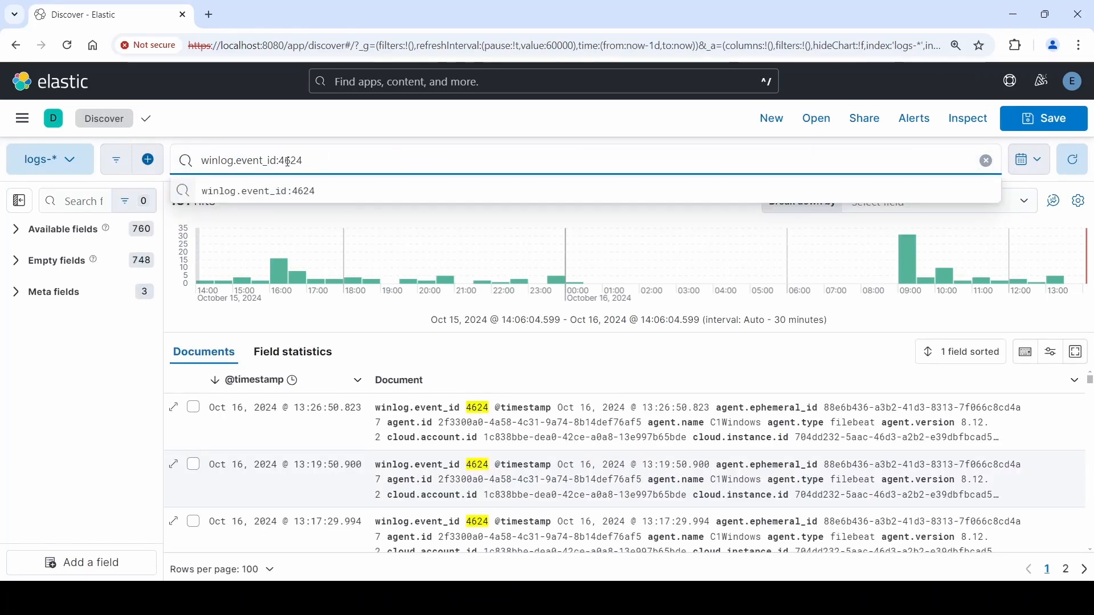
# - Replace the Discover query with winlog.event_id 4624, chosen from the autocomplete suggestions
pyautogui.click(985, 159)
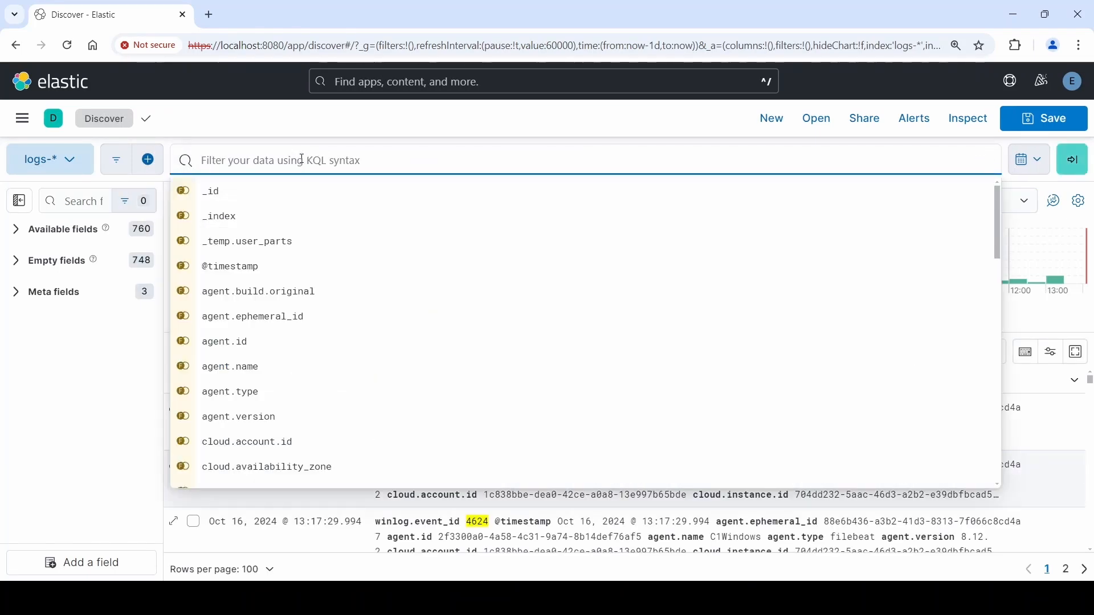
pyautogui.write('winlog.even')
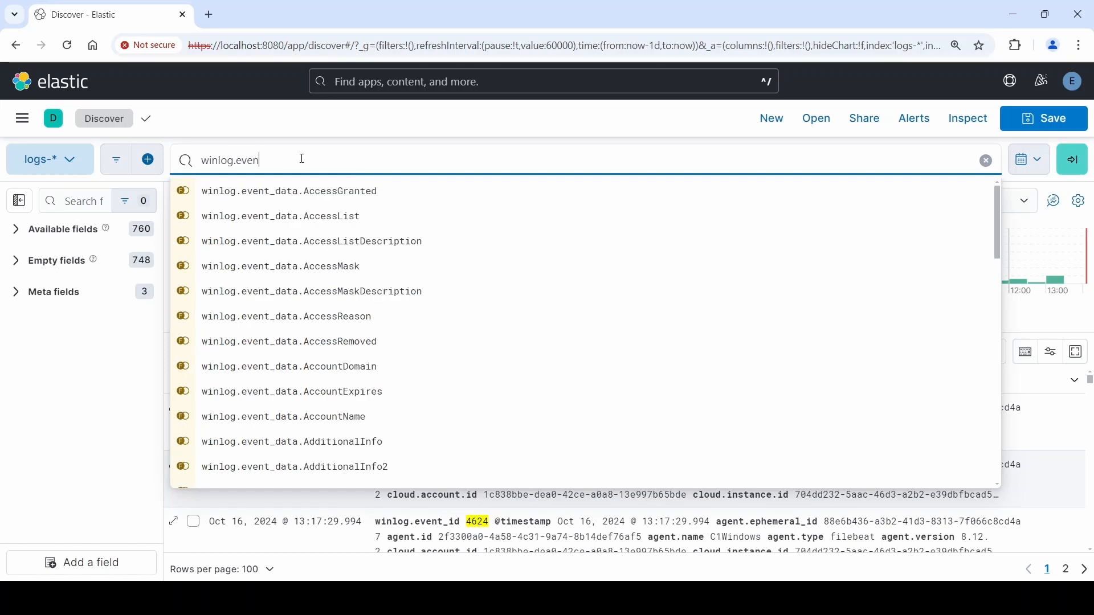
pyautogui.write('t_id')
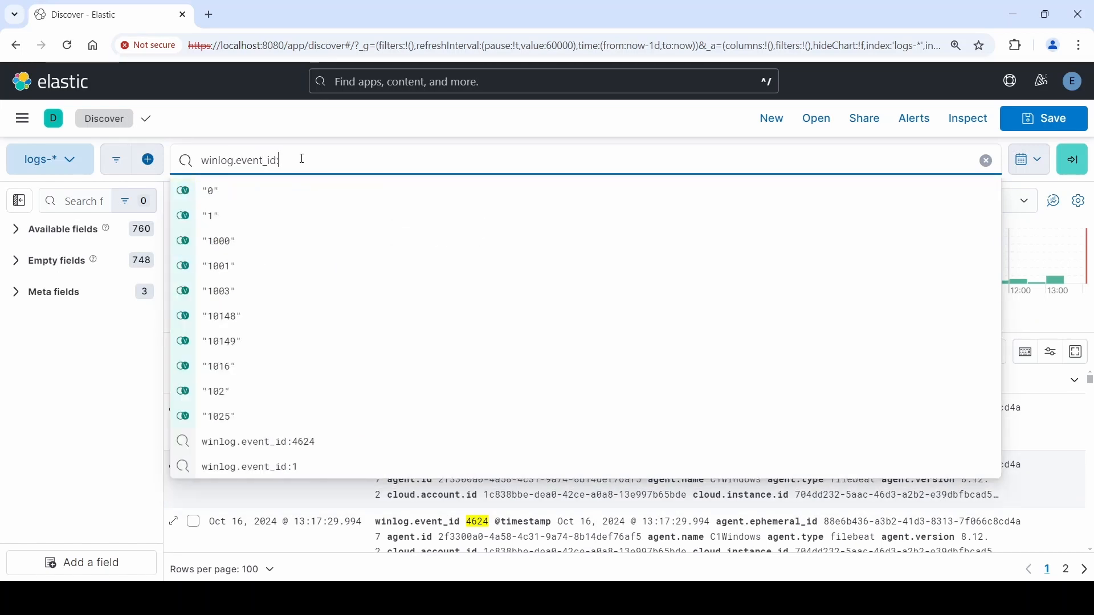
pyautogui.write(':46')
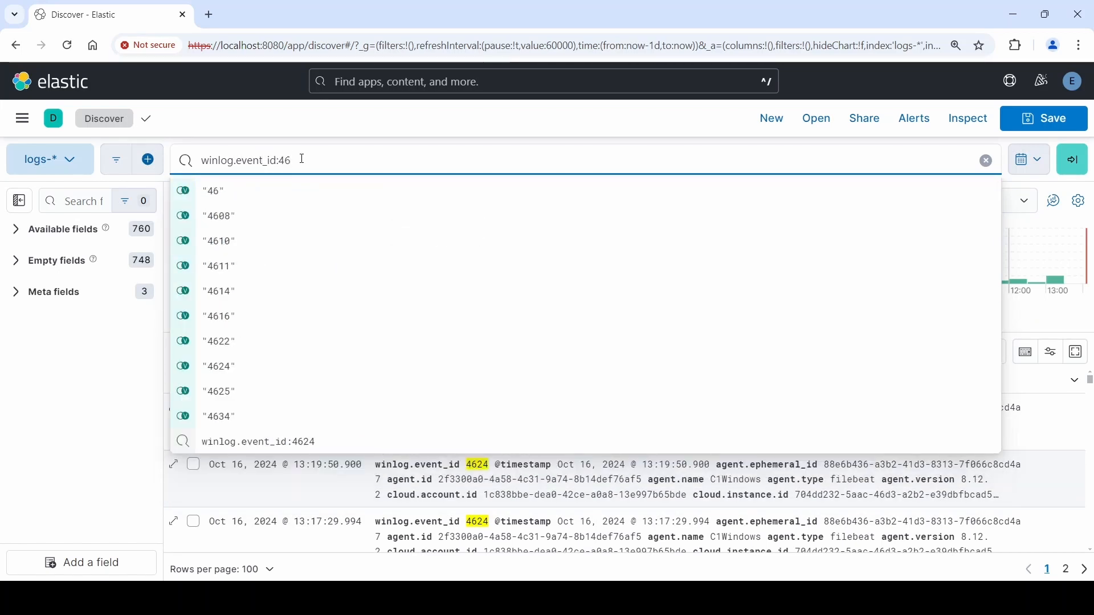
pyautogui.click(218, 366)
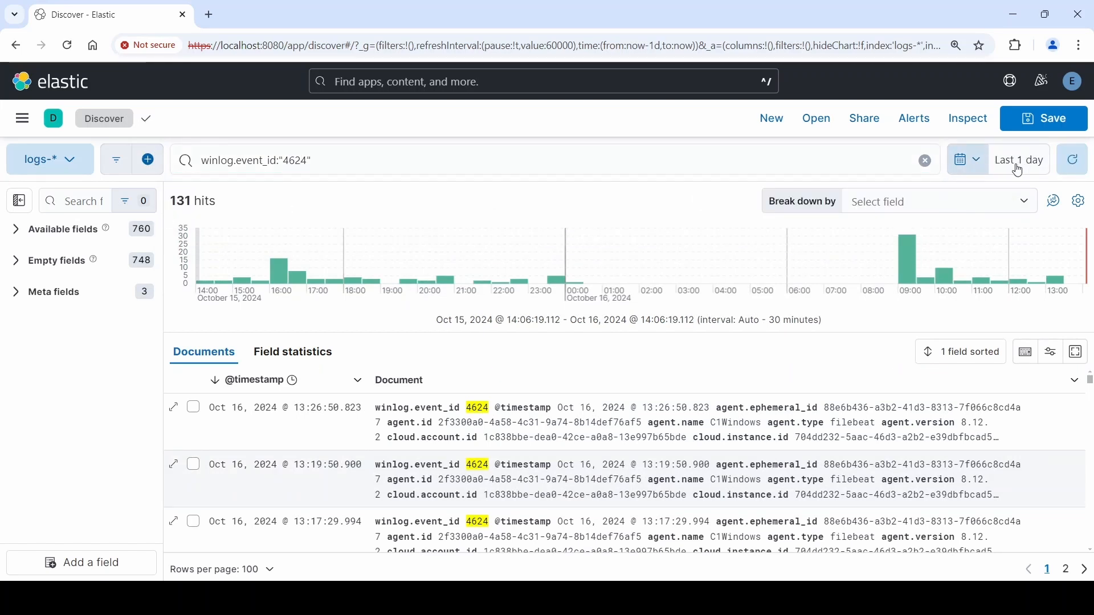
# - Narrow the event 4624 search time range to the last 1 hour
pyautogui.click(1018, 160)
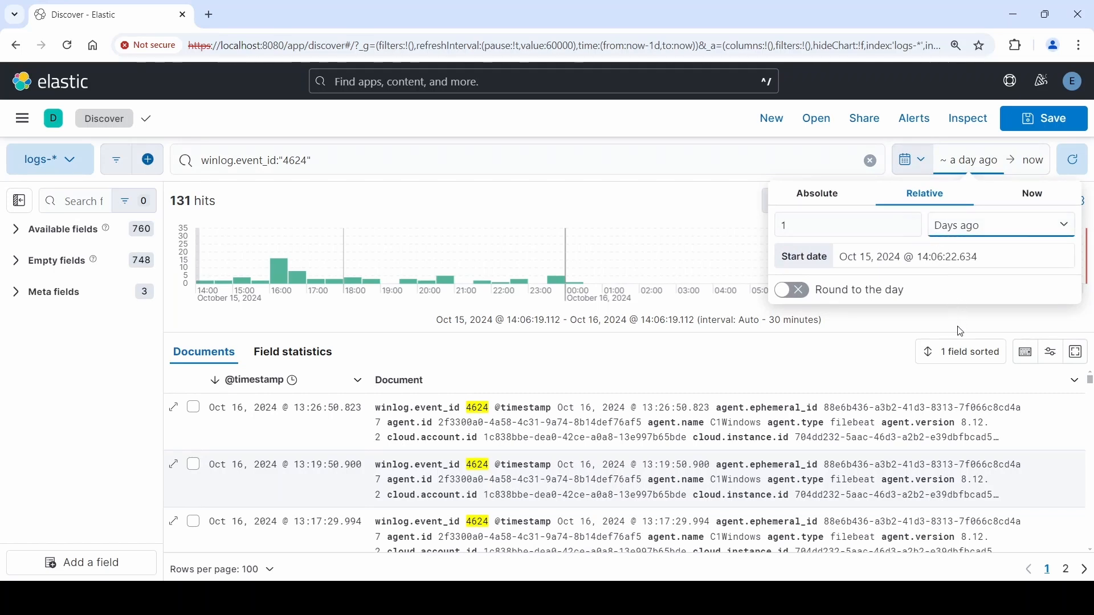
pyautogui.click(1072, 159)
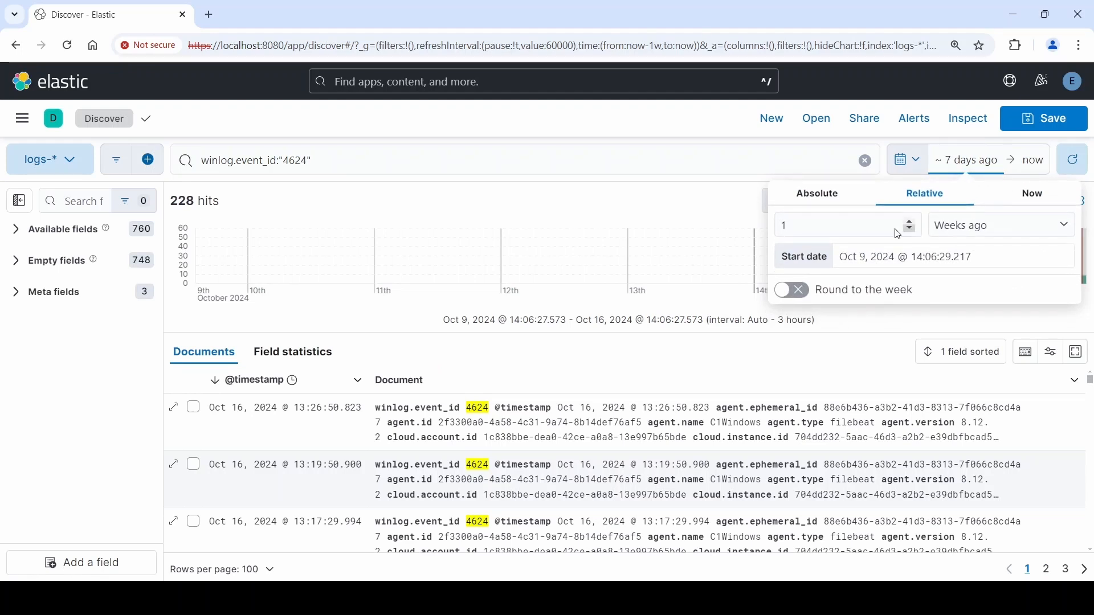
pyautogui.moveTo(960, 277)
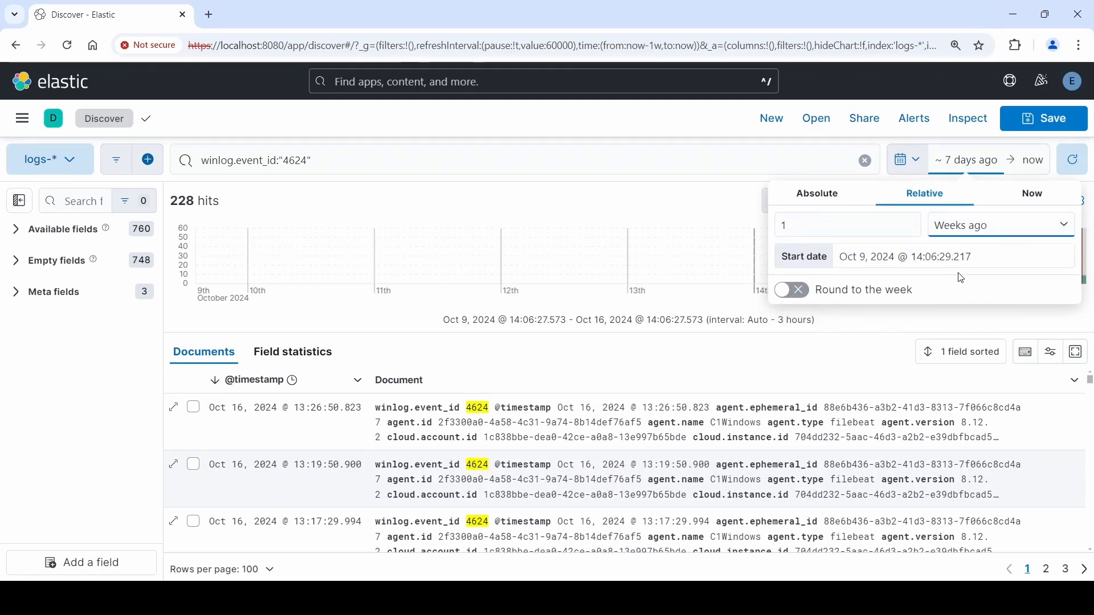
pyautogui.click(1000, 225)
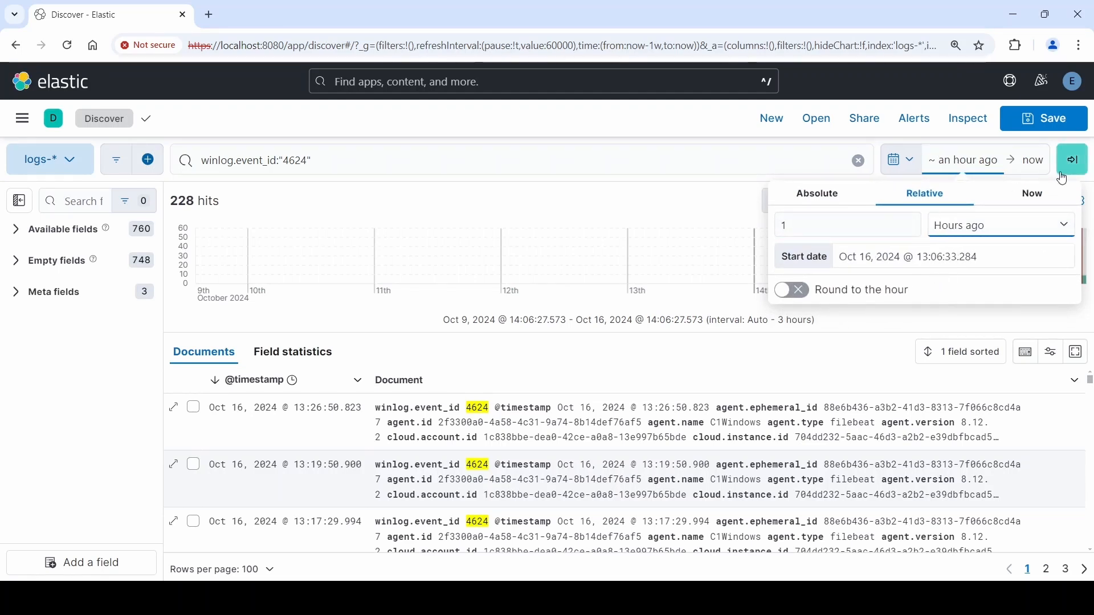
pyautogui.click(1072, 159)
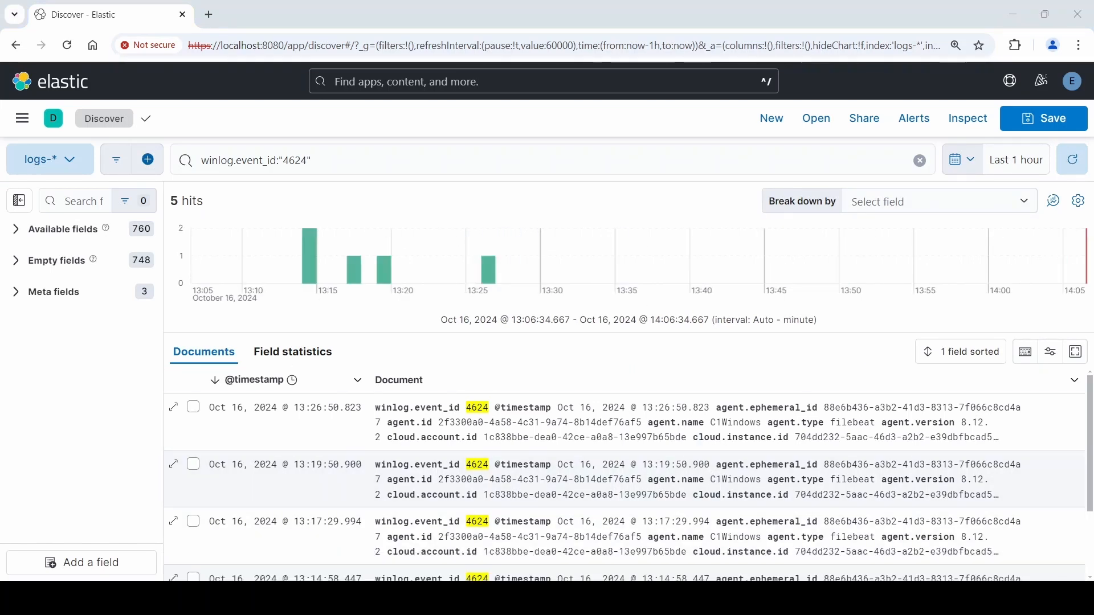
# - Return to Discover and enter the SecurityUpdate.exe file-created python3 KQL query
pyautogui.click(50, 80)
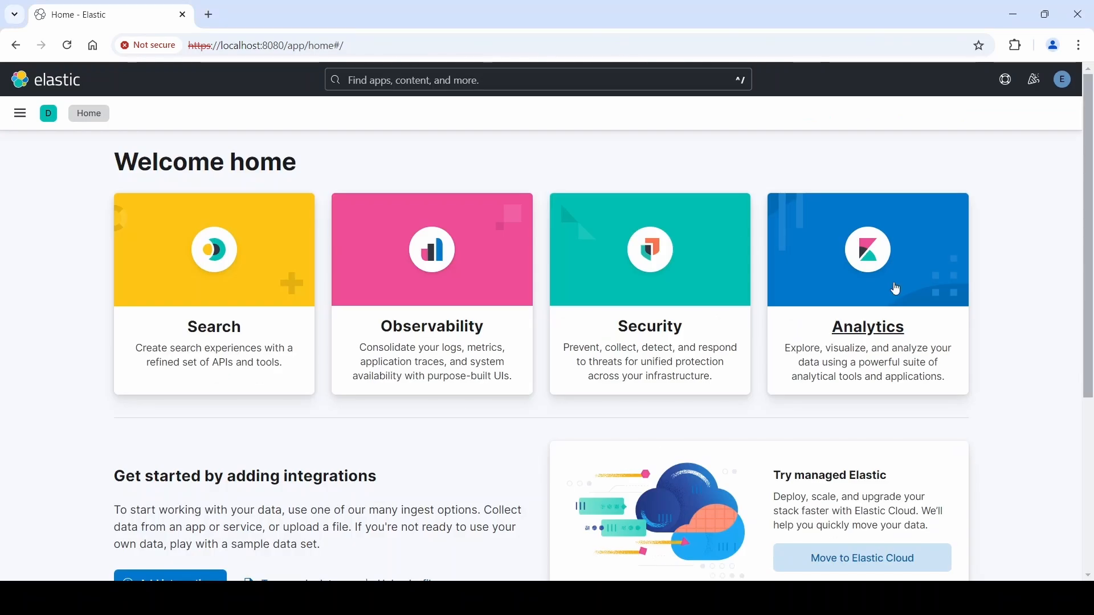
pyautogui.click(19, 113)
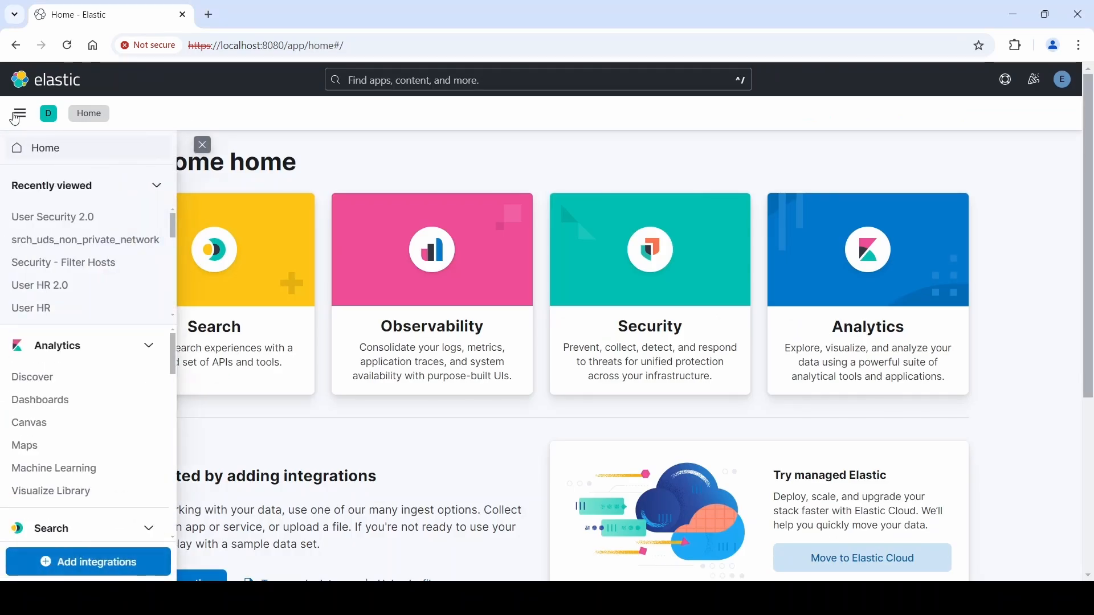
pyautogui.click(32, 377)
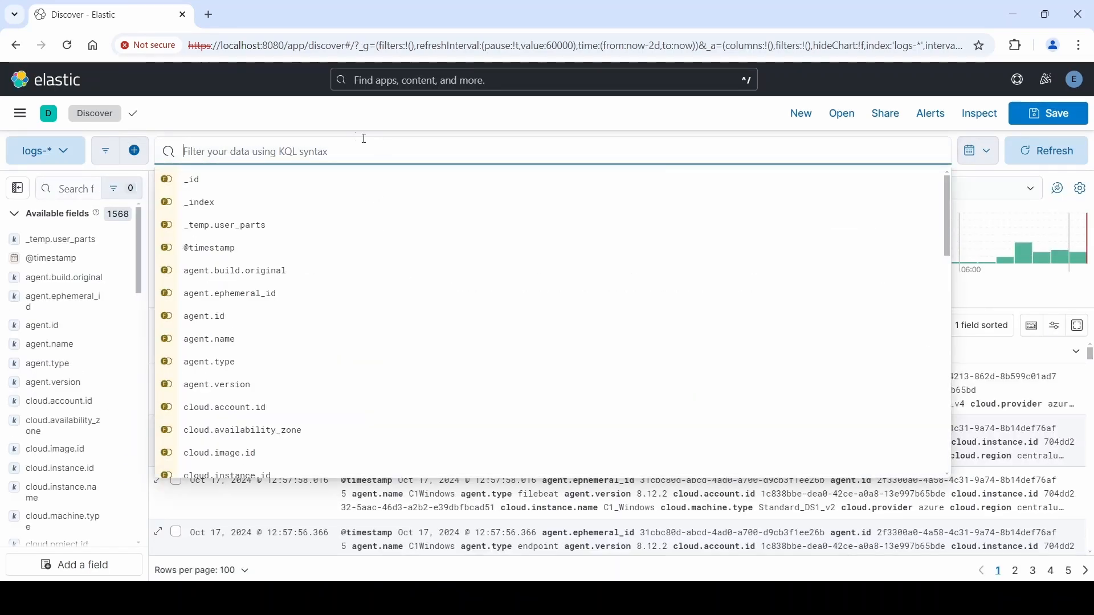
pyautogui.moveTo(977, 168)
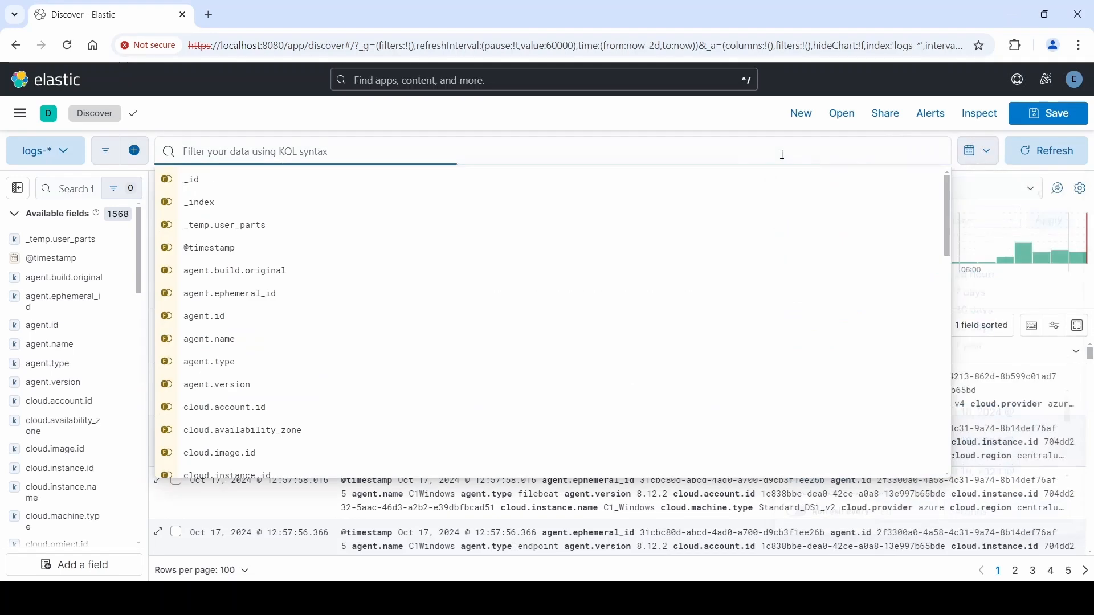
pyautogui.write('*SecurityUpdate.exe* and message:"File created*" and message:*python3*')
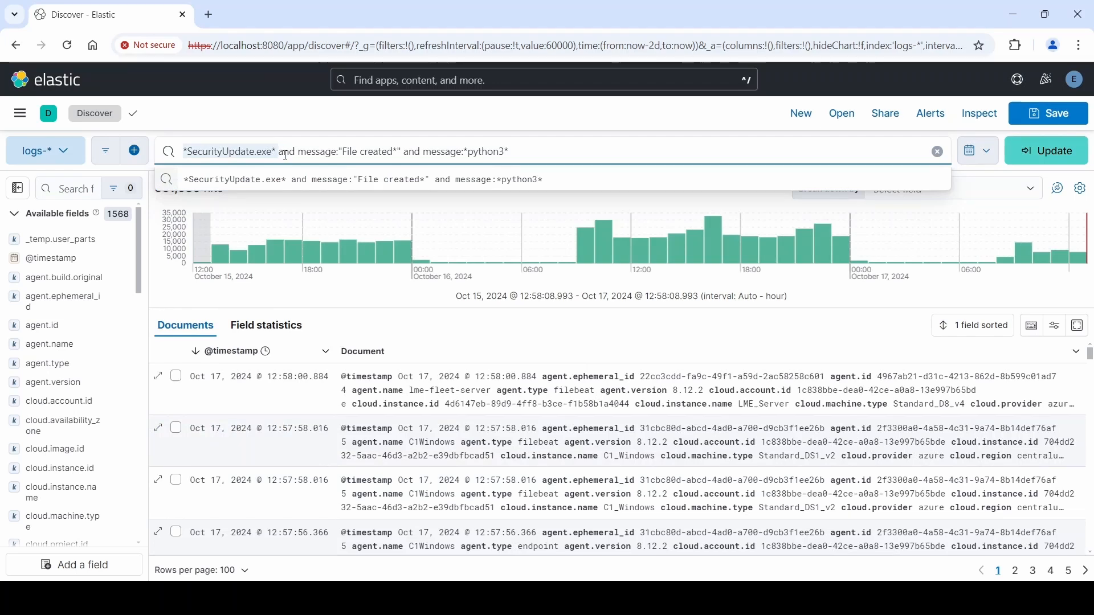
pyautogui.moveTo(351, 152)
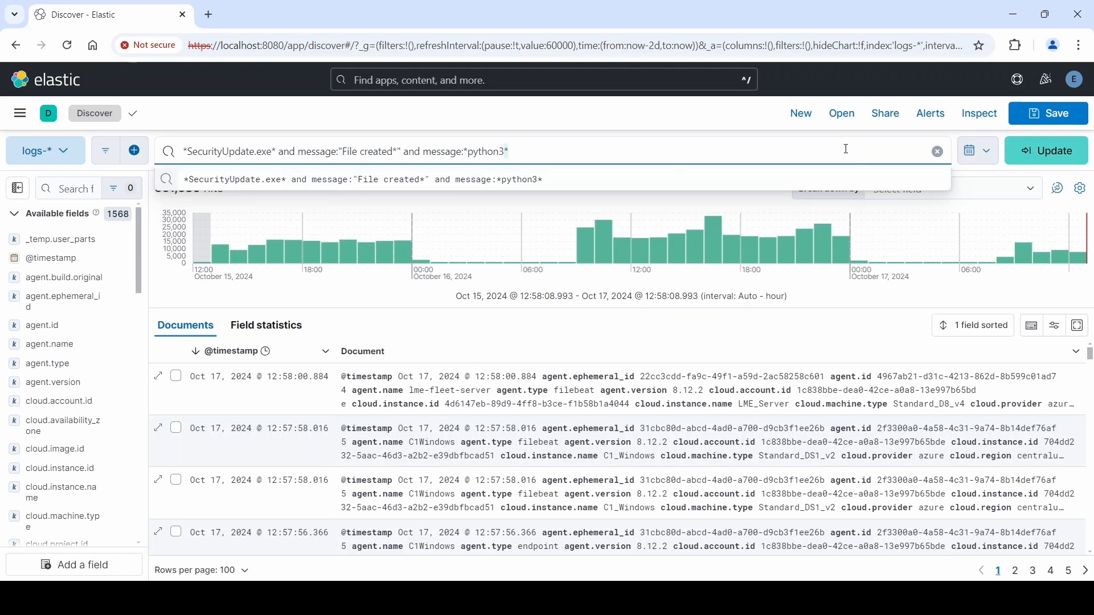
pyautogui.moveTo(868, 155)
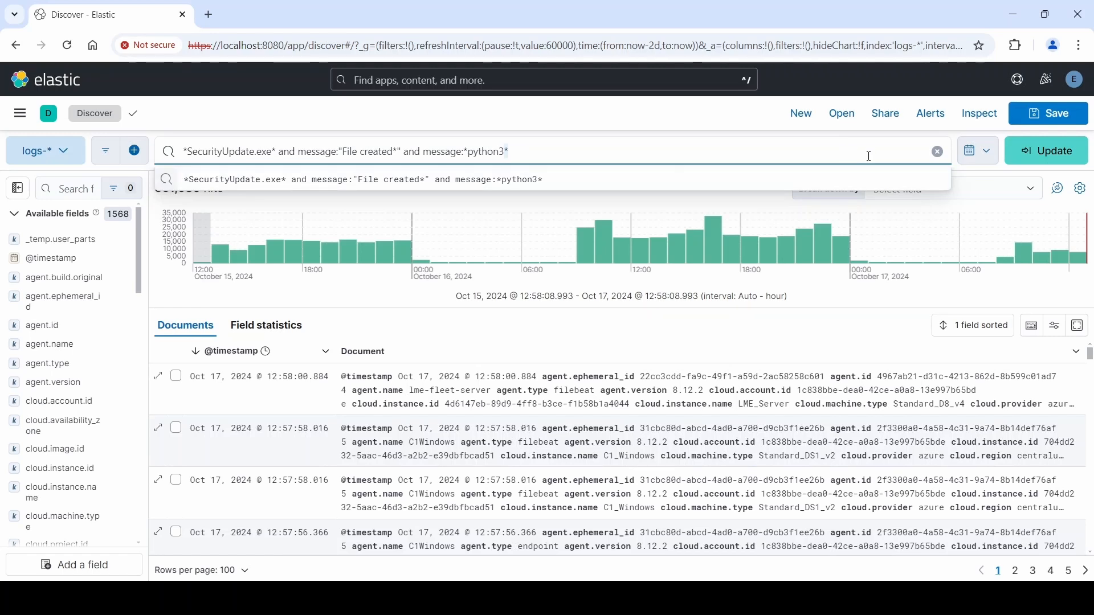
pyautogui.moveTo(933, 178)
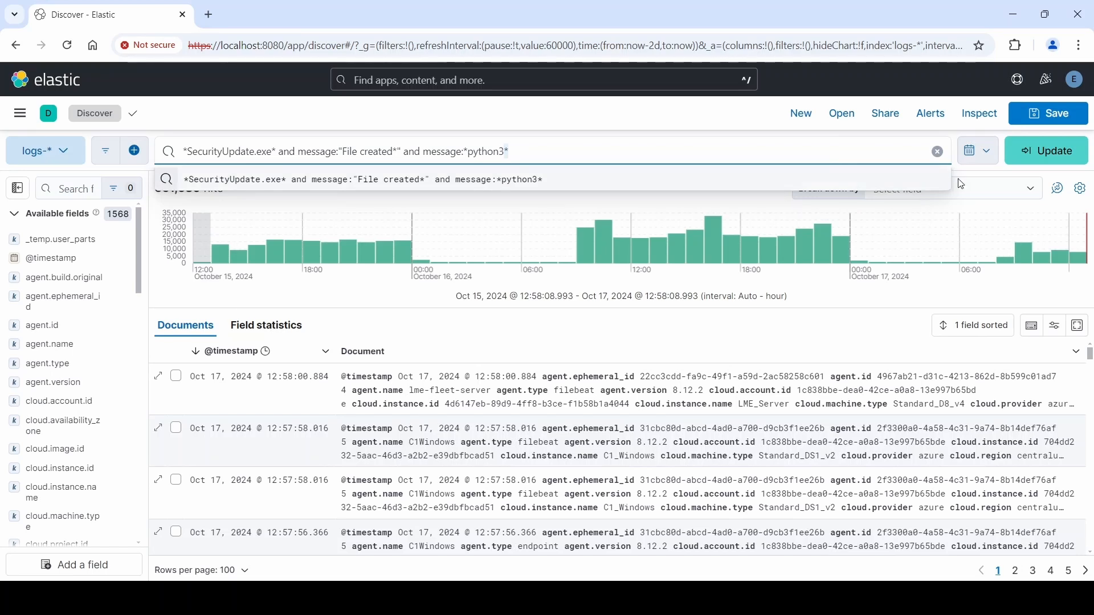
pyautogui.moveTo(967, 182)
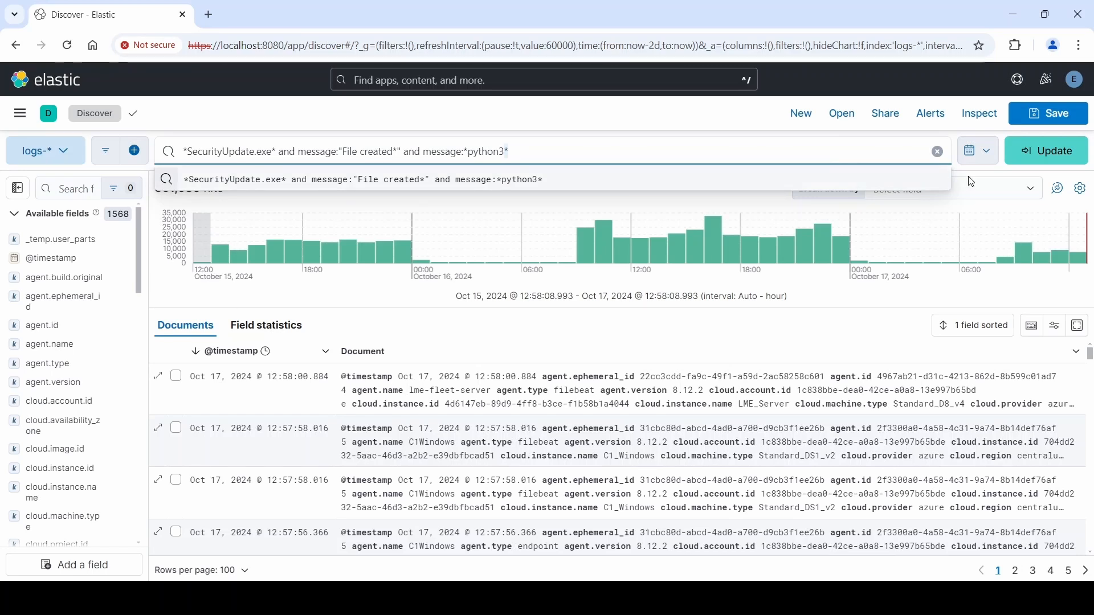
pyautogui.moveTo(992, 172)
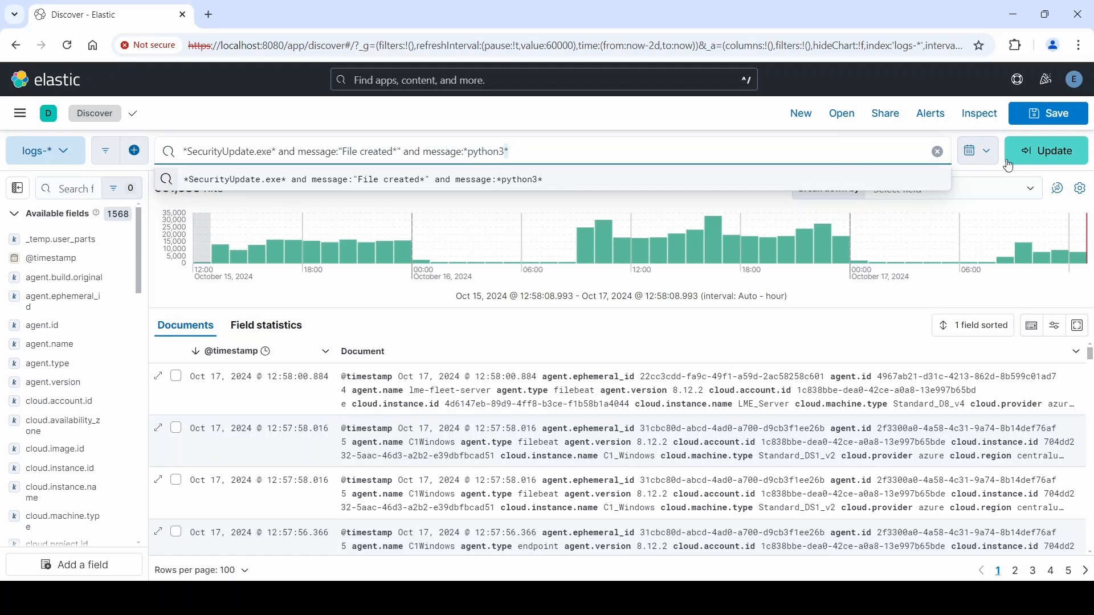
pyautogui.moveTo(1016, 157)
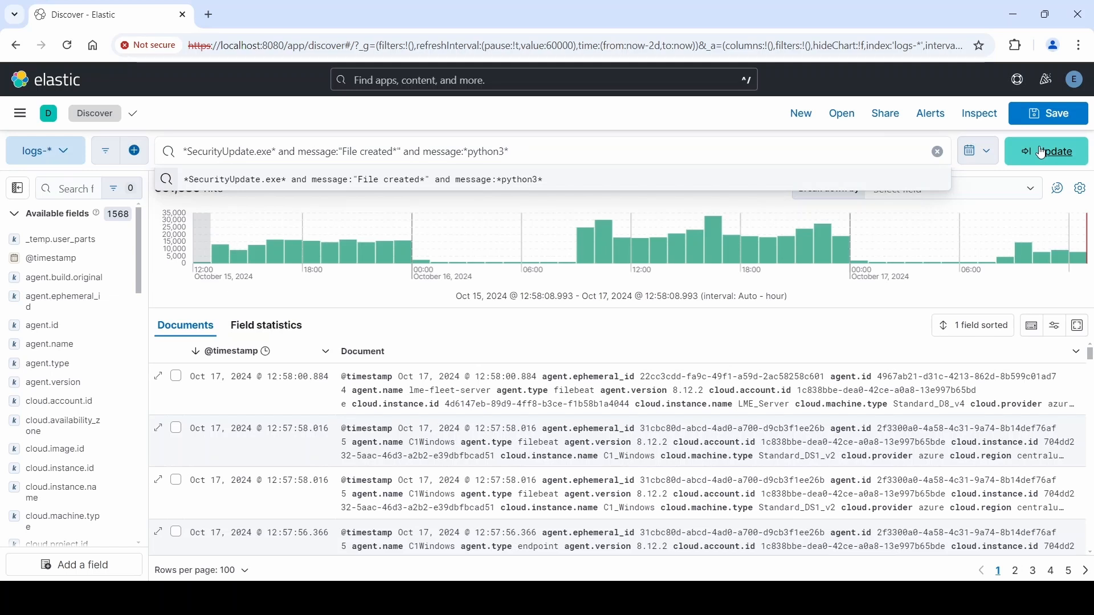
# - Run and refresh the SecurityUpdate.exe query, returning four file-created hits
pyautogui.click(1046, 152)
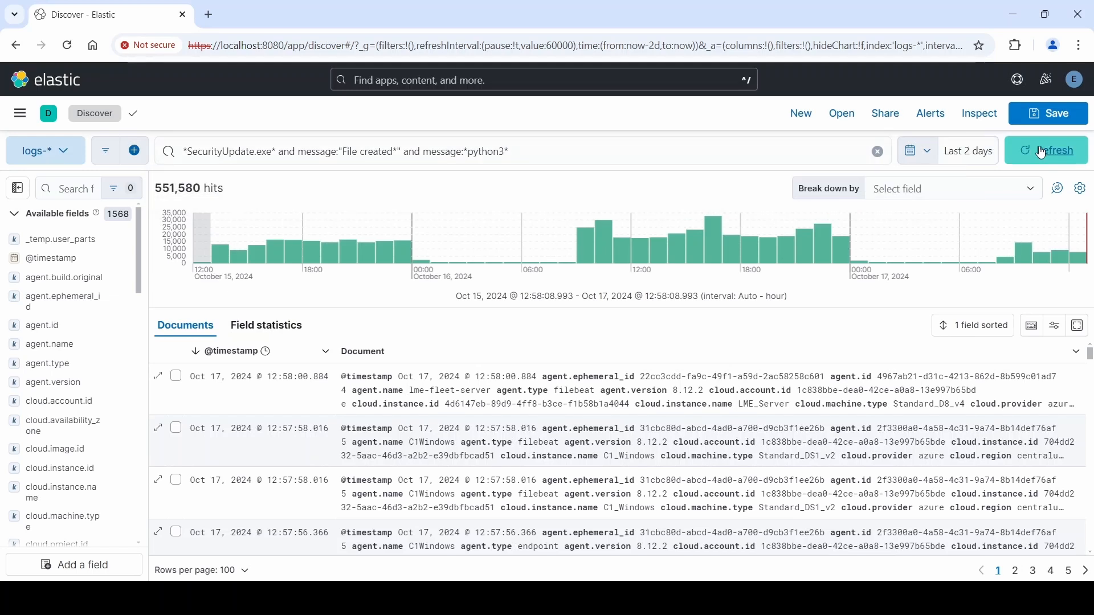
pyautogui.click(1050, 150)
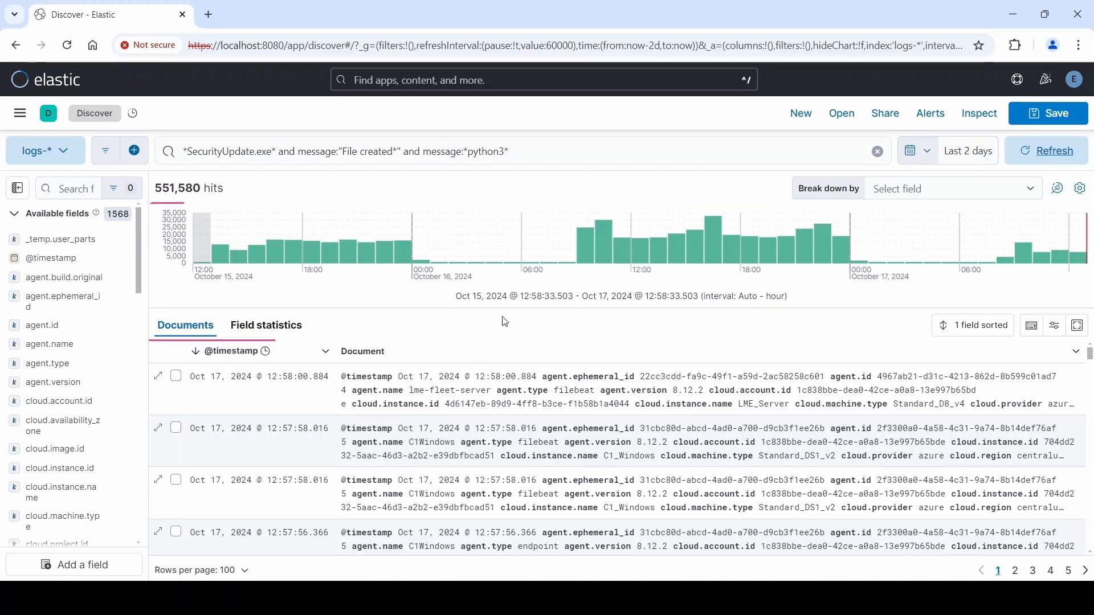
pyautogui.click(1047, 151)
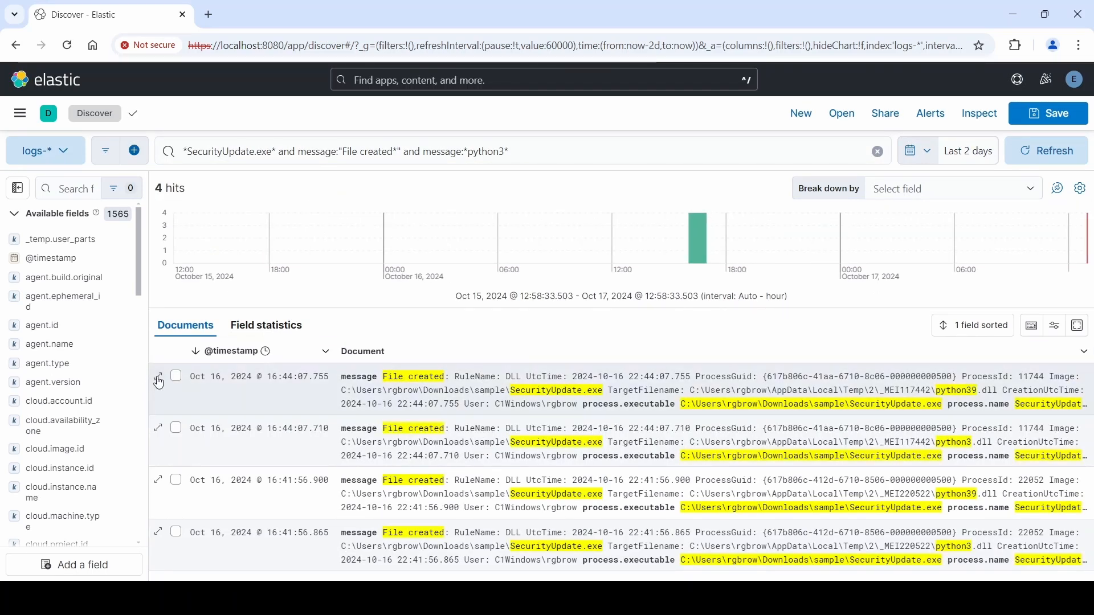
# - Expand the first matching event and scroll through its message details
pyautogui.click(158, 380)
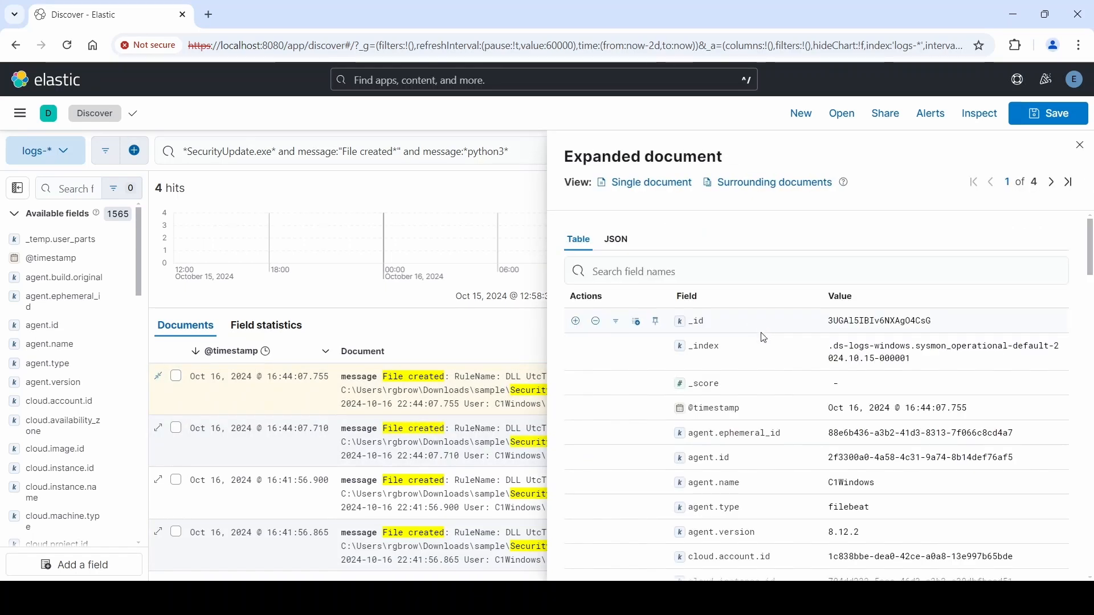
pyautogui.scroll(-3)
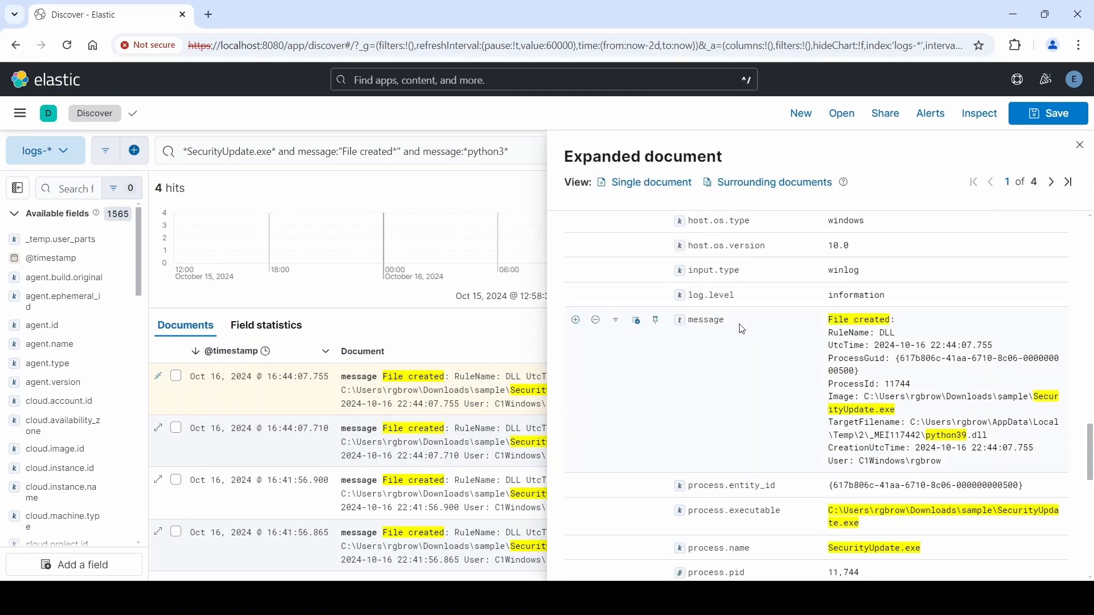
pyautogui.scroll(-3)
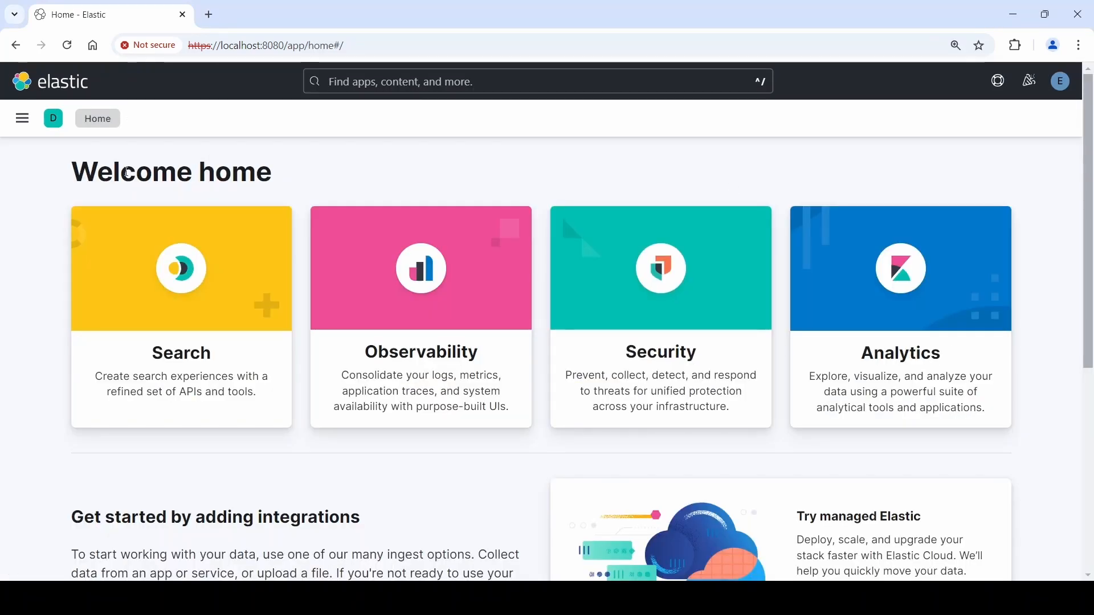
# - Open the User Security 2.0 dashboard from the Dashboards list
pyautogui.click(21, 118)
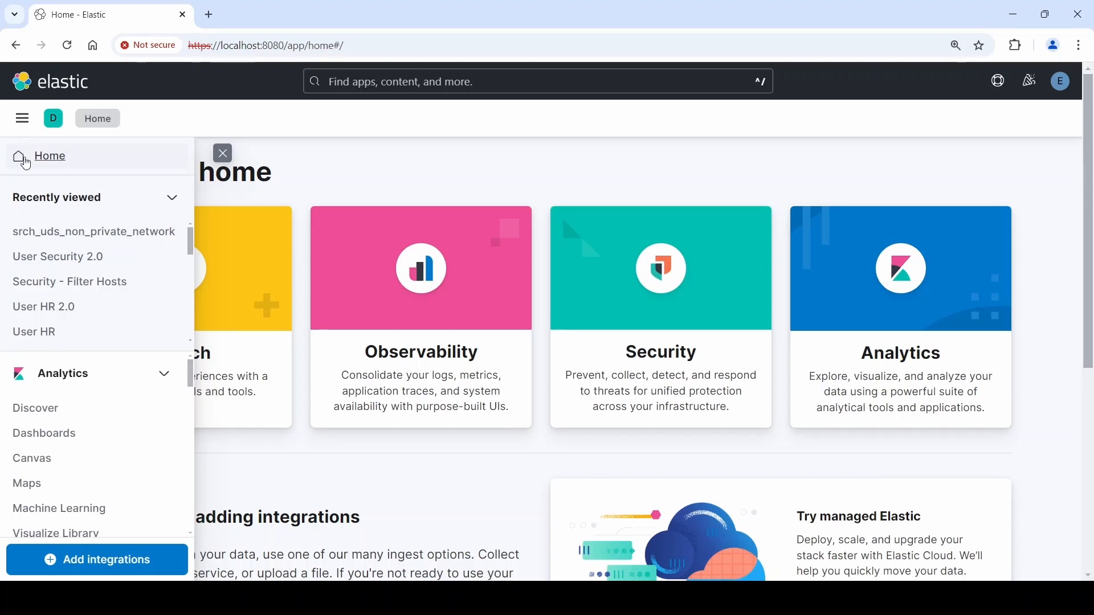
pyautogui.click(43, 433)
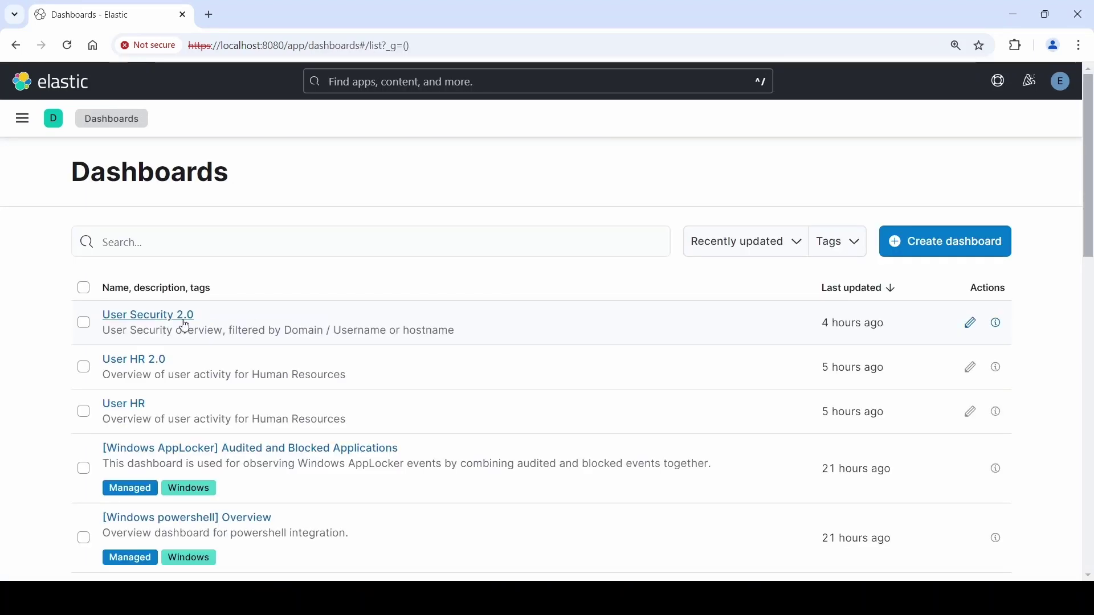
pyautogui.click(147, 314)
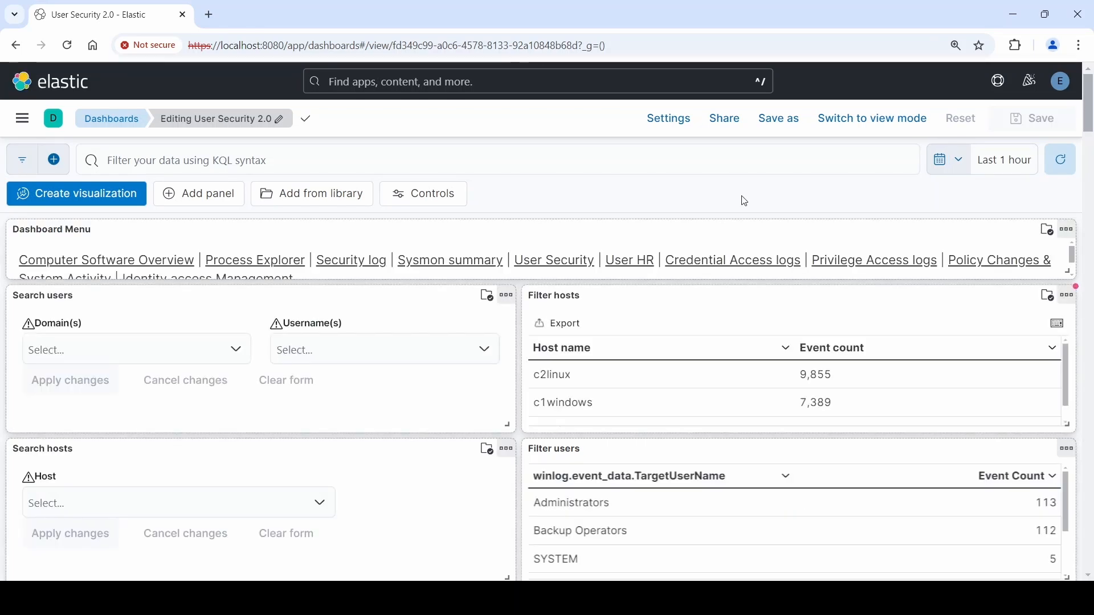
# - Change the dashboard's relative time range to the last 1 day
pyautogui.scroll(-3)
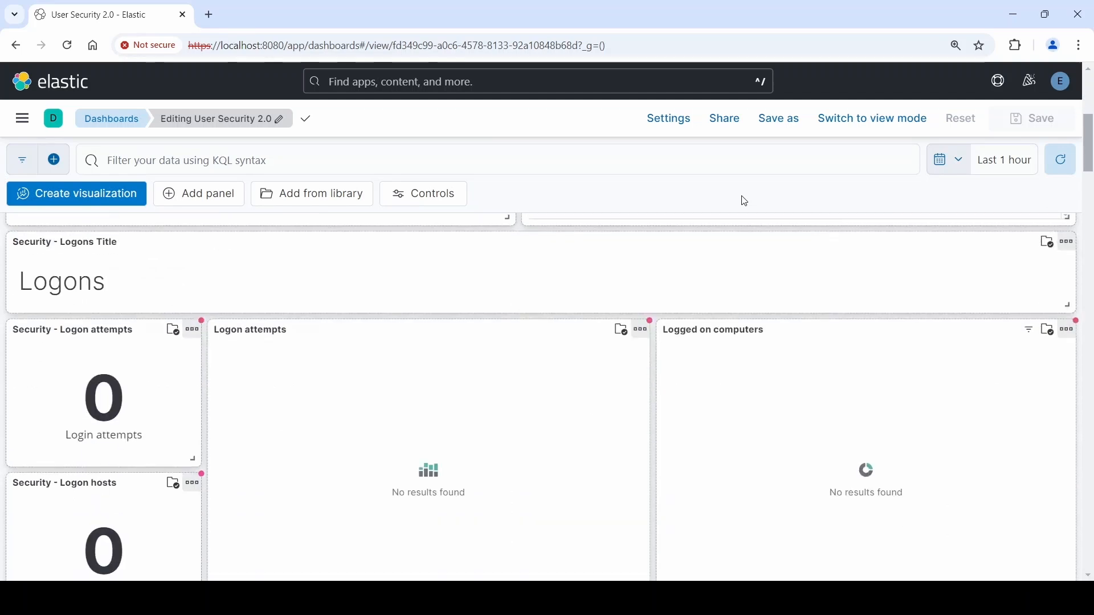
pyautogui.scroll(-3)
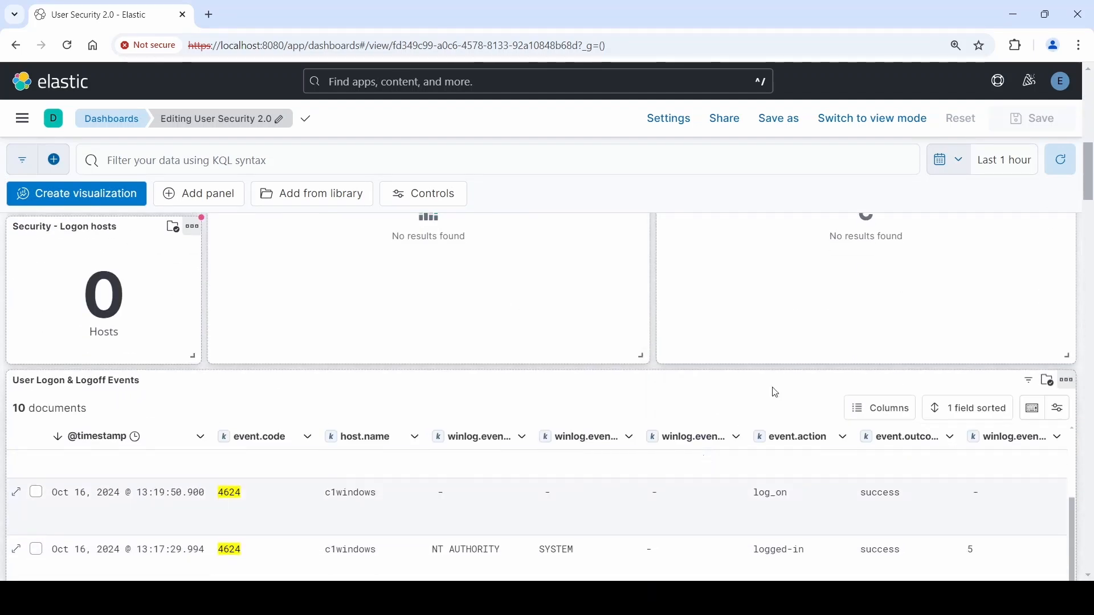
pyautogui.scroll(-3)
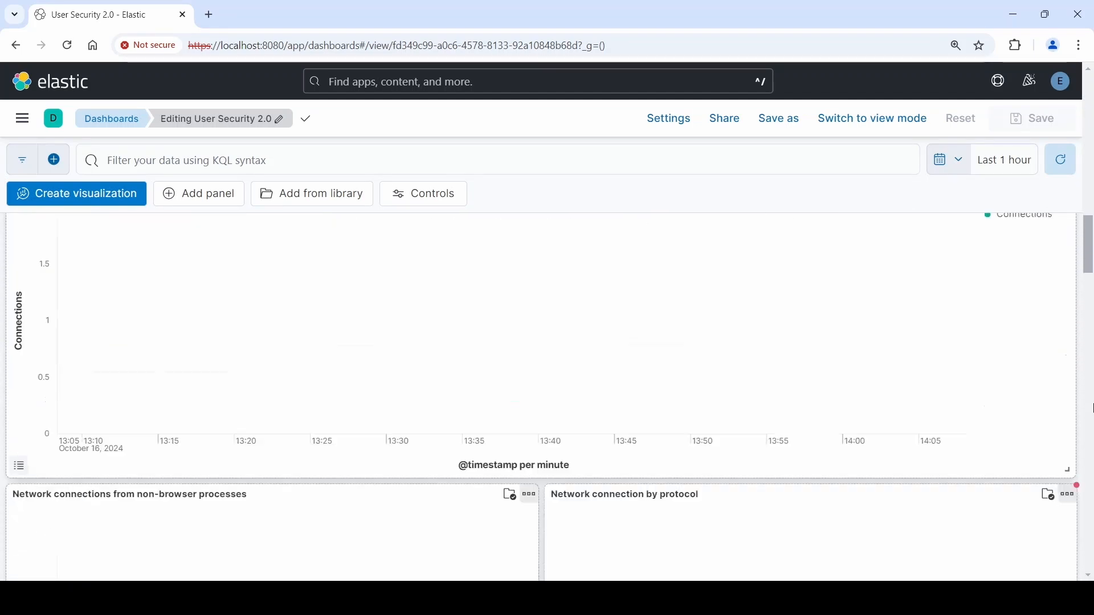
pyautogui.scroll(3)
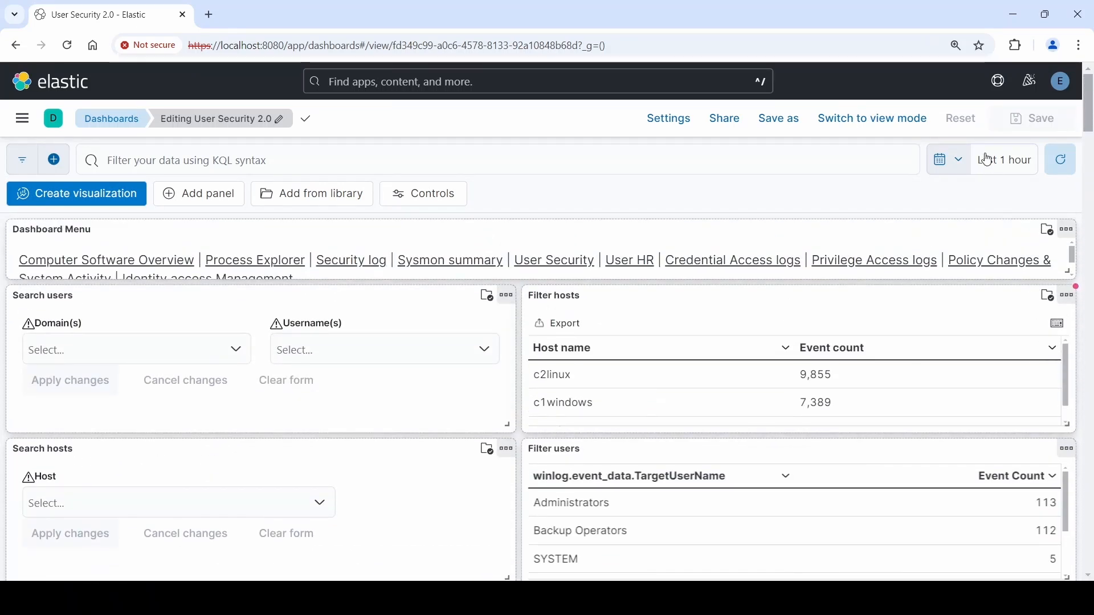
pyautogui.click(1003, 159)
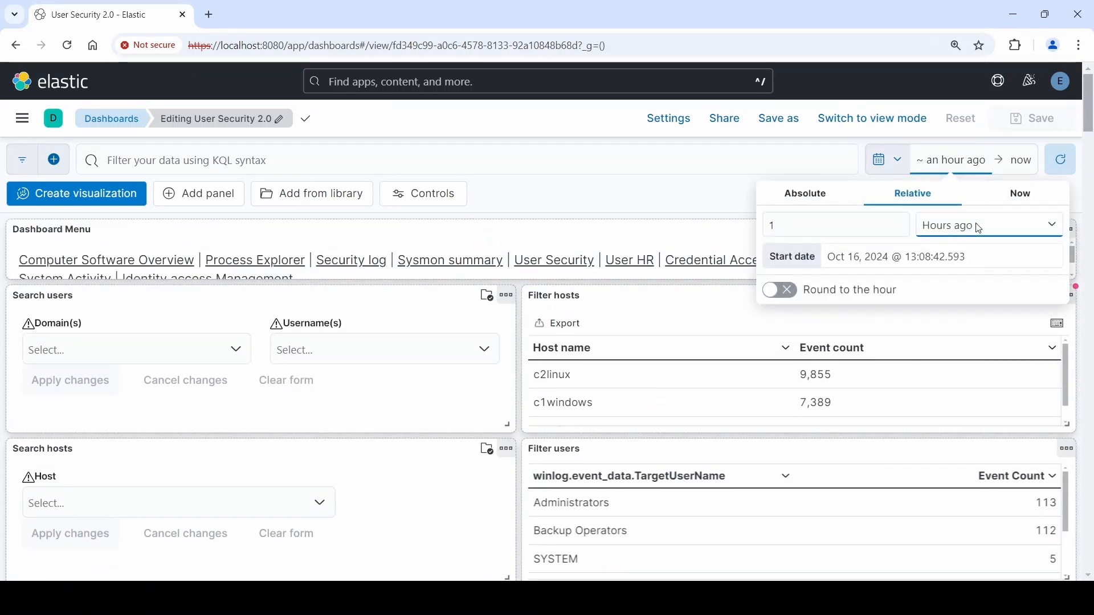
pyautogui.click(987, 224)
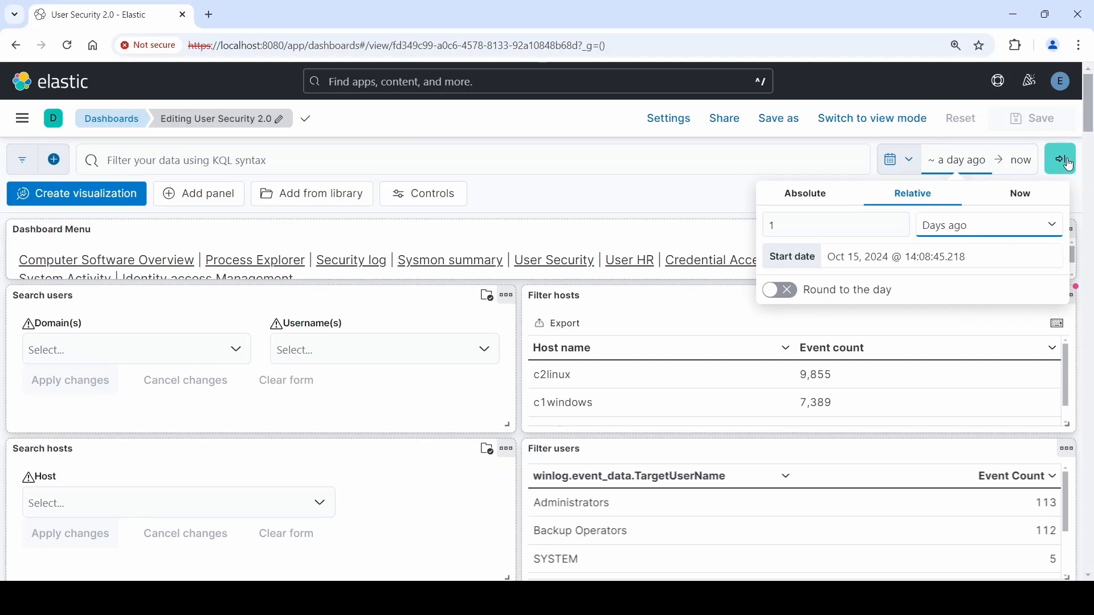
pyautogui.click(1059, 159)
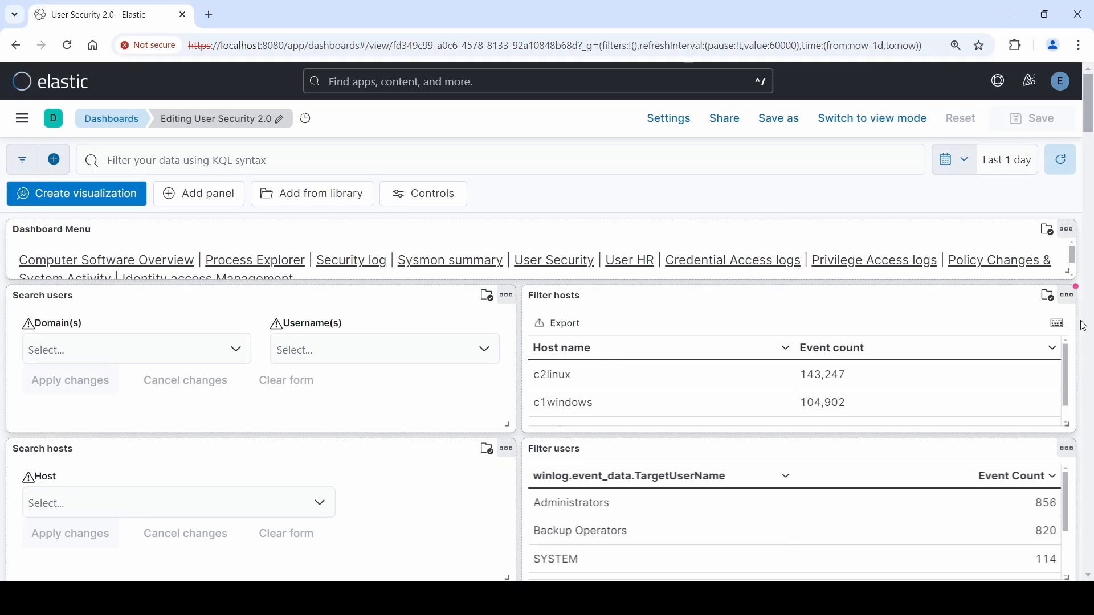
# - Scroll through the dashboard's logon, process and file panels
pyautogui.scroll(-3)
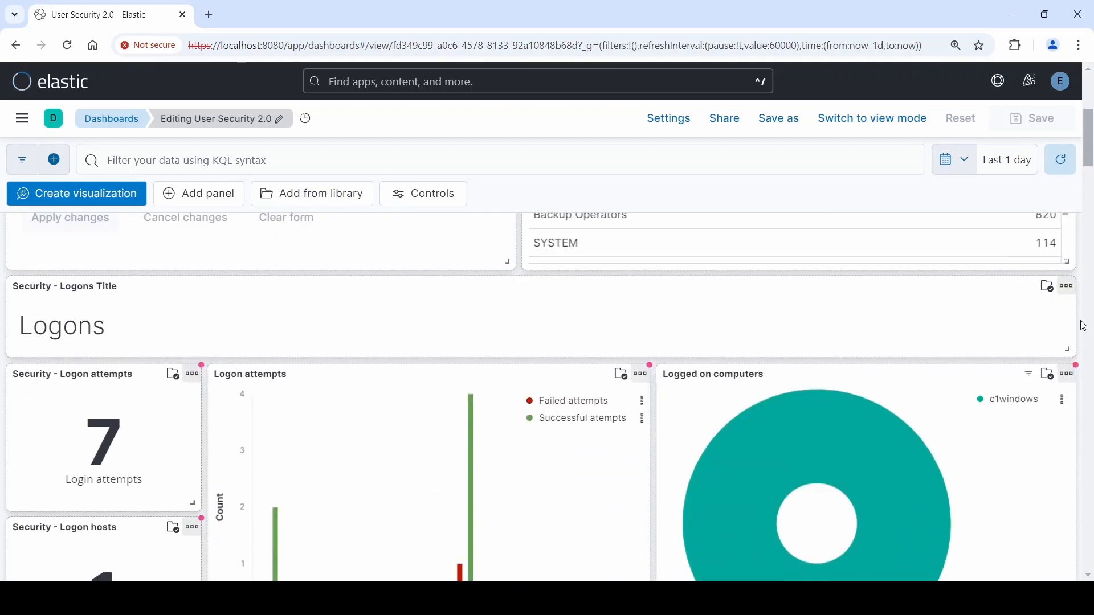
pyautogui.scroll(-3)
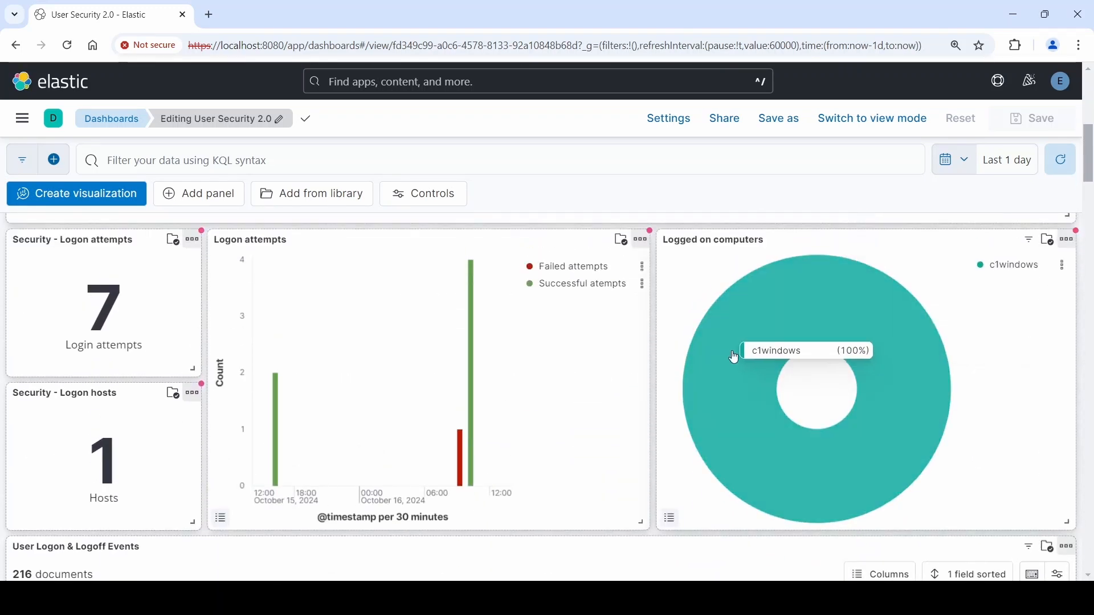
pyautogui.moveTo(1040, 306)
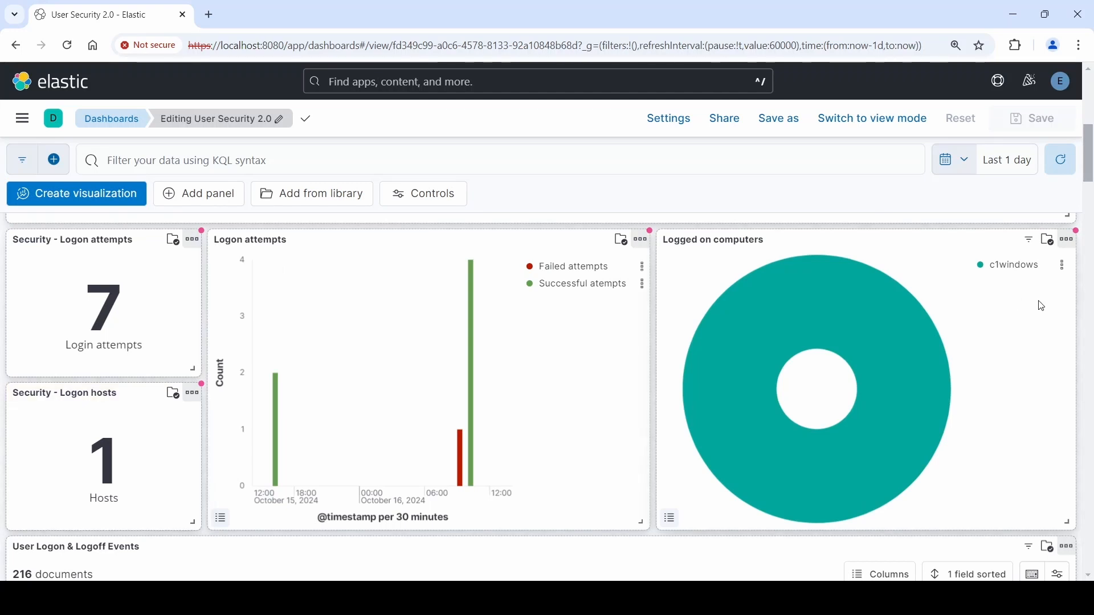
pyautogui.scroll(-3)
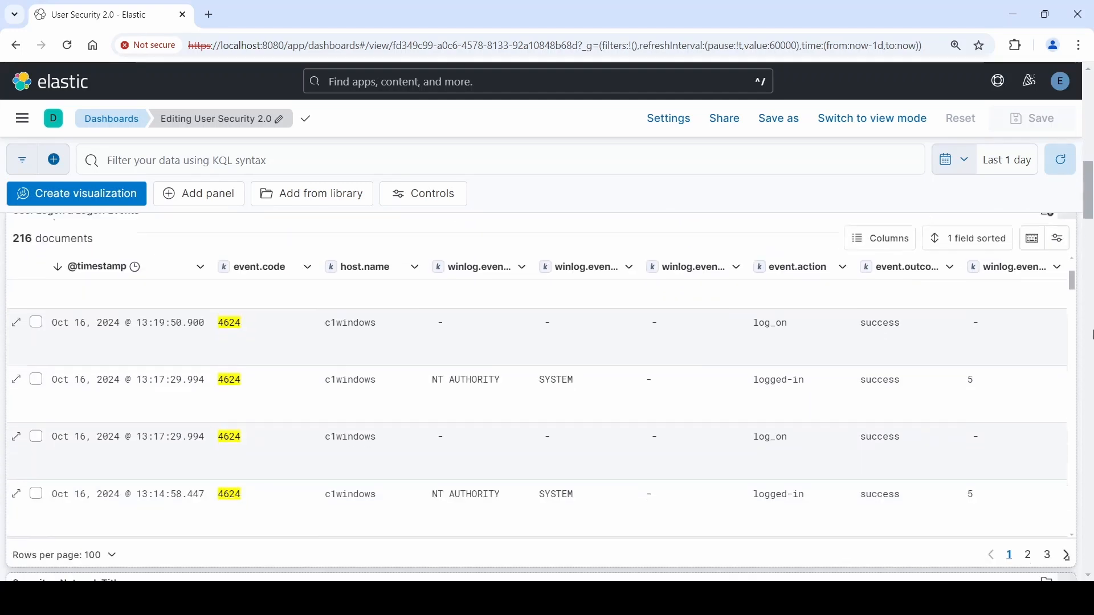
pyautogui.scroll(-3)
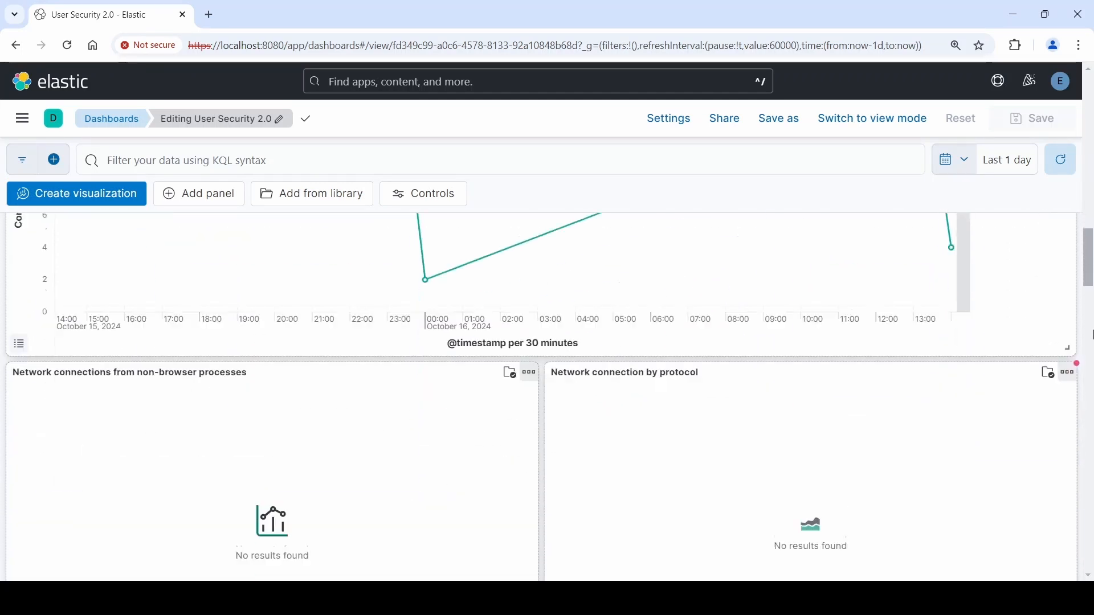
pyautogui.scroll(-3)
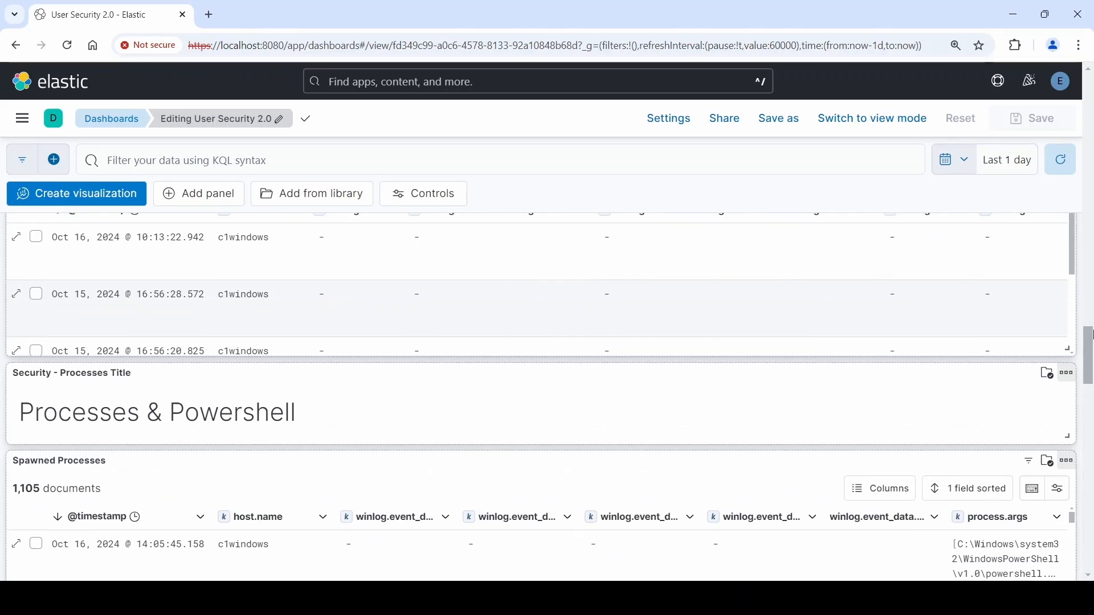
pyautogui.scroll(-3)
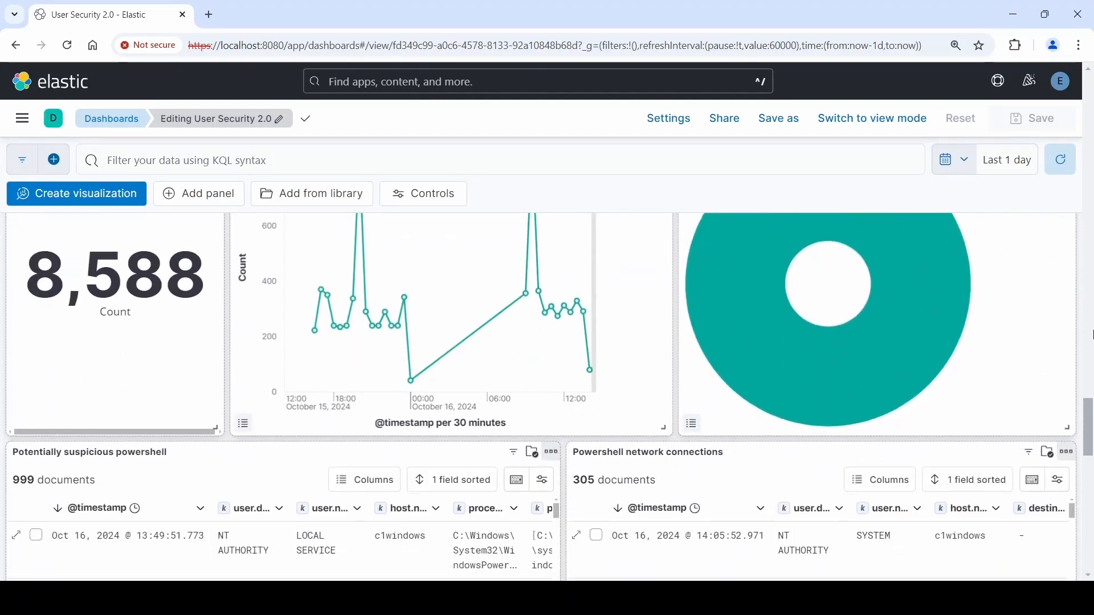
pyautogui.scroll(-3)
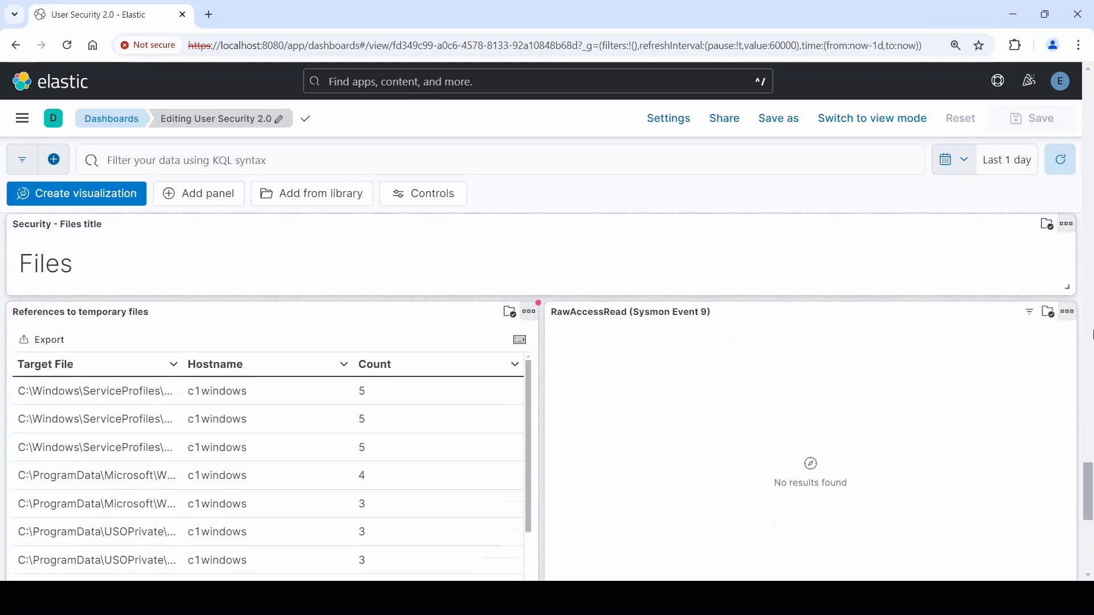
pyautogui.scroll(-3)
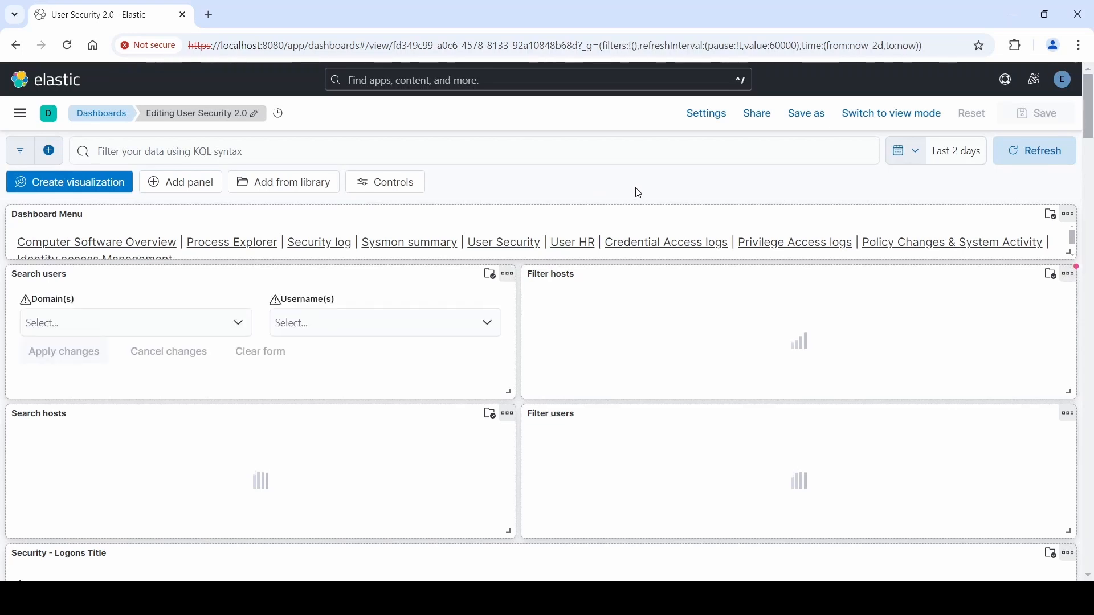
pyautogui.moveTo(942, 255)
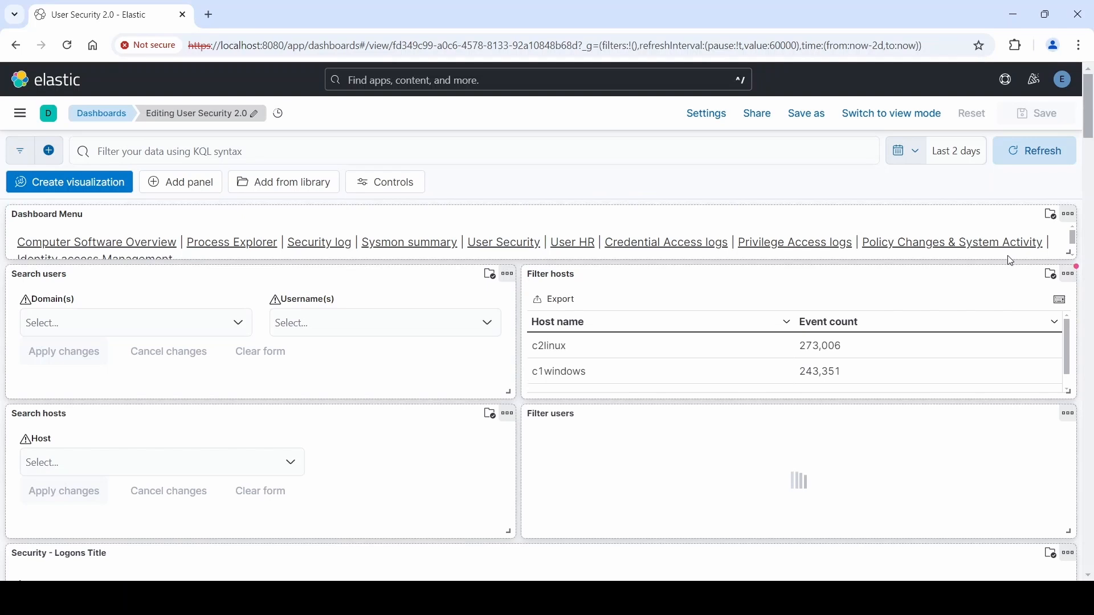
# - Open Edit visualization from the Logged on computers panel's options menu
pyautogui.scroll(-3)
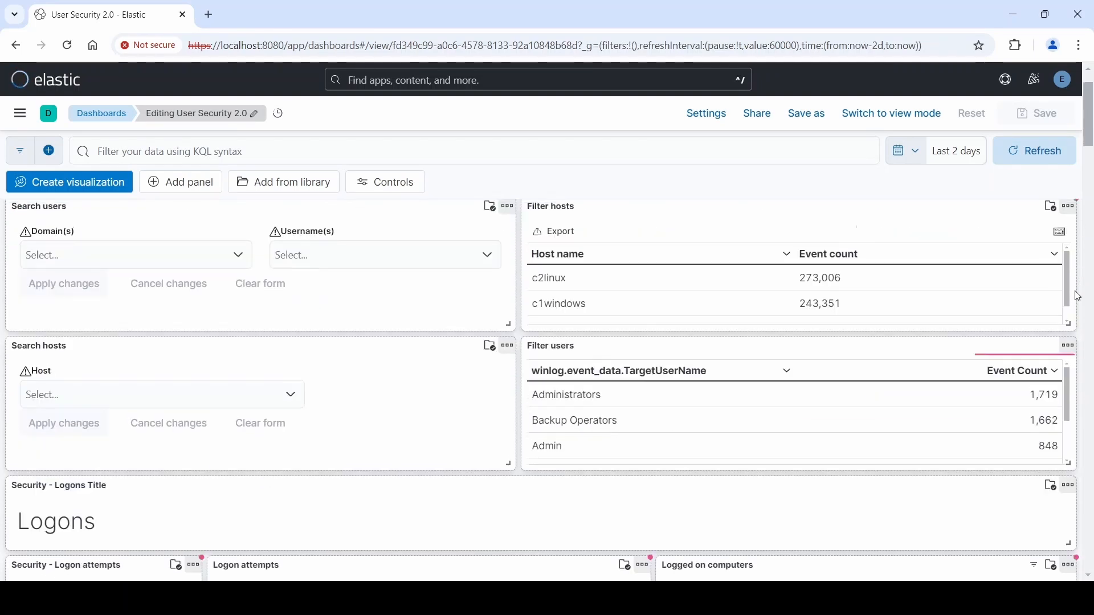
pyautogui.scroll(-3)
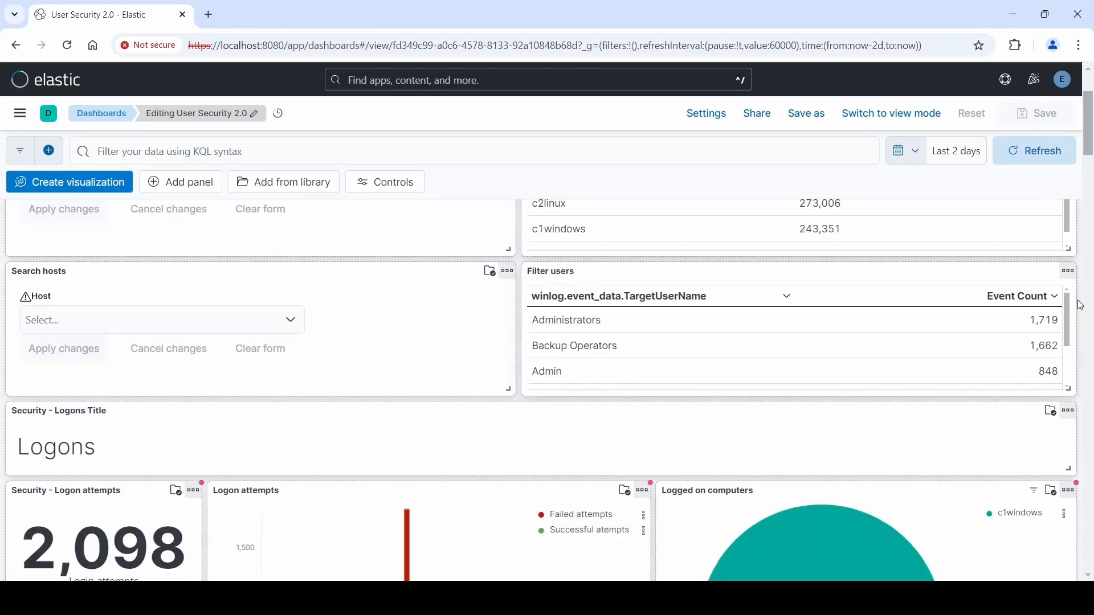
pyautogui.scroll(-3)
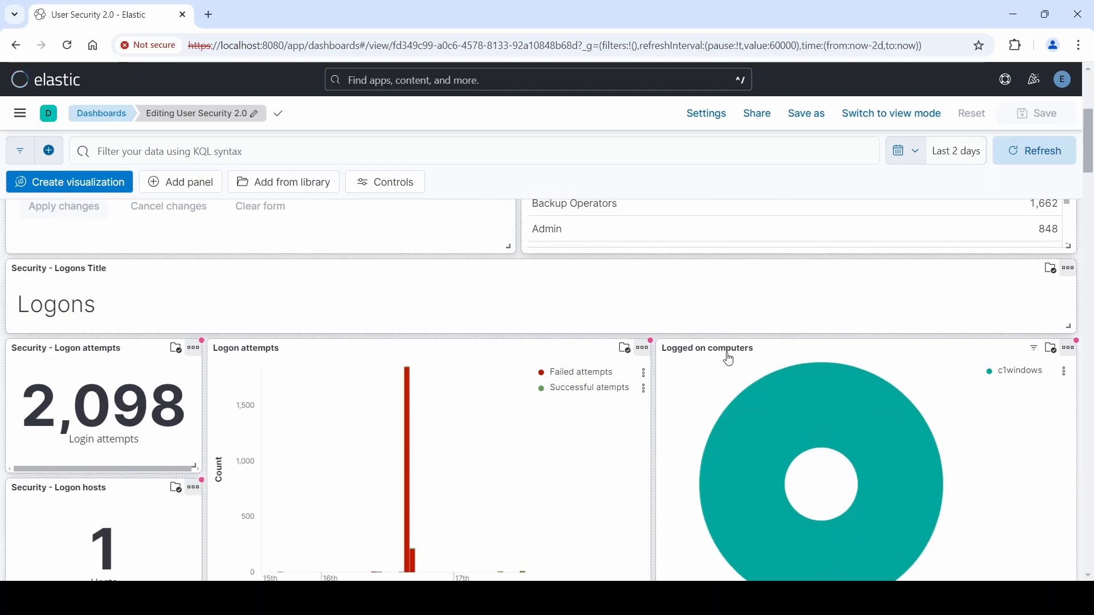
pyautogui.scroll(-3)
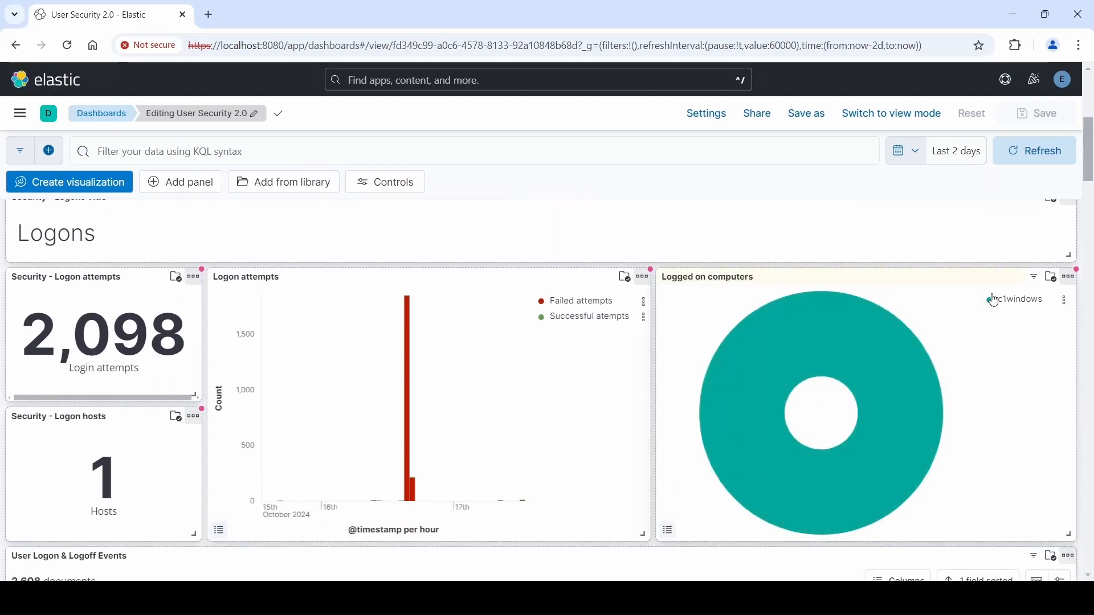
pyautogui.scroll(3)
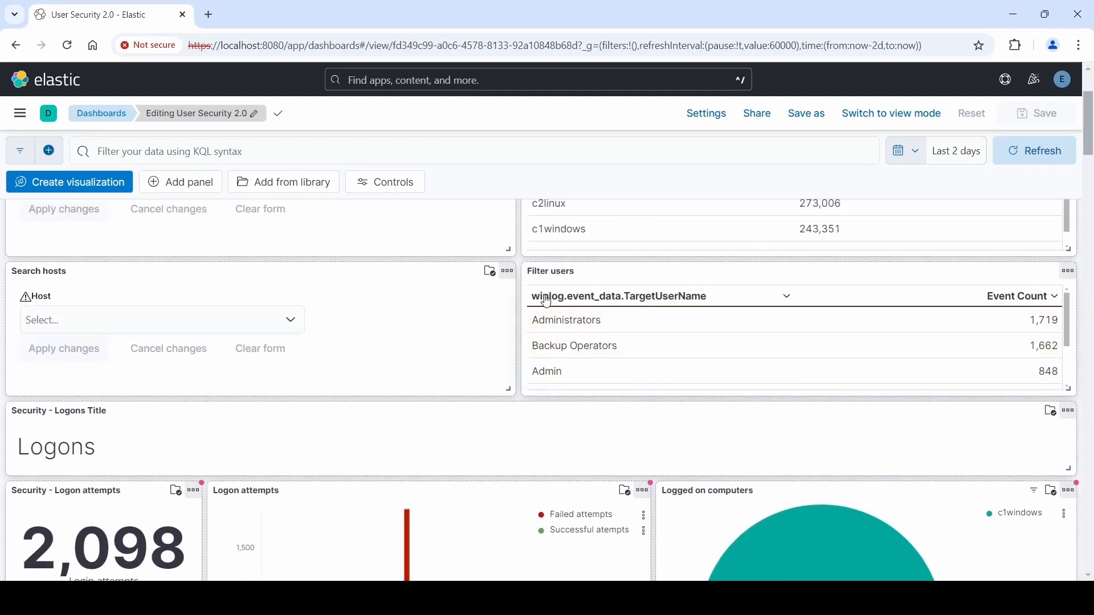
pyautogui.scroll(-3)
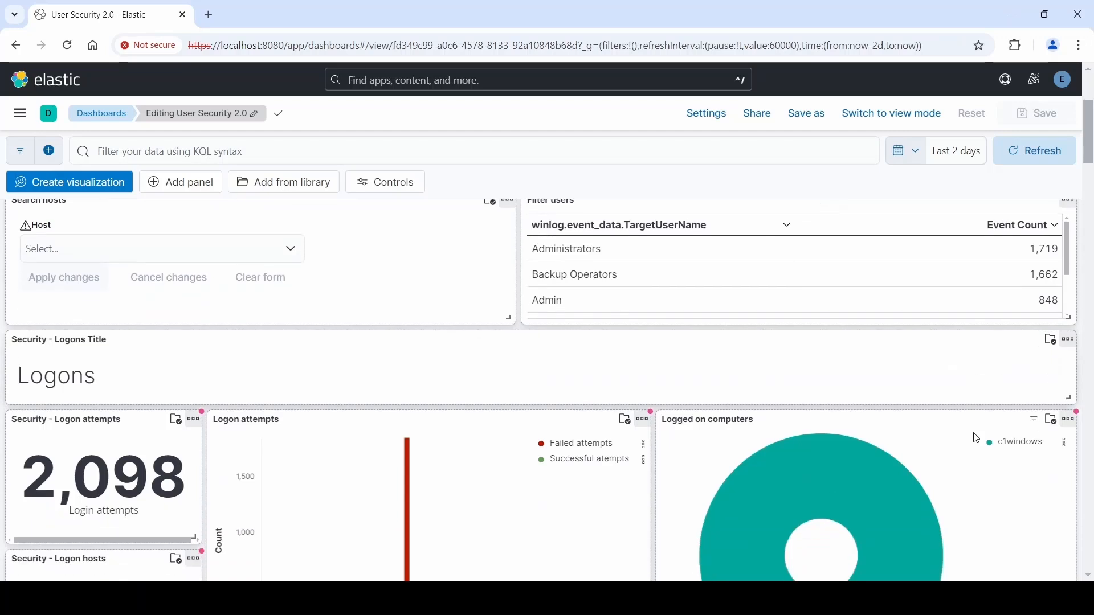
pyautogui.moveTo(1020, 458)
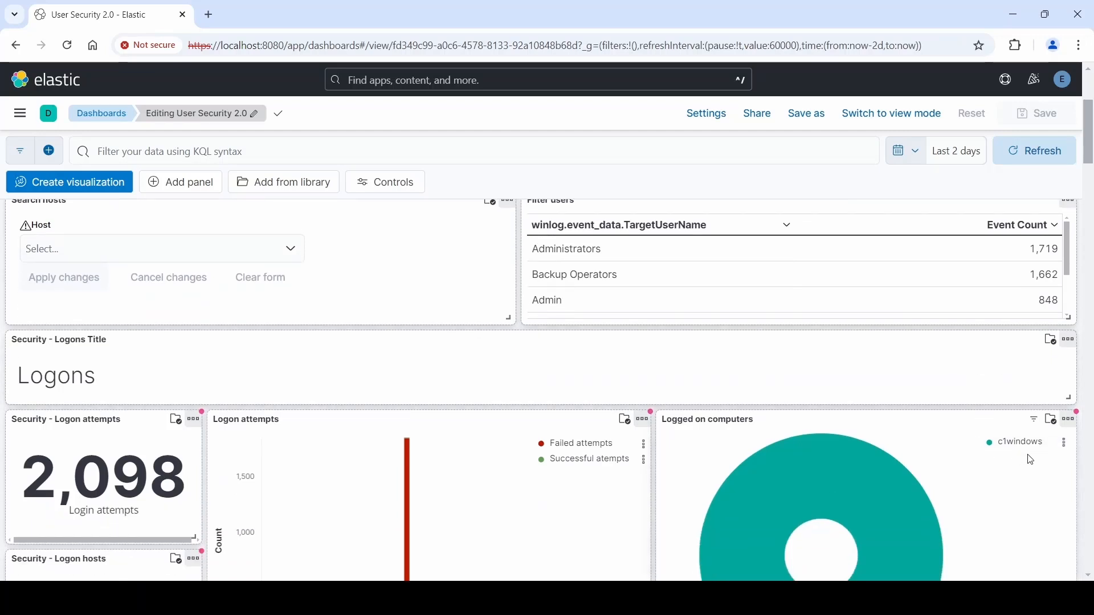
pyautogui.moveTo(1043, 444)
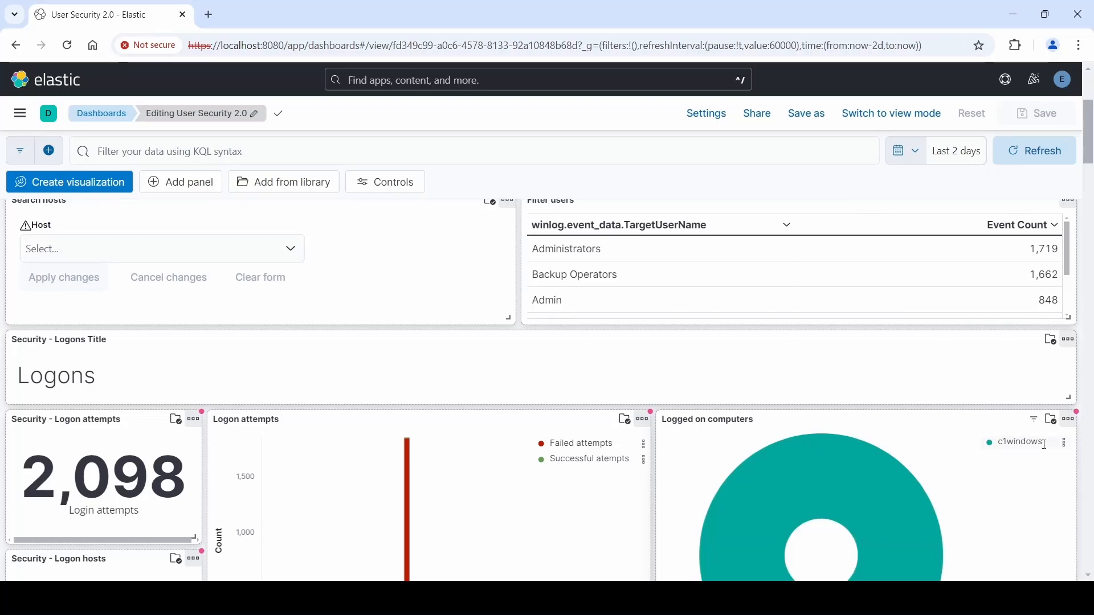
pyautogui.moveTo(1057, 433)
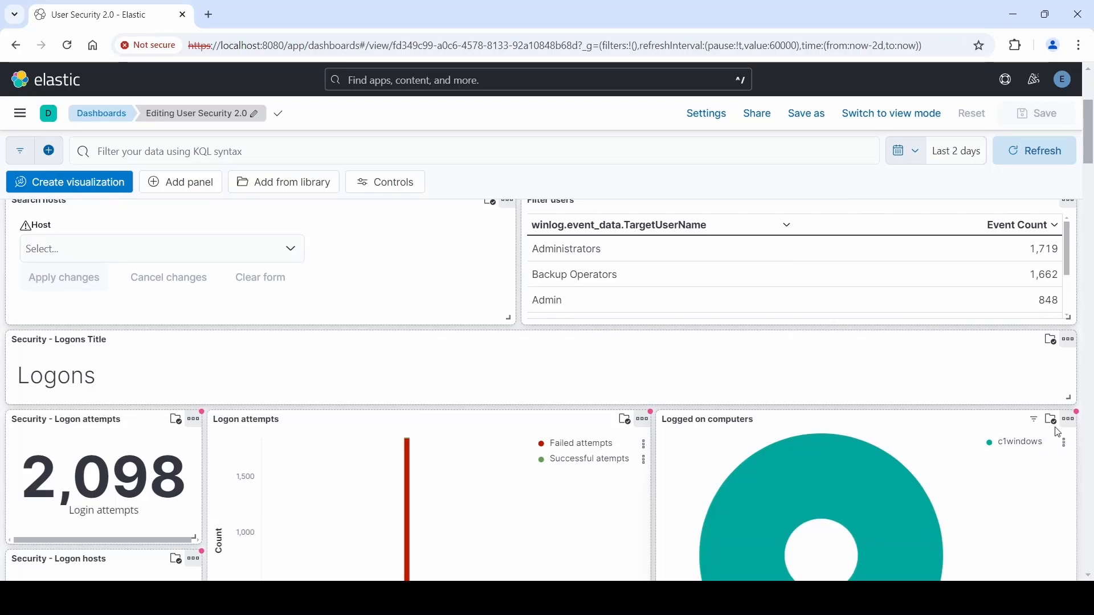
pyautogui.moveTo(1064, 426)
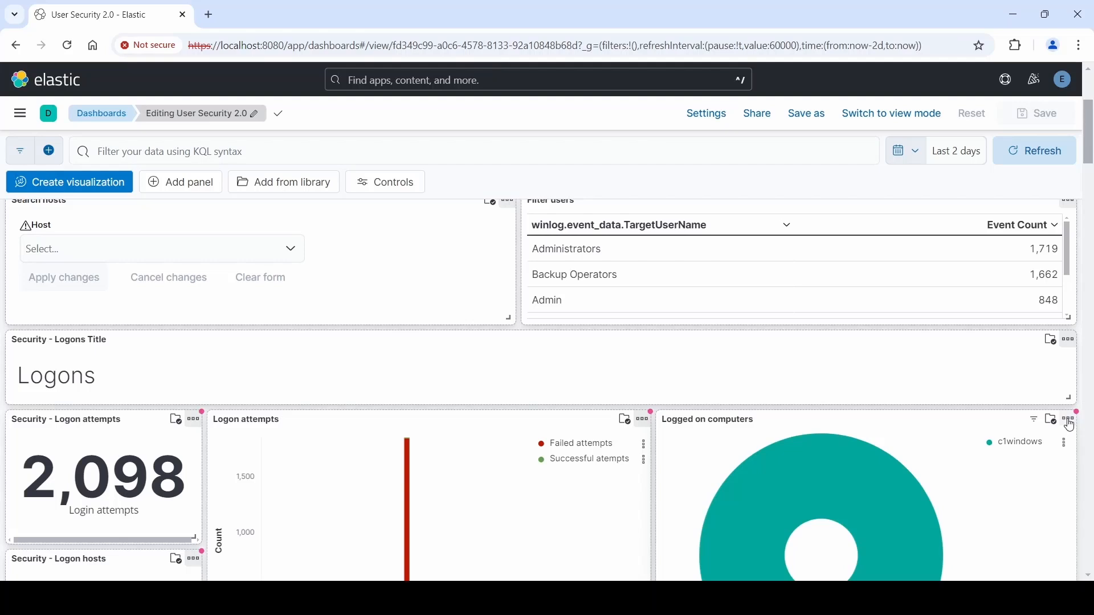
pyautogui.click(1067, 423)
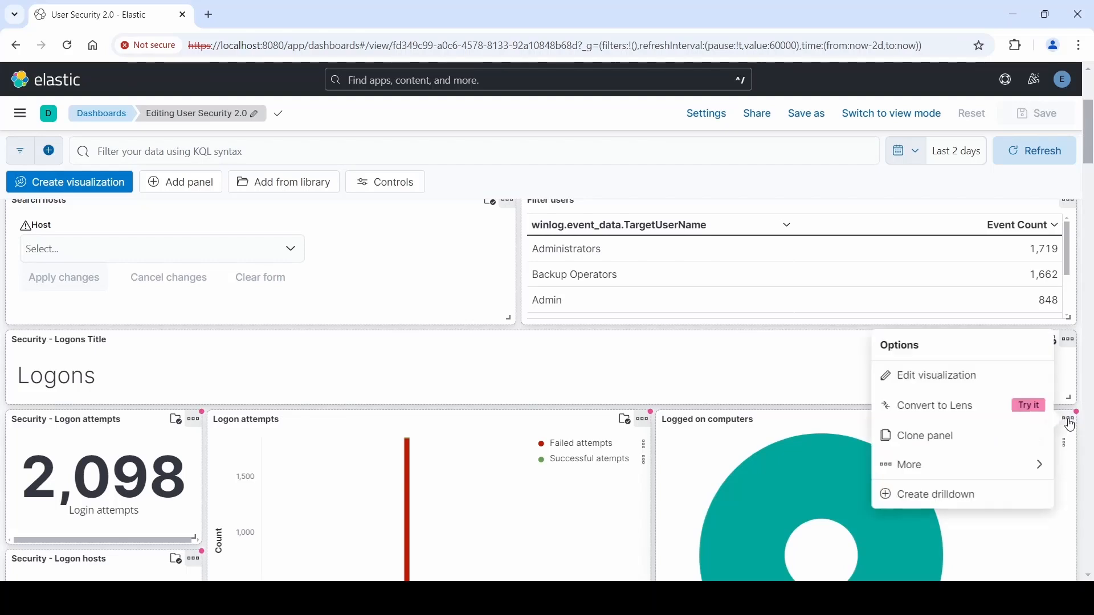
pyautogui.click(936, 376)
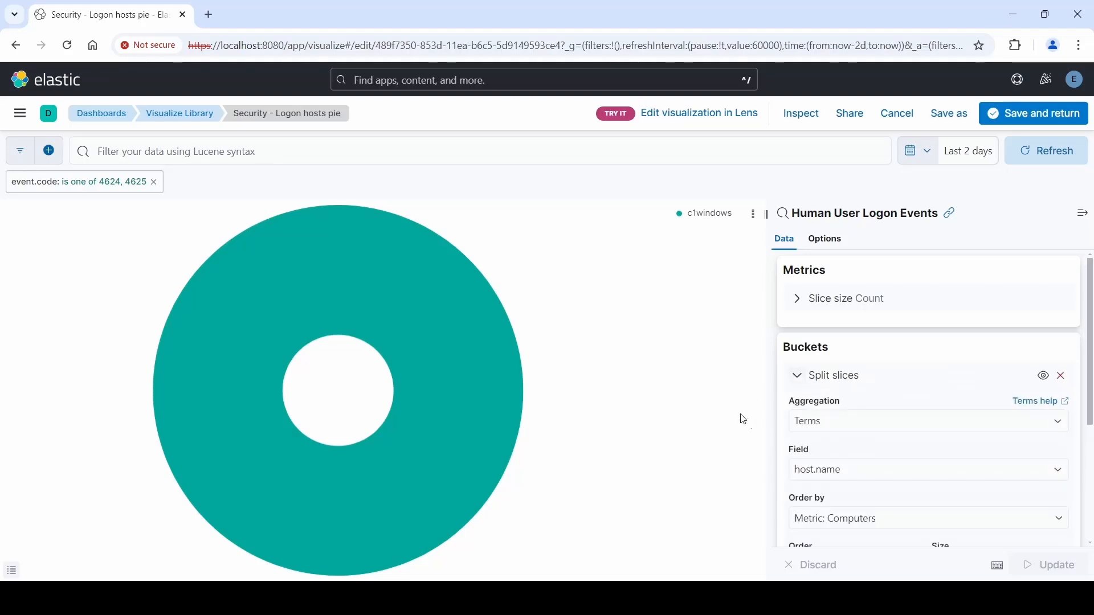
# - Split pie slices by winlog.event_data.TargetUserName and update, showing Admin, rgbrow and rgbrown
pyautogui.click(927, 469)
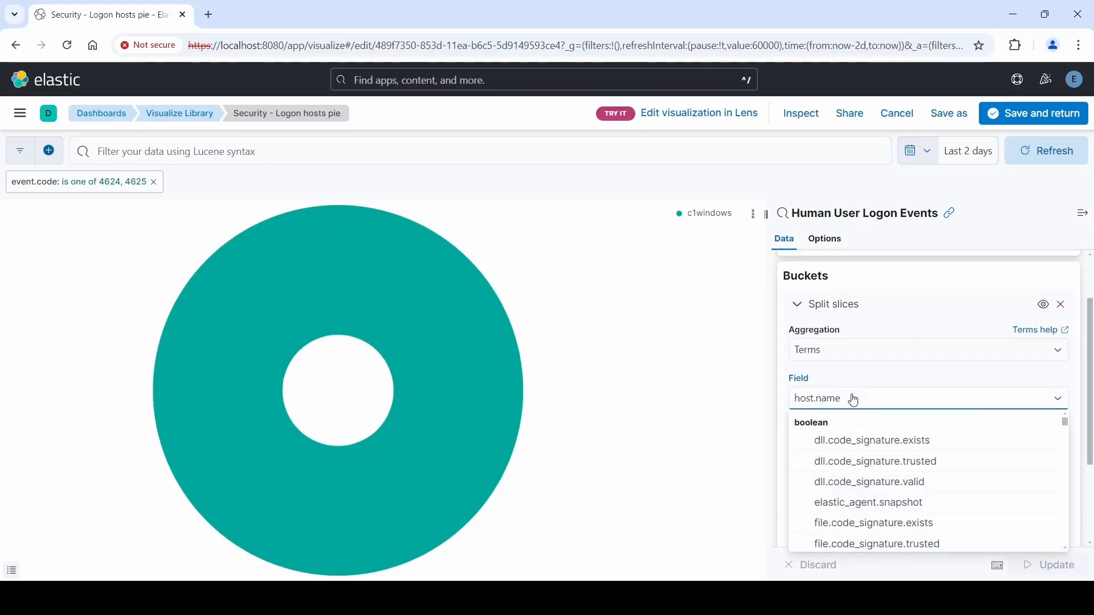
pyautogui.write('winlog.event_')
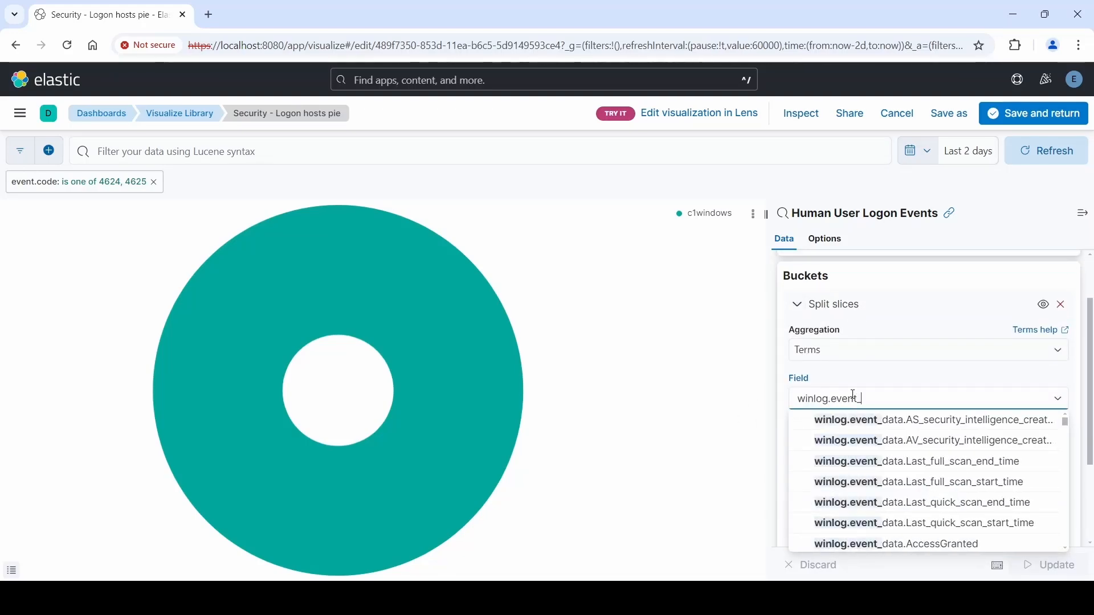
pyautogui.write('data.targetusername')
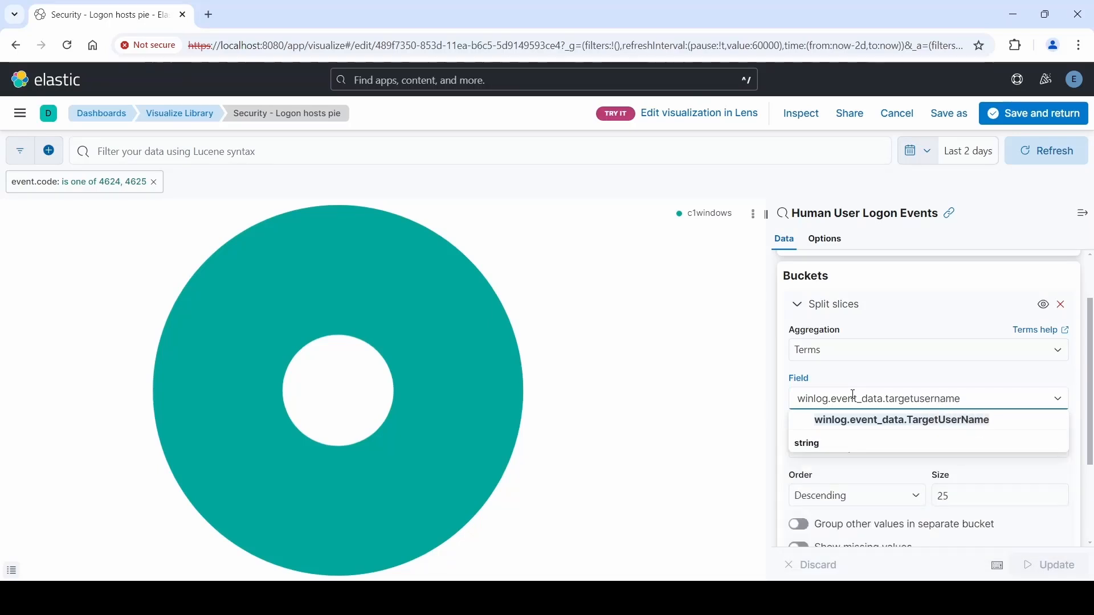
pyautogui.click(901, 419)
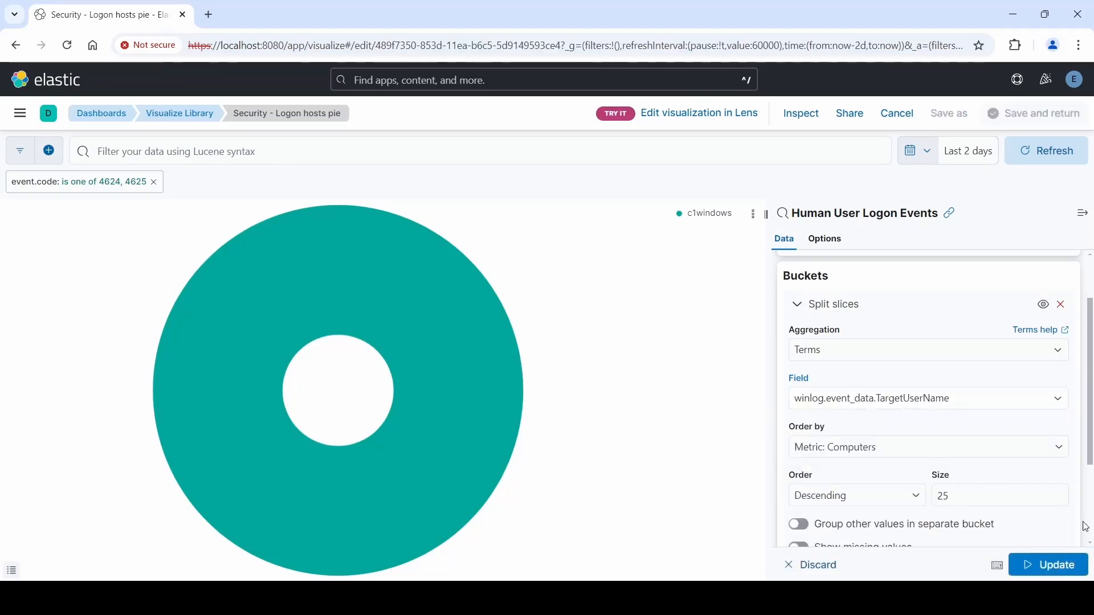
pyautogui.click(1054, 565)
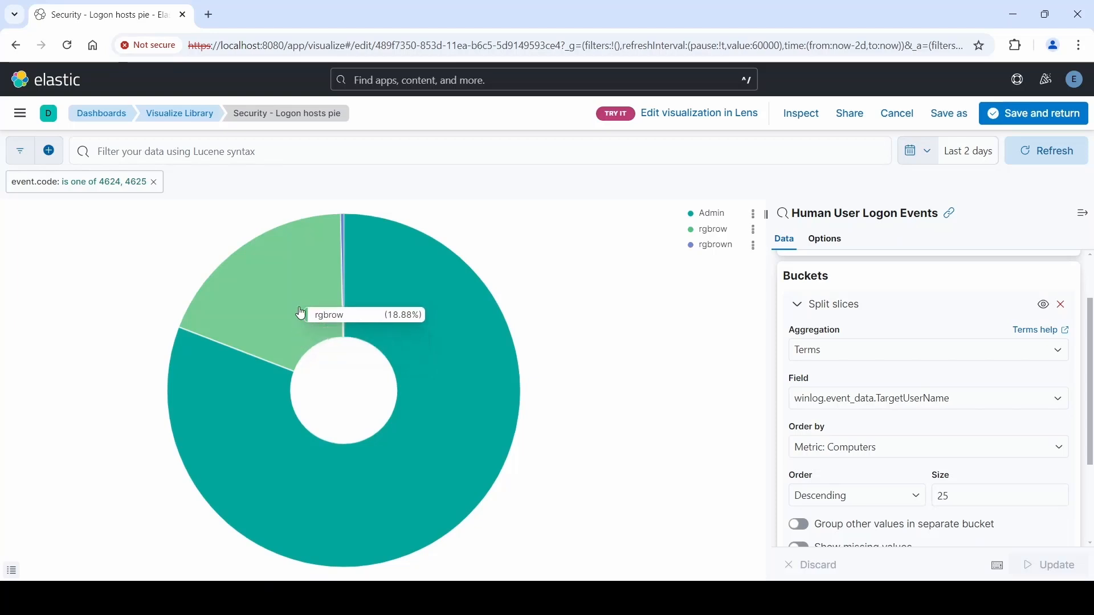
pyautogui.moveTo(342, 224)
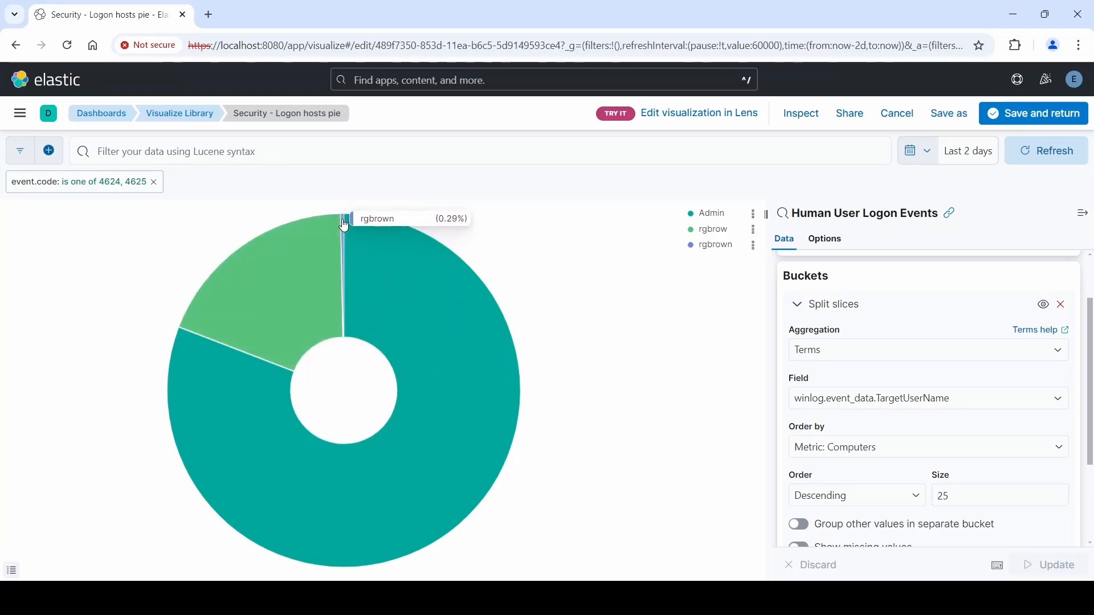
pyautogui.moveTo(333, 475)
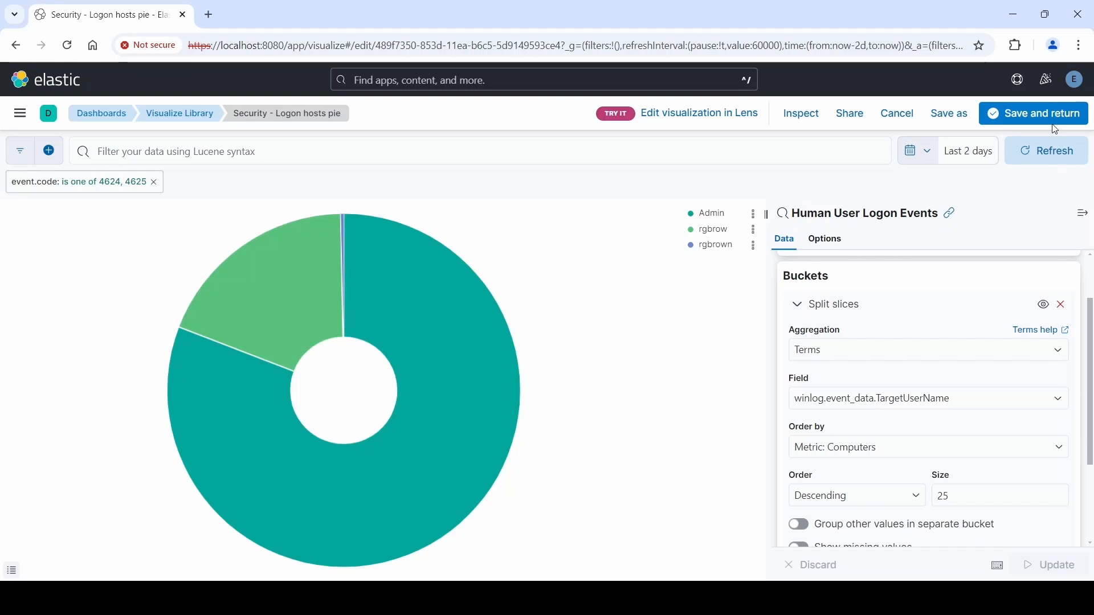
# - Save the Logon hosts pie back to the dashboard and refresh its data
pyautogui.click(1041, 113)
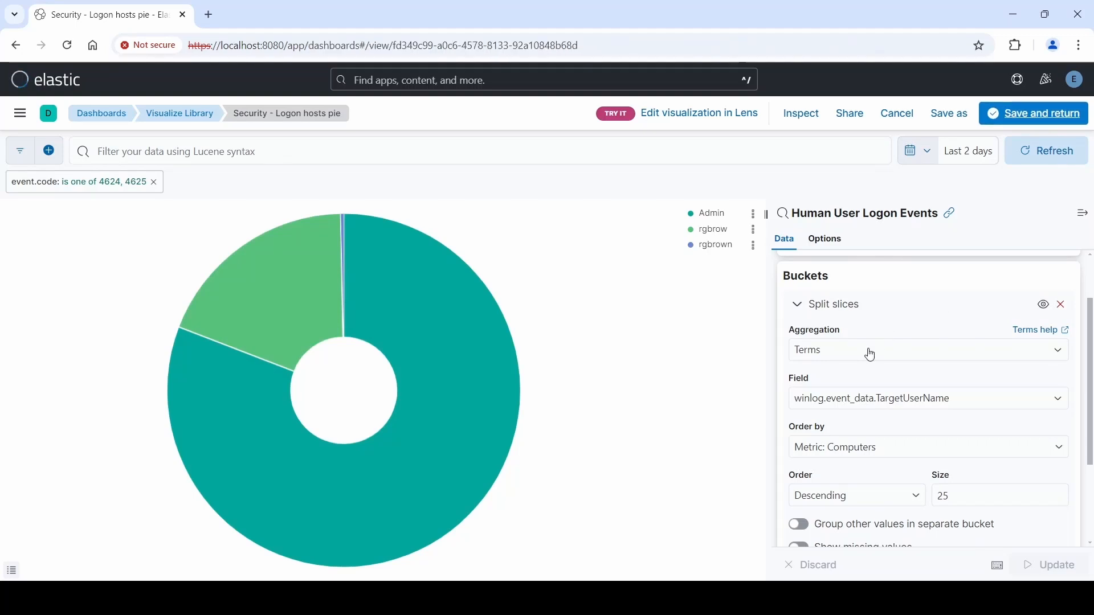
pyautogui.click(1039, 113)
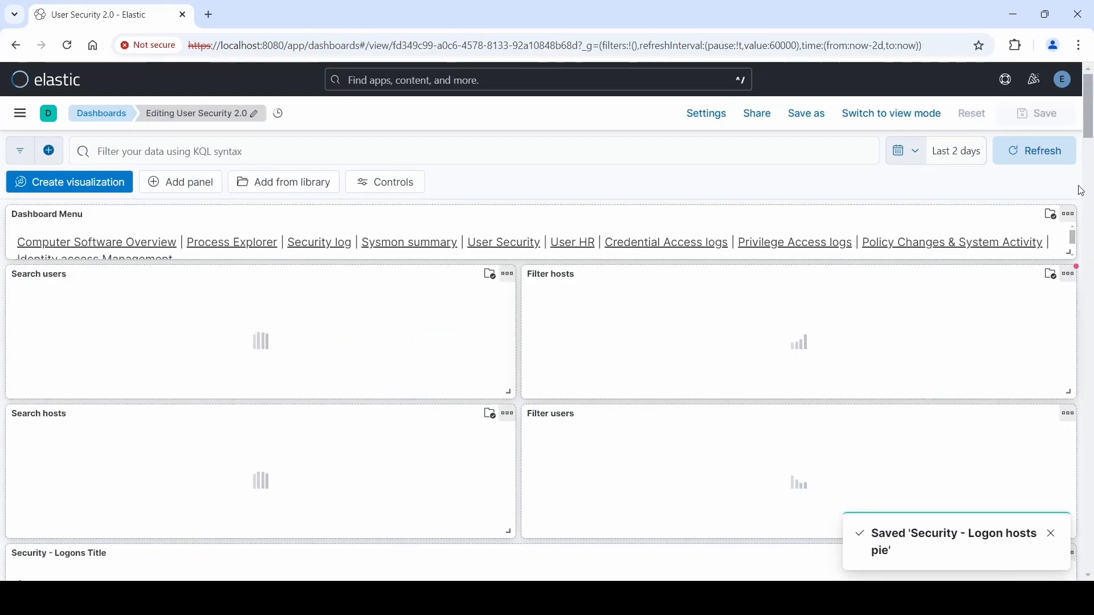
pyautogui.scroll(-3)
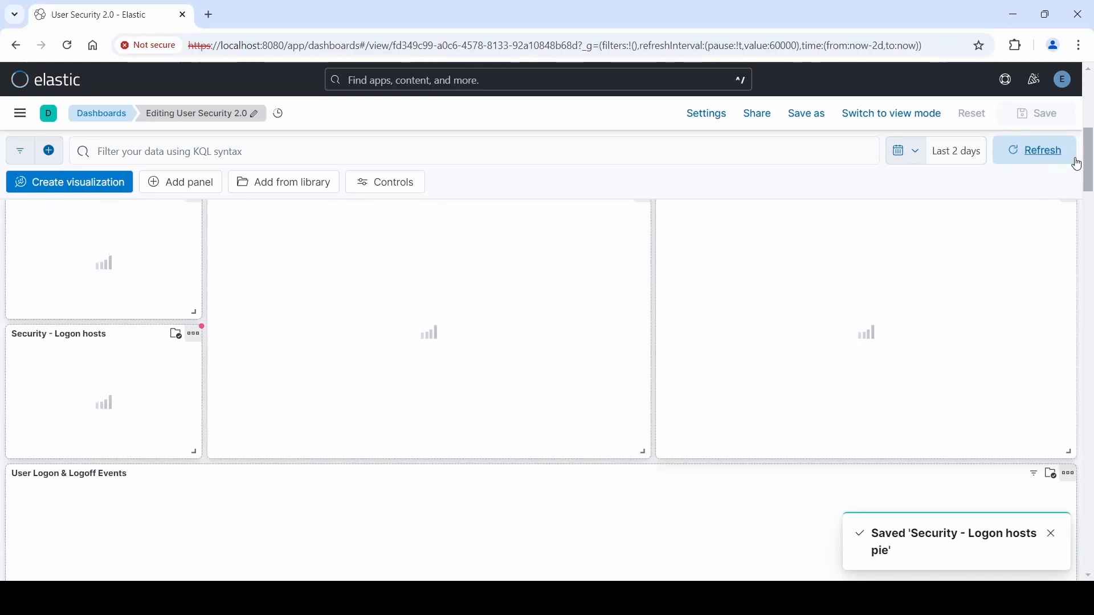
pyautogui.click(1040, 150)
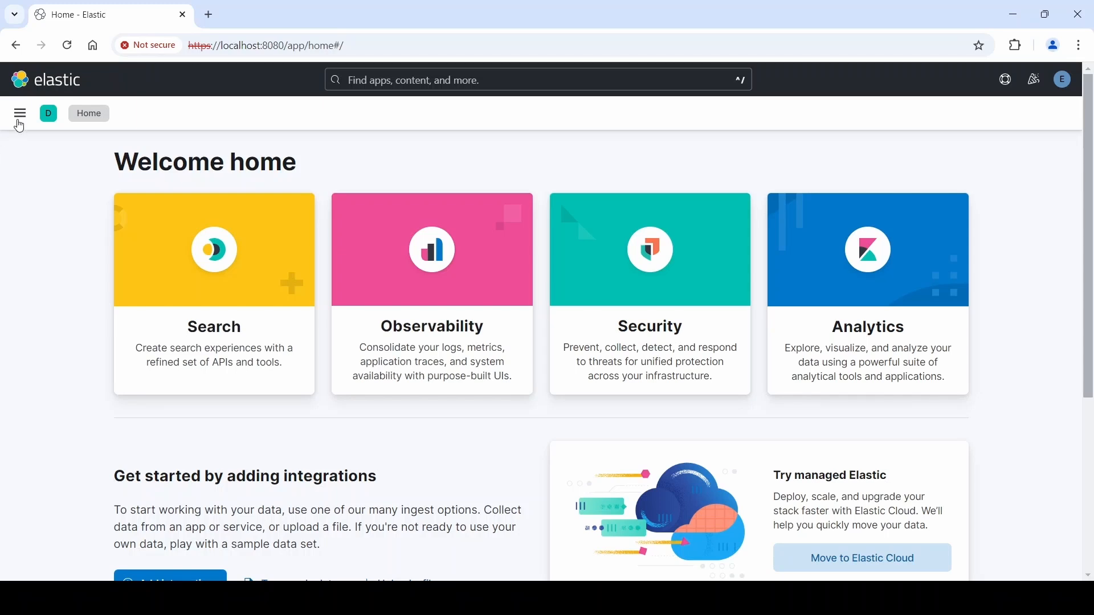
# - Navigate via the main menu to Management > Integrations
pyautogui.click(19, 112)
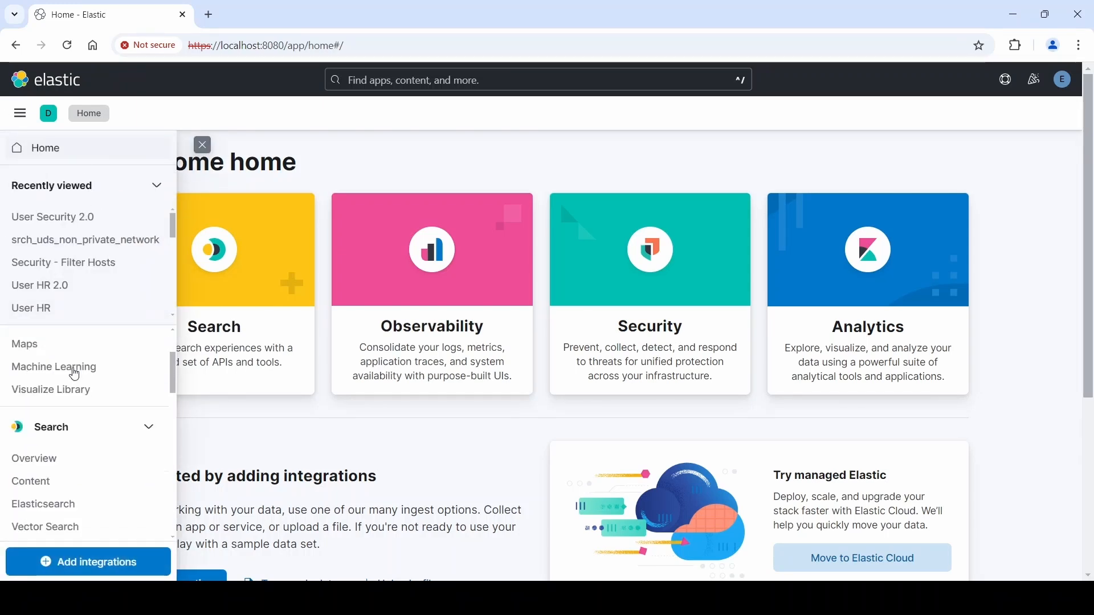
pyautogui.scroll(-3)
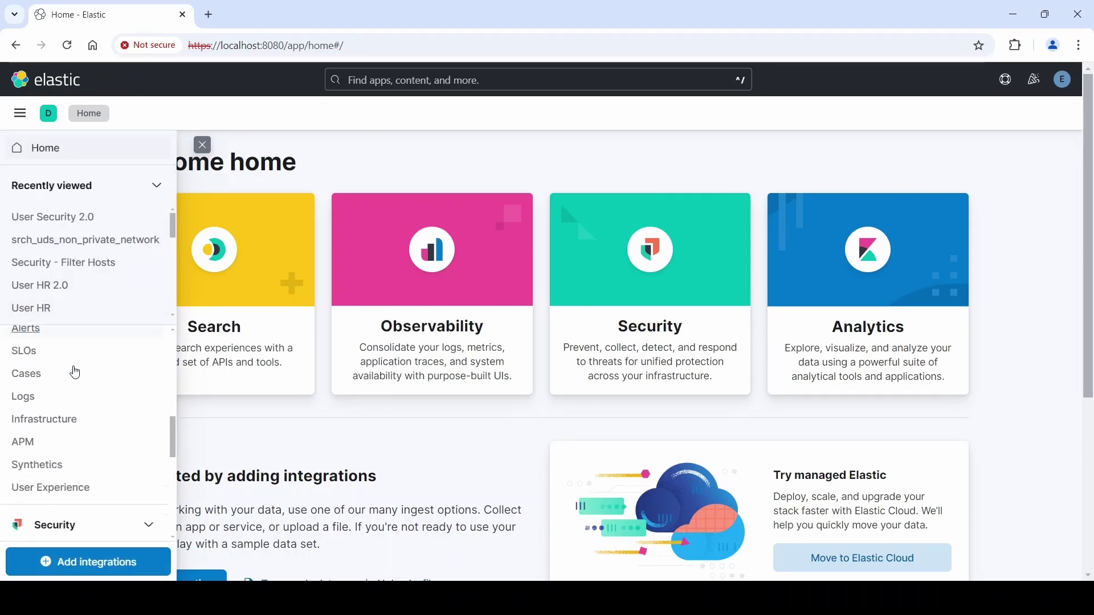
pyautogui.scroll(-3)
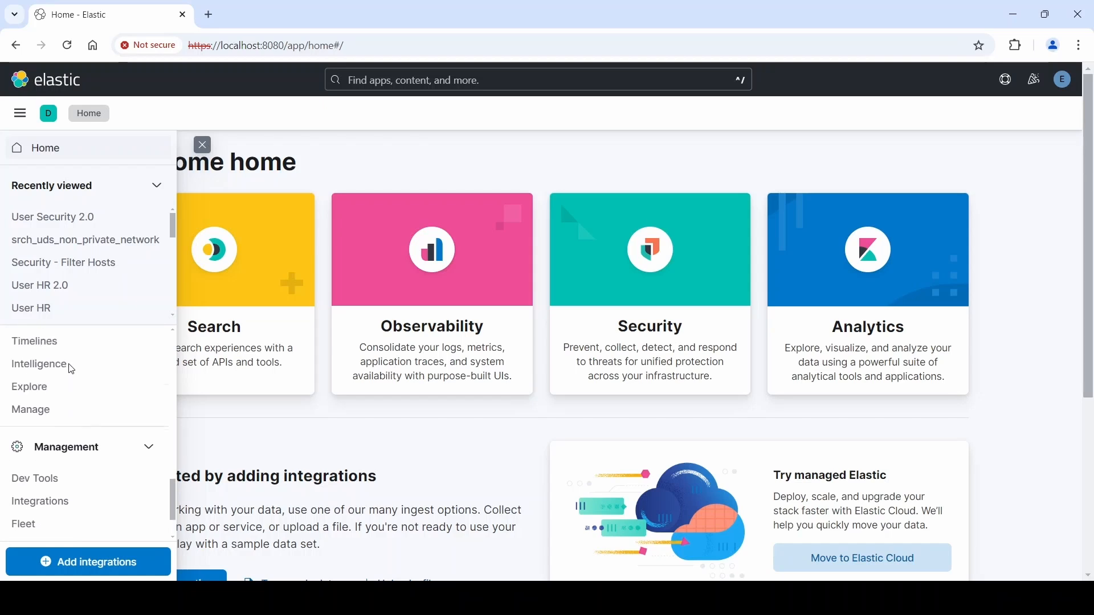
pyautogui.click(40, 501)
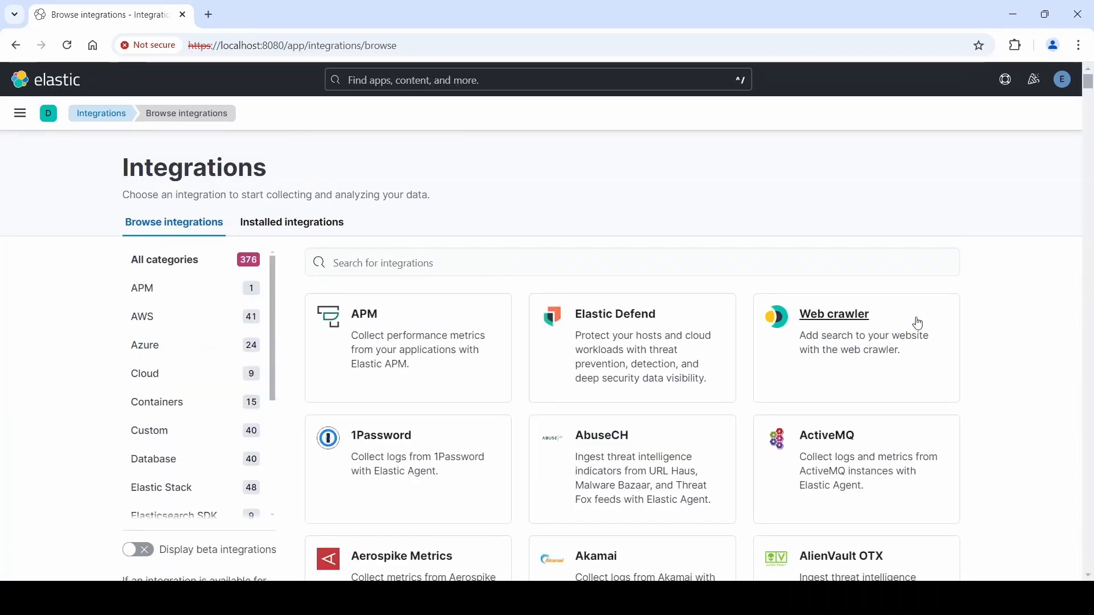
# - Scroll the integrations list down and back up
pyautogui.scroll(-3)
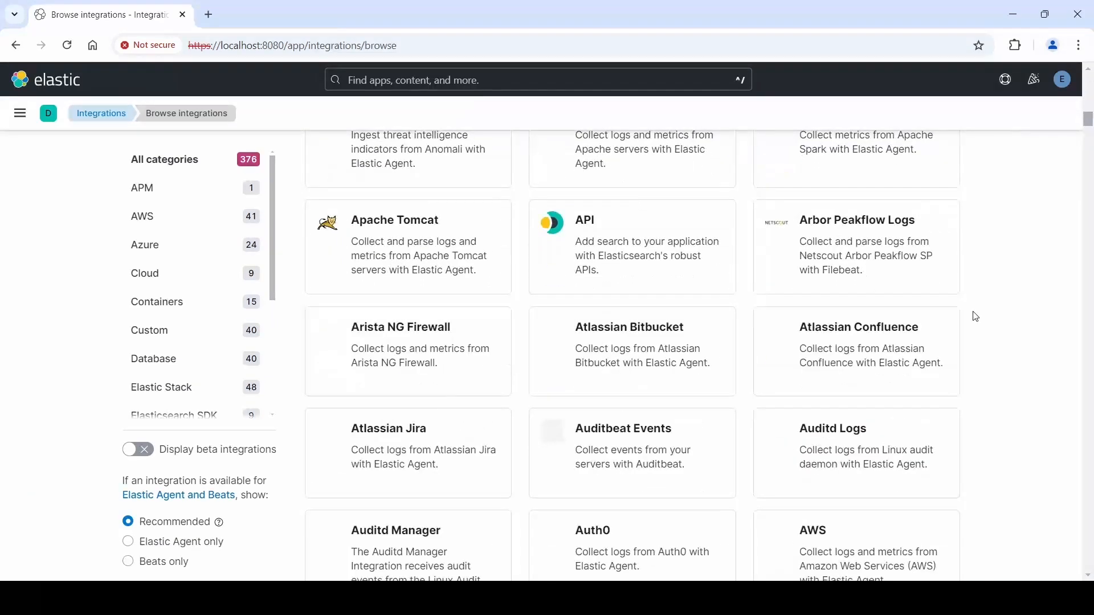
pyautogui.scroll(3)
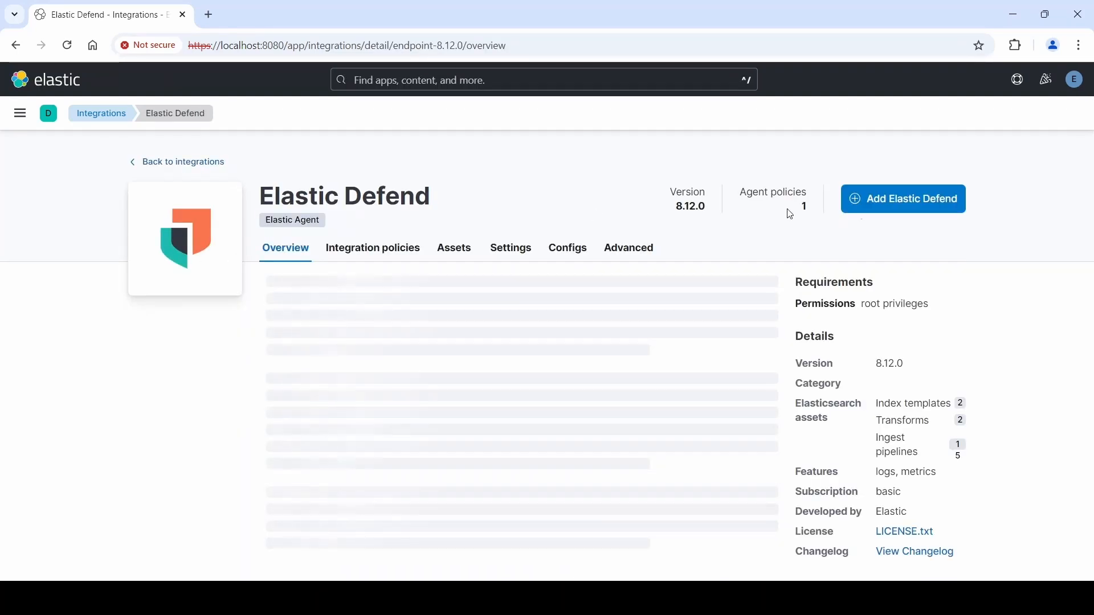
pyautogui.moveTo(869, 208)
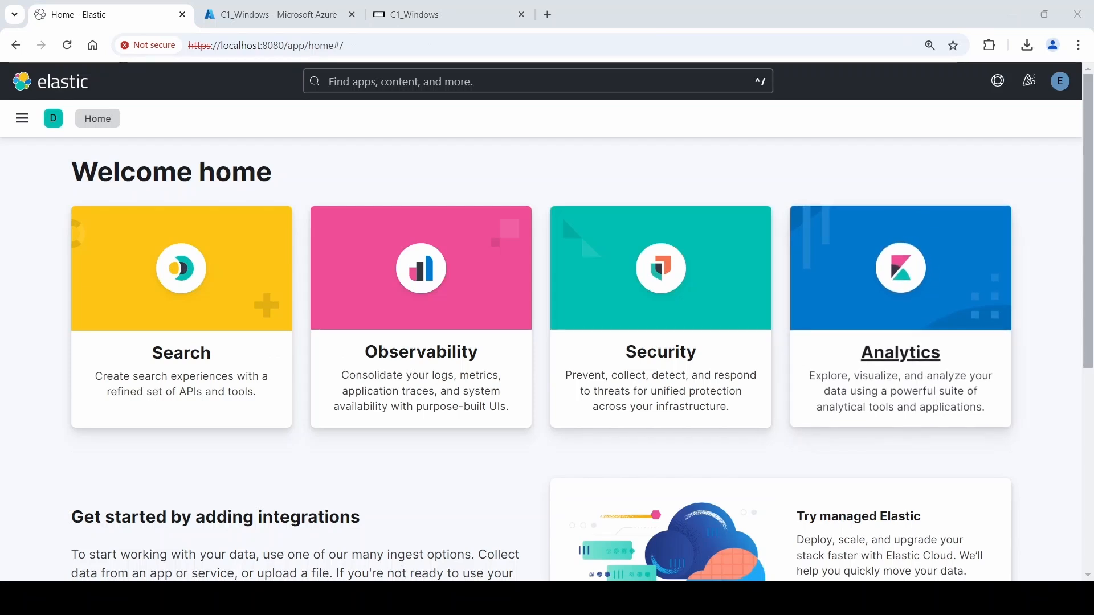
pyautogui.moveTo(619, 161)
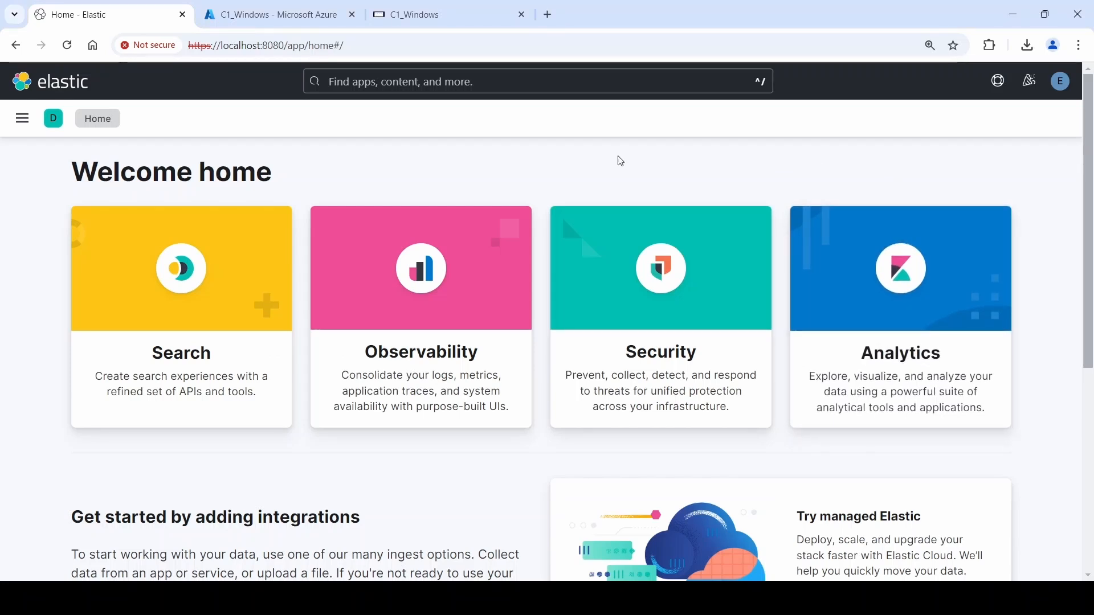
pyautogui.moveTo(3, 123)
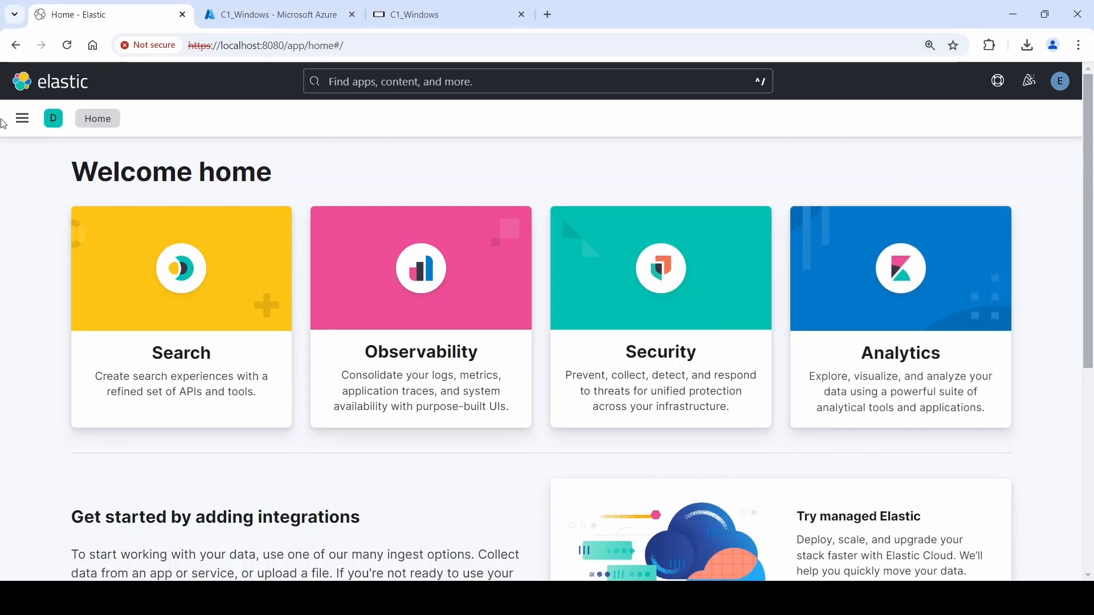
pyautogui.moveTo(21, 118)
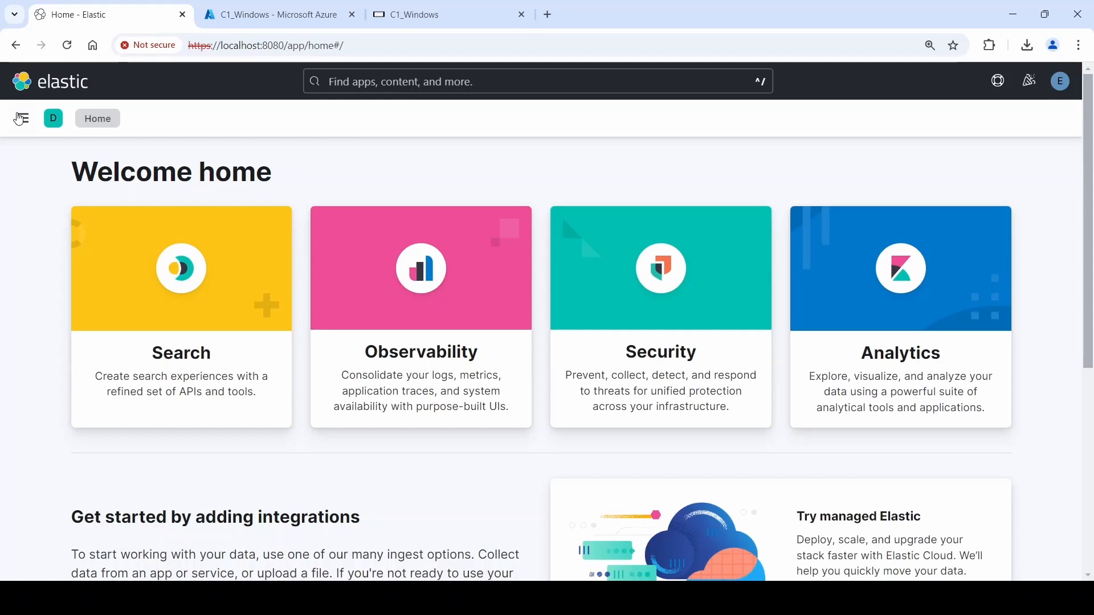
# - Navigate through Security to the Detection rules (SIEM) list
pyautogui.click(22, 118)
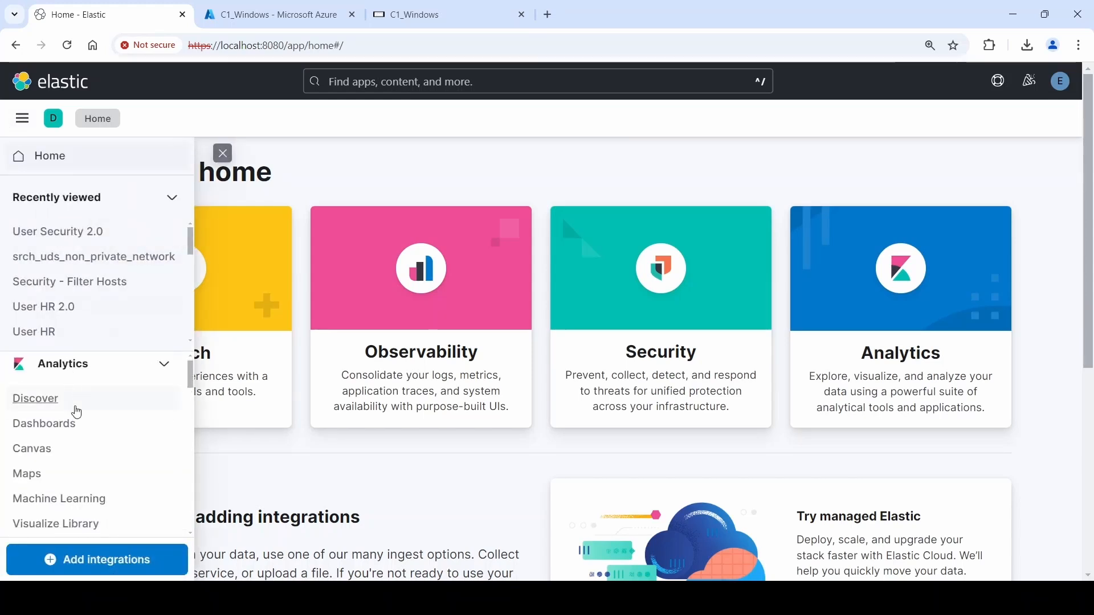
pyautogui.scroll(-3)
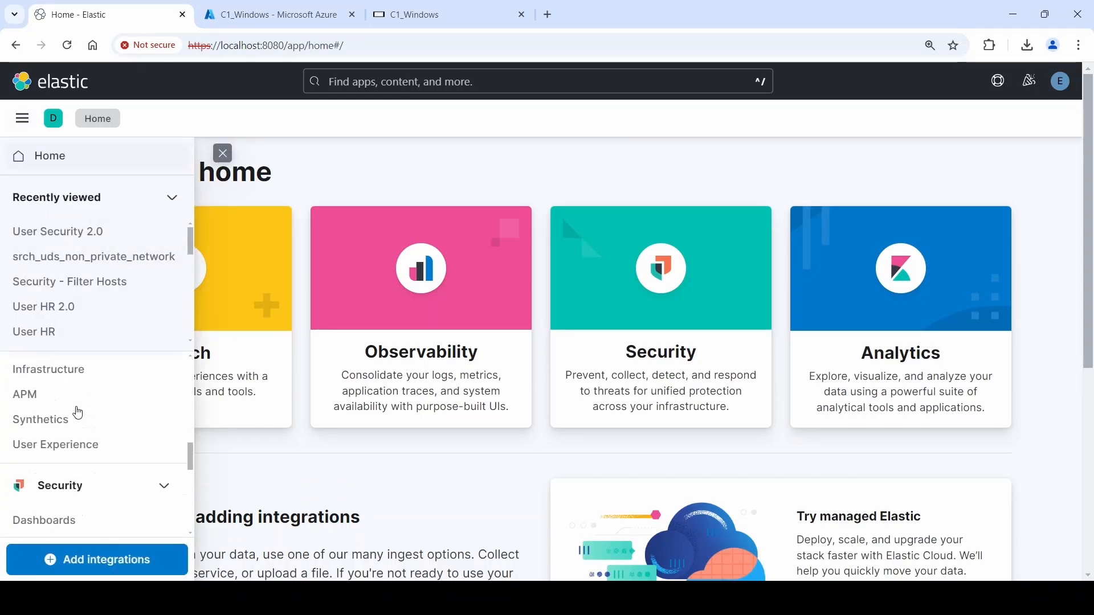
pyautogui.click(60, 485)
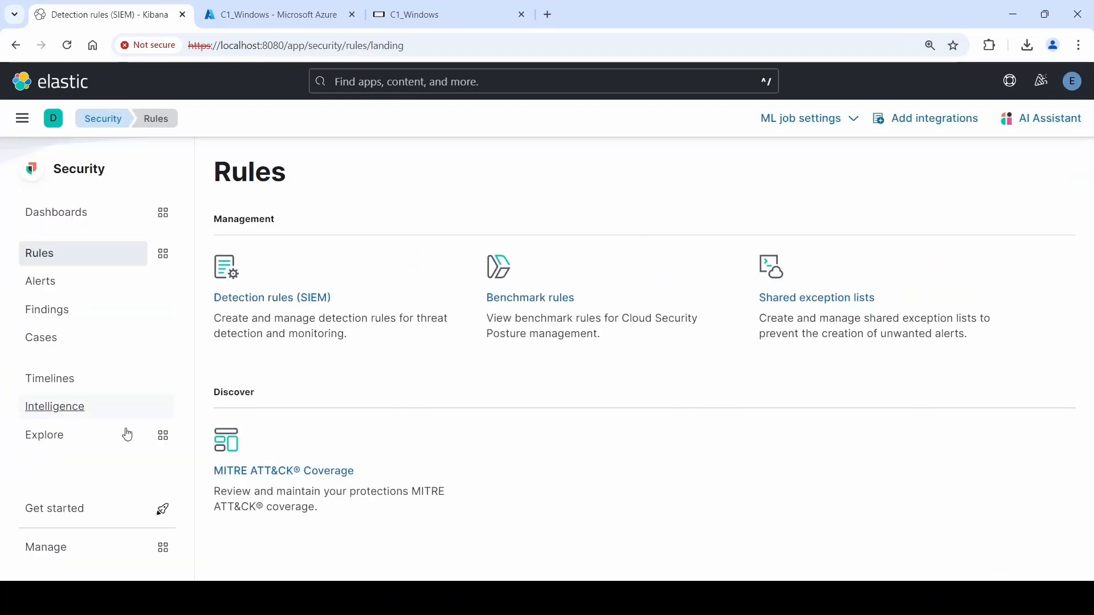
pyautogui.click(271, 299)
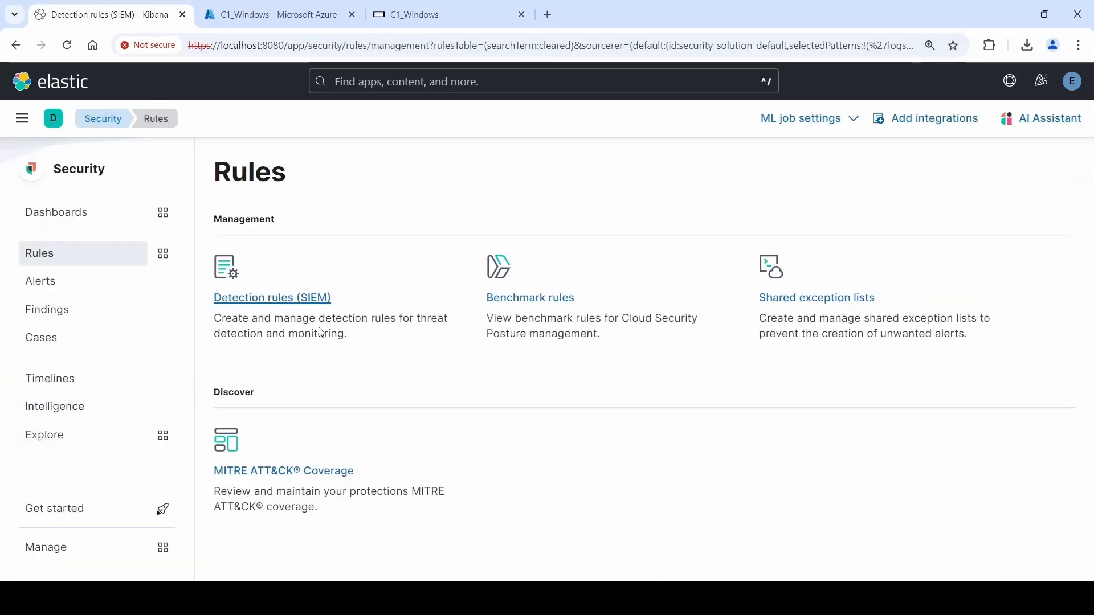
pyautogui.click(271, 298)
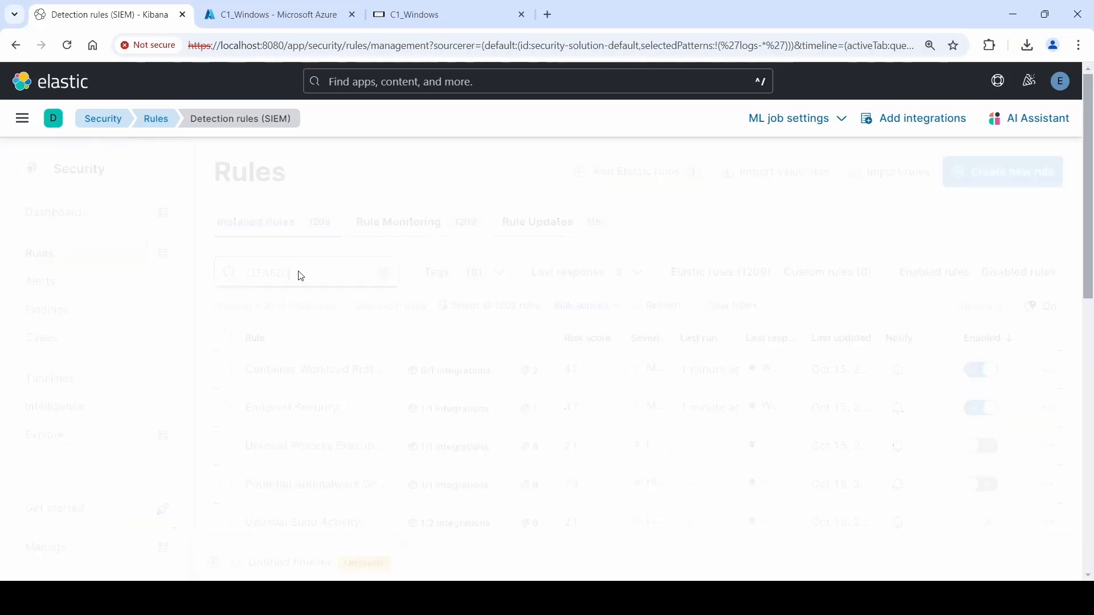
# - Search CLEARED and enable the Windows Event Logs Cleared rule
pyautogui.write('CLEARED')
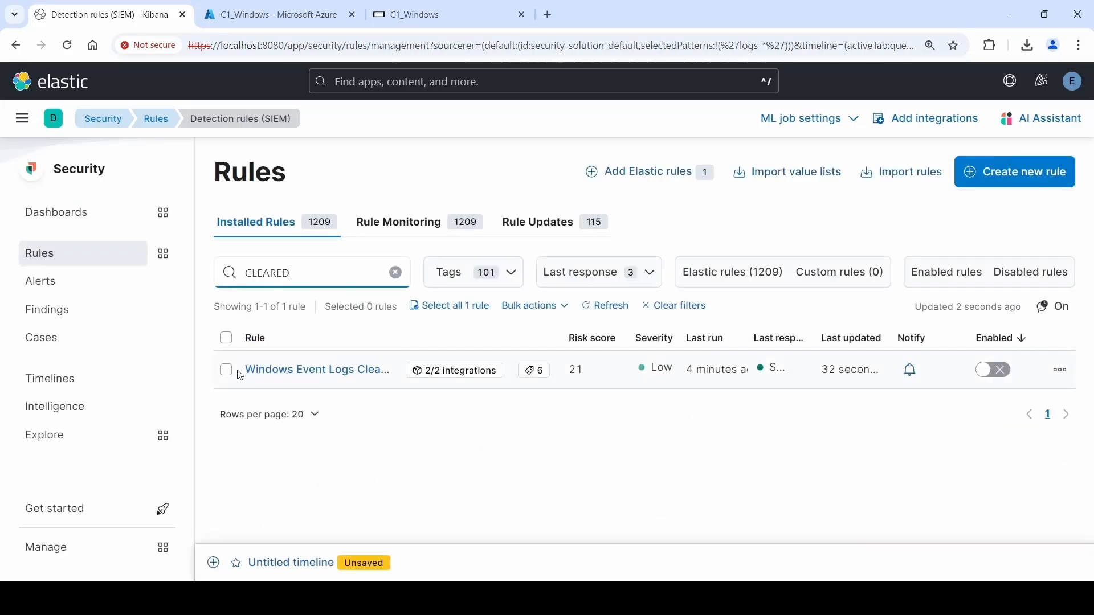
pyautogui.click(226, 338)
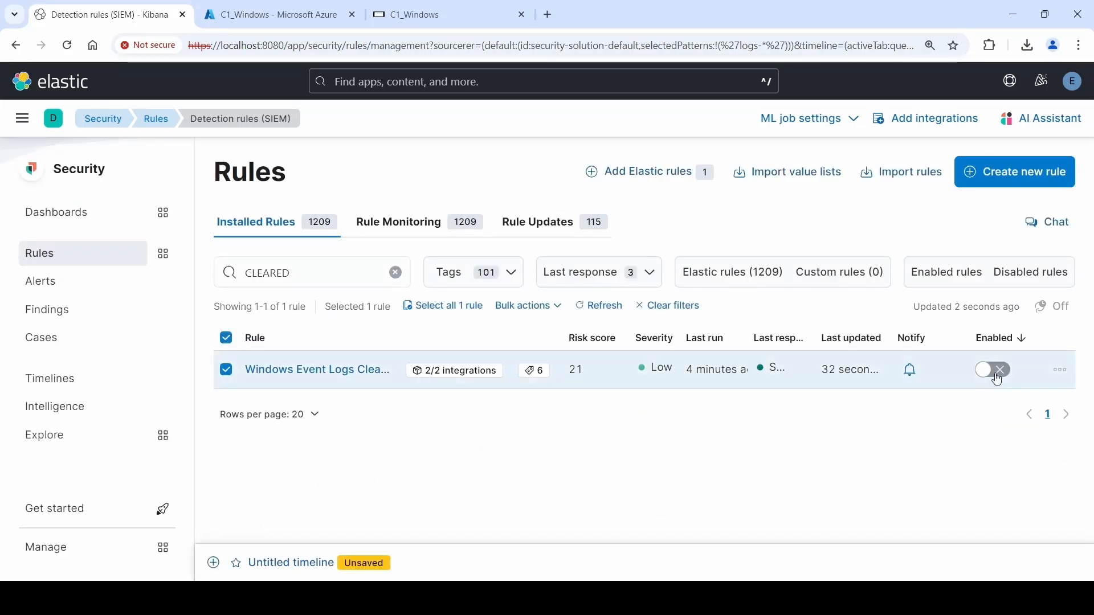
pyautogui.click(991, 370)
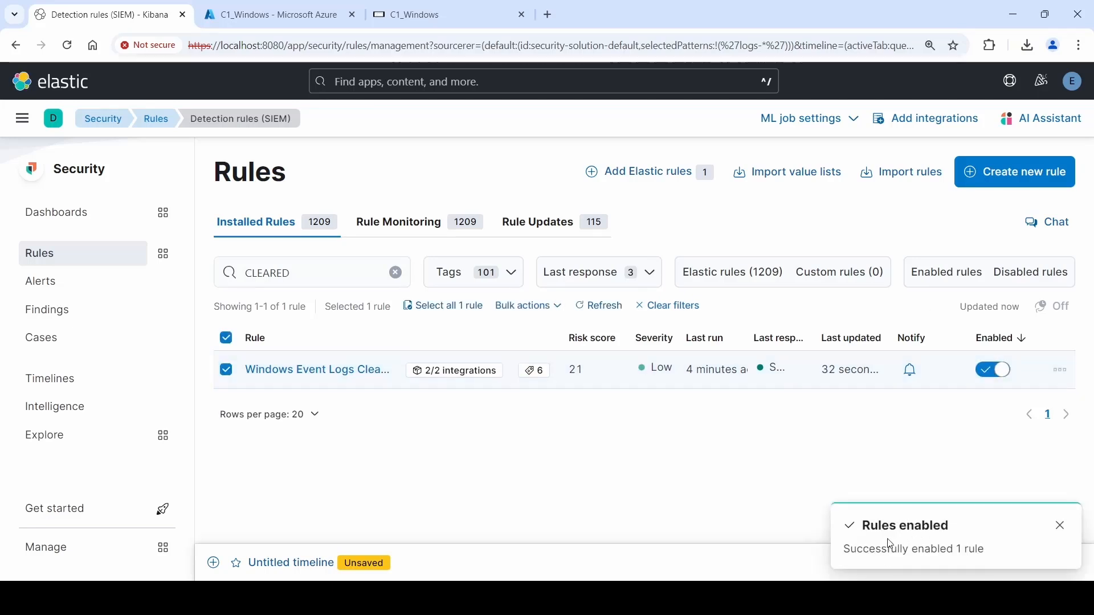
pyautogui.click(445, 14)
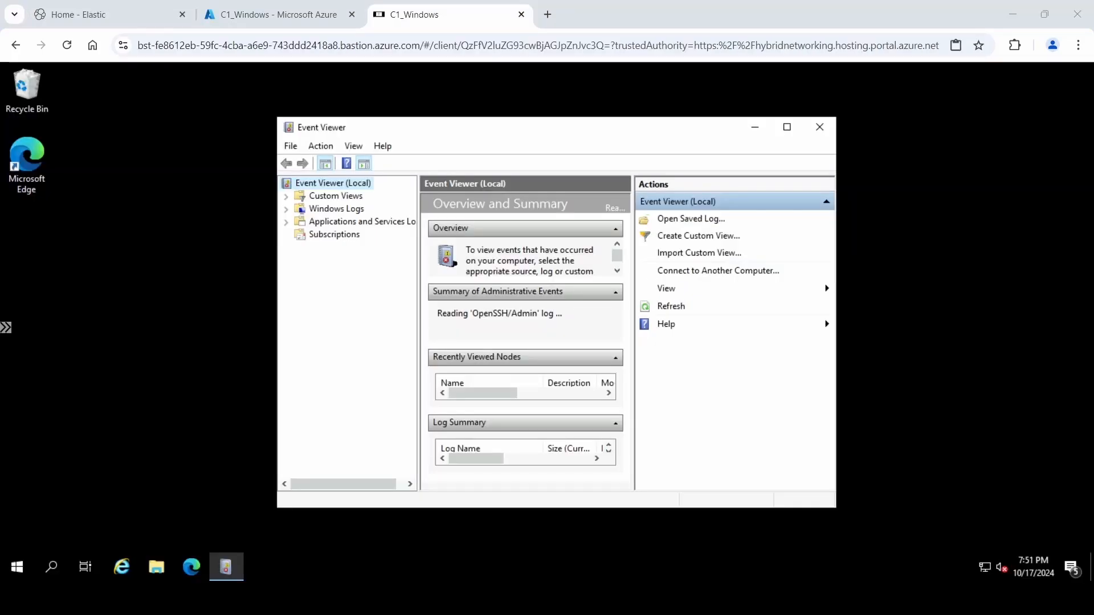
pyautogui.moveTo(324, 226)
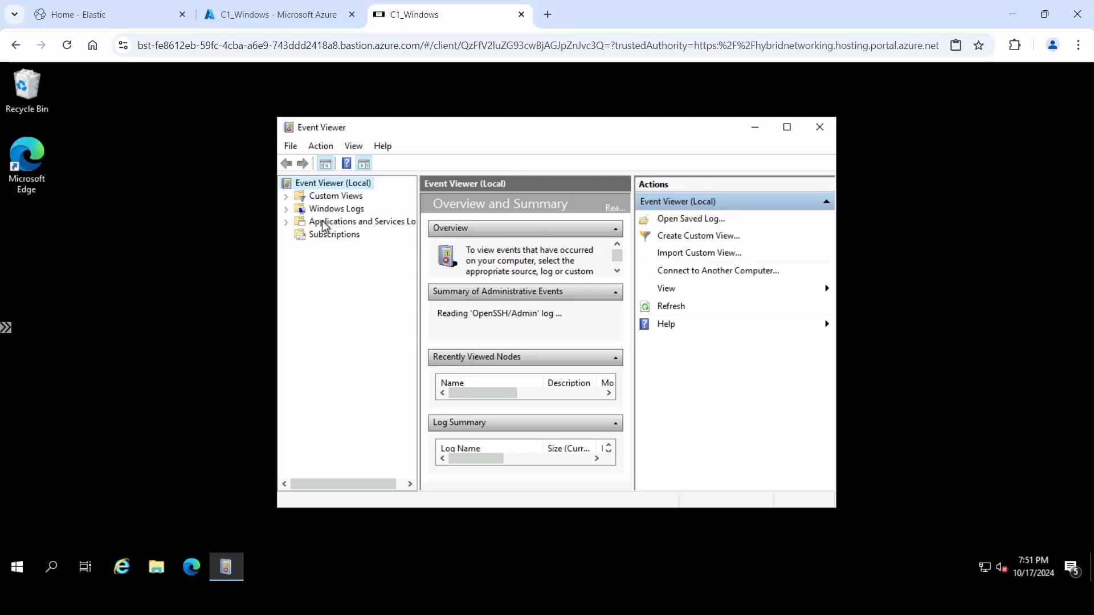
# - Clear the Windows Security log in Event Viewer without saving it
pyautogui.click(285, 208)
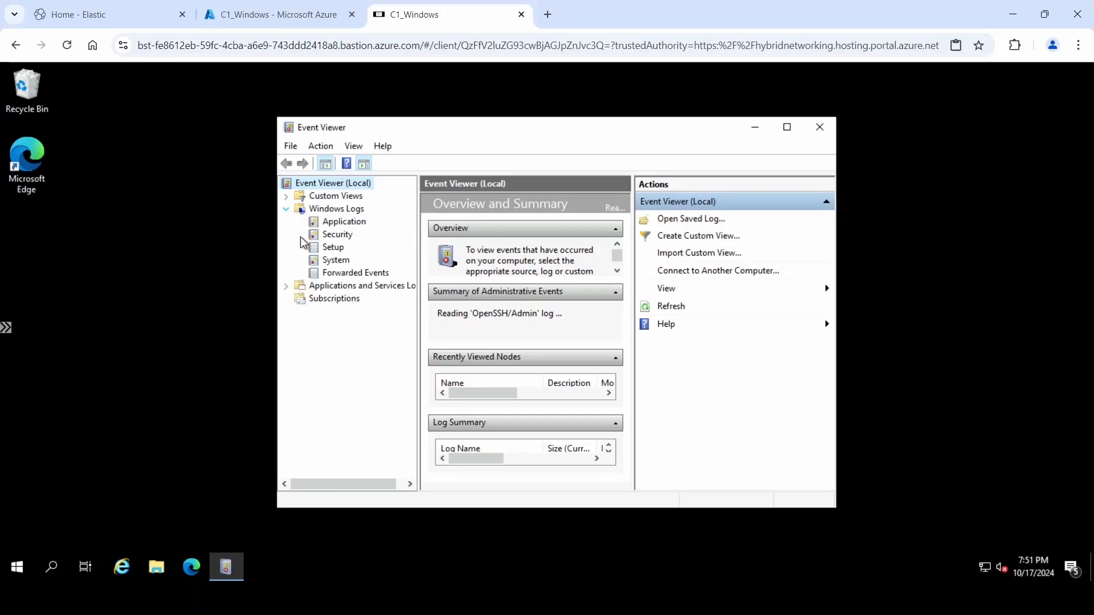
pyautogui.click(337, 233)
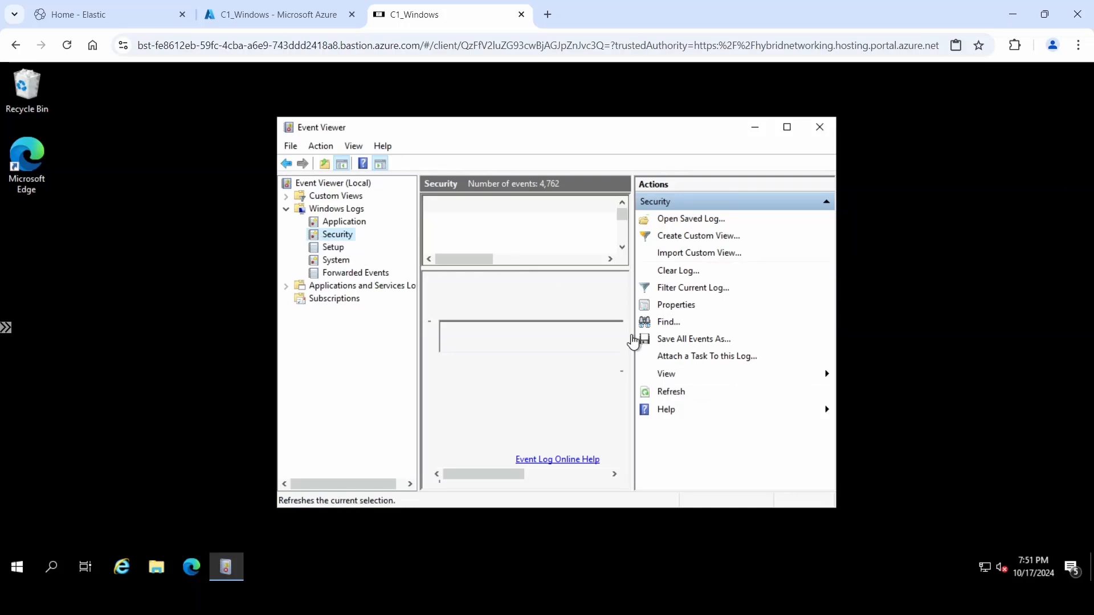
pyautogui.moveTo(299, 421)
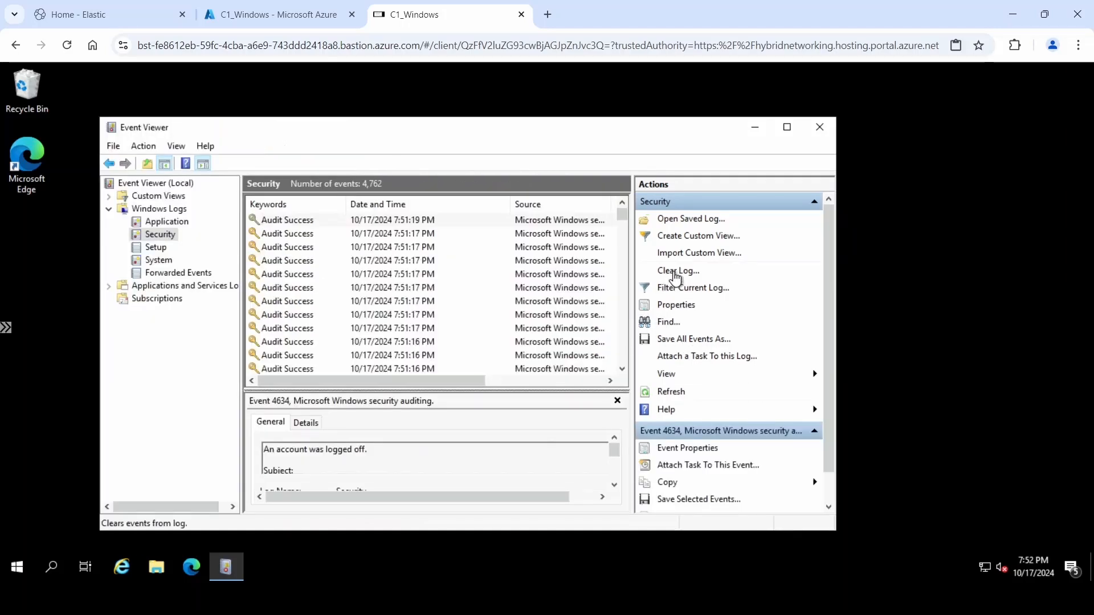
pyautogui.click(677, 270)
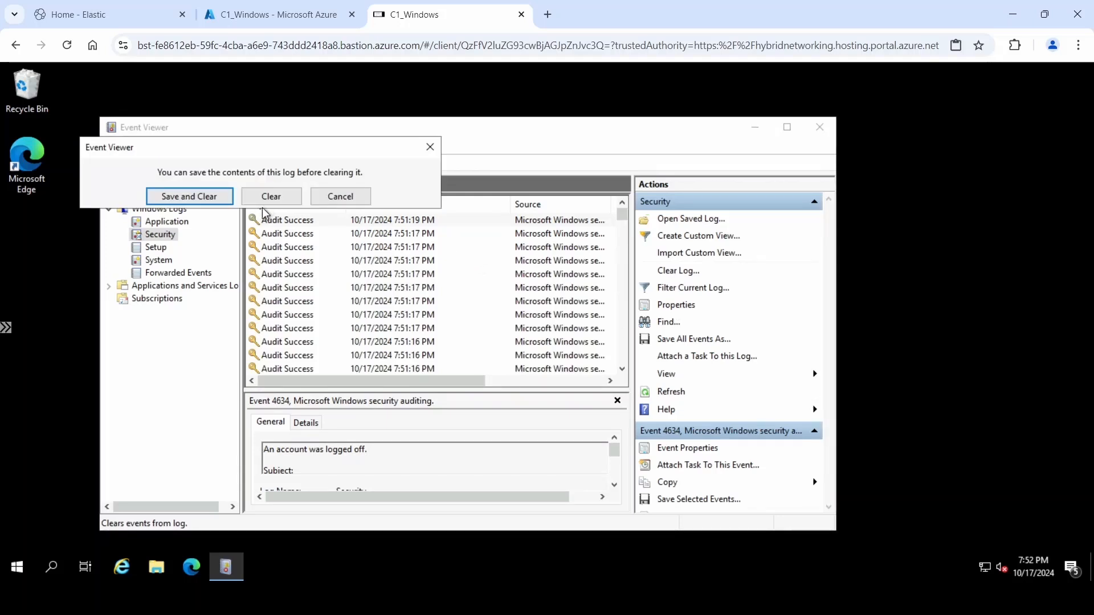
pyautogui.click(270, 196)
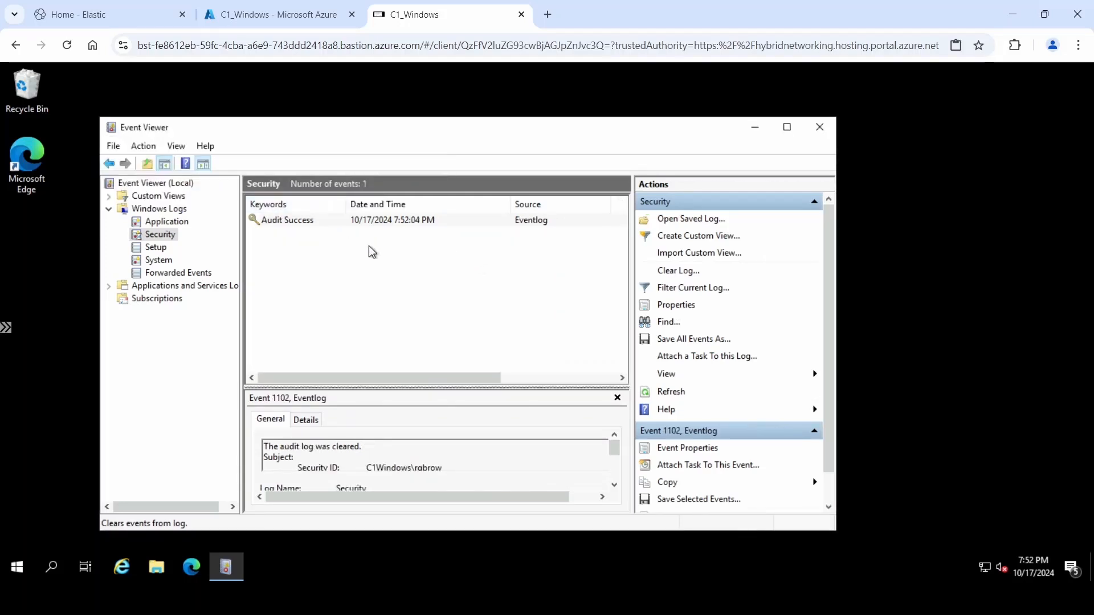
pyautogui.moveTo(831, 529)
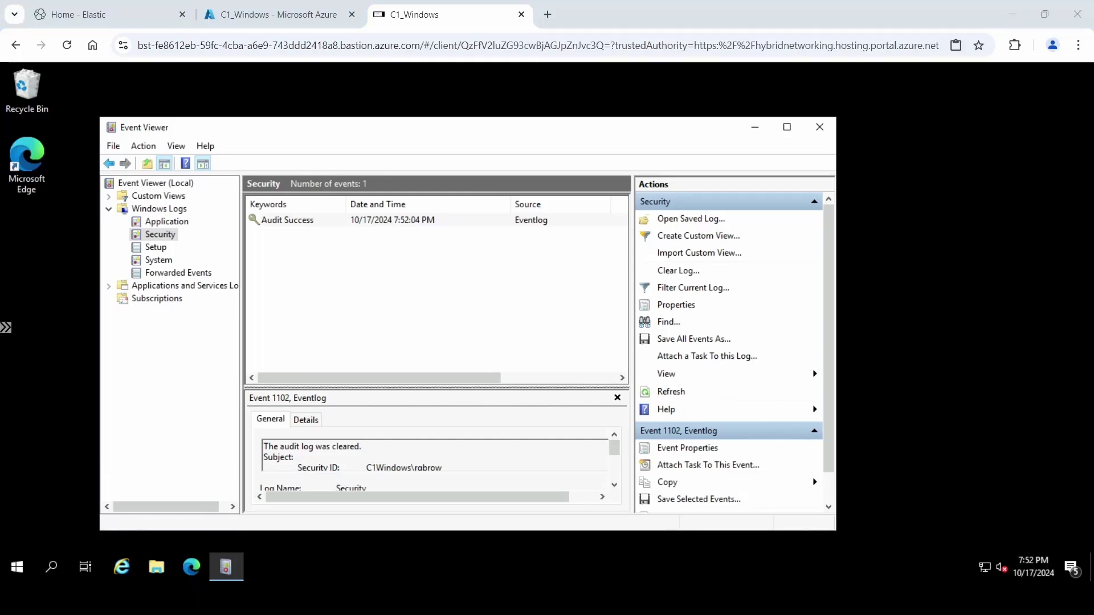
pyautogui.click(105, 14)
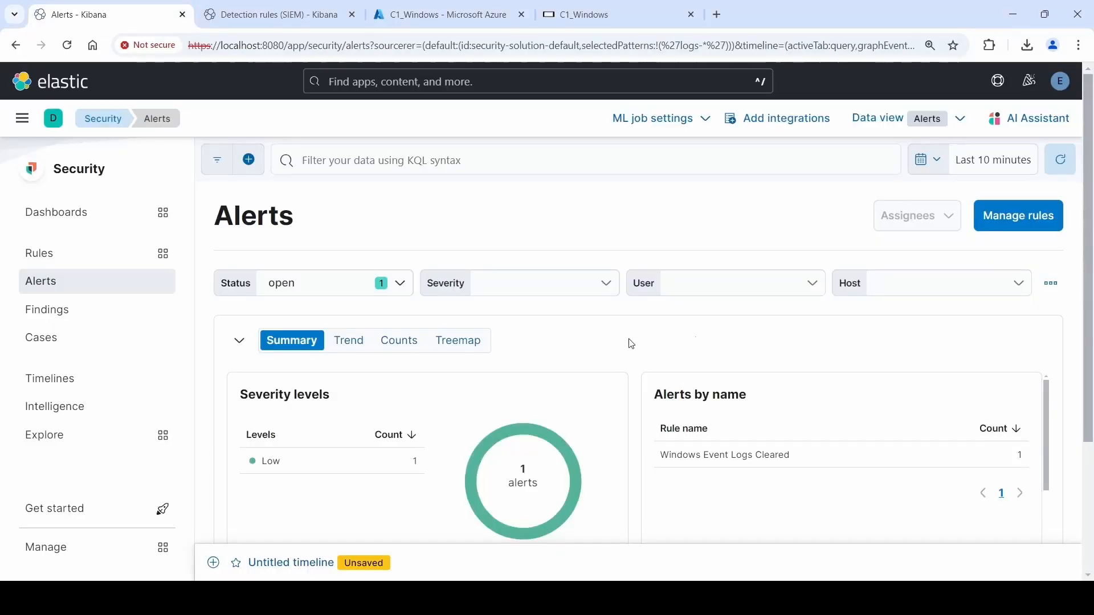
pyautogui.moveTo(522, 321)
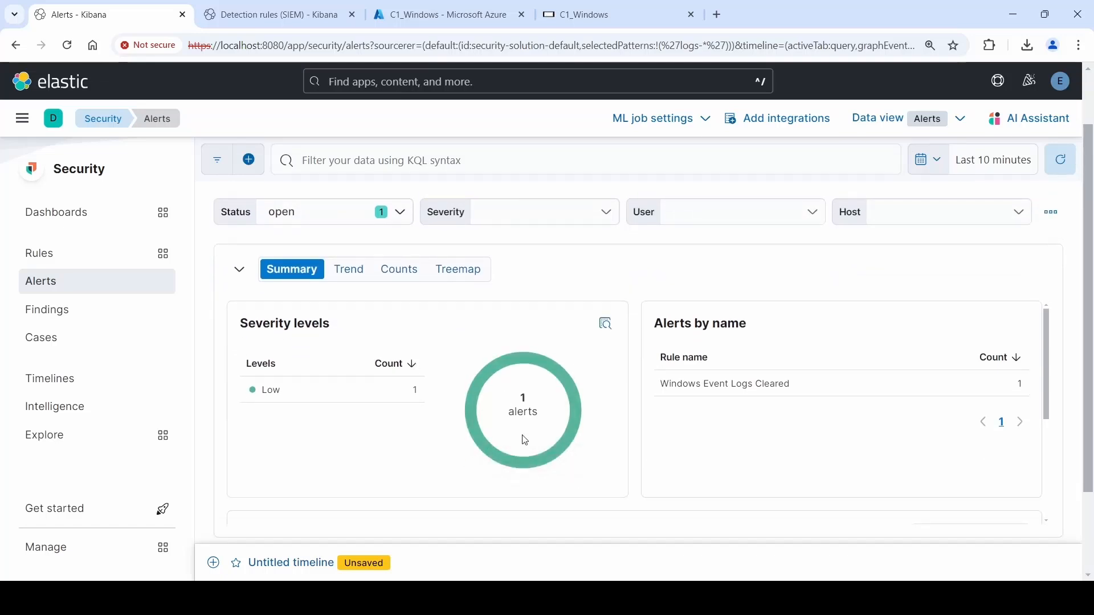
# - Switch from the Kibana Alerts page to the Windows VM
pyautogui.click(447, 14)
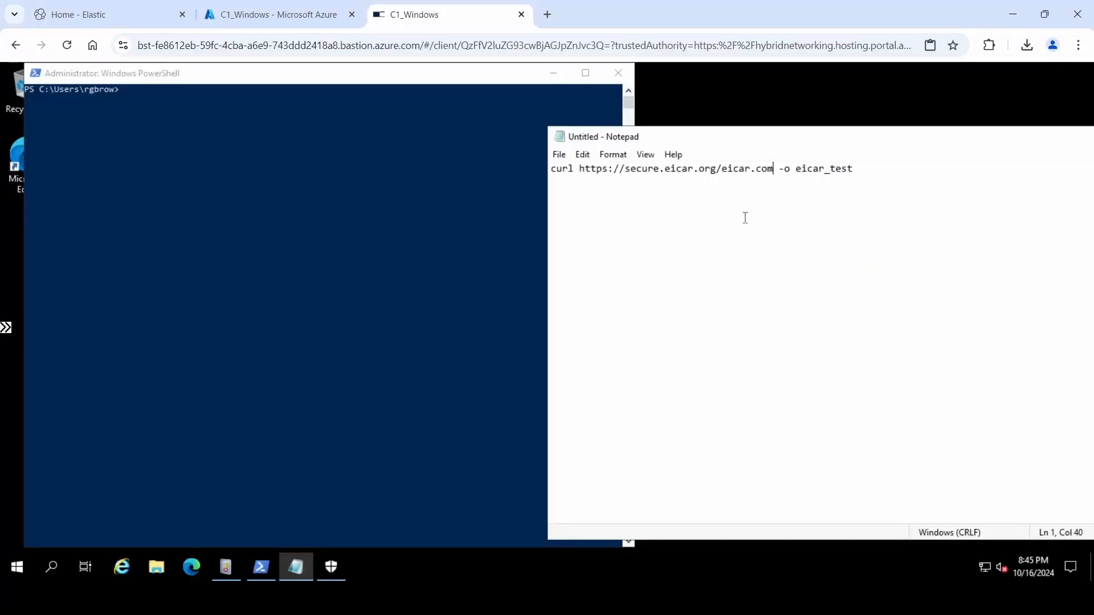
# - Run the EICAR curl download in PowerShell and view Windows Security protection history
pyautogui.press('ctrl+a')
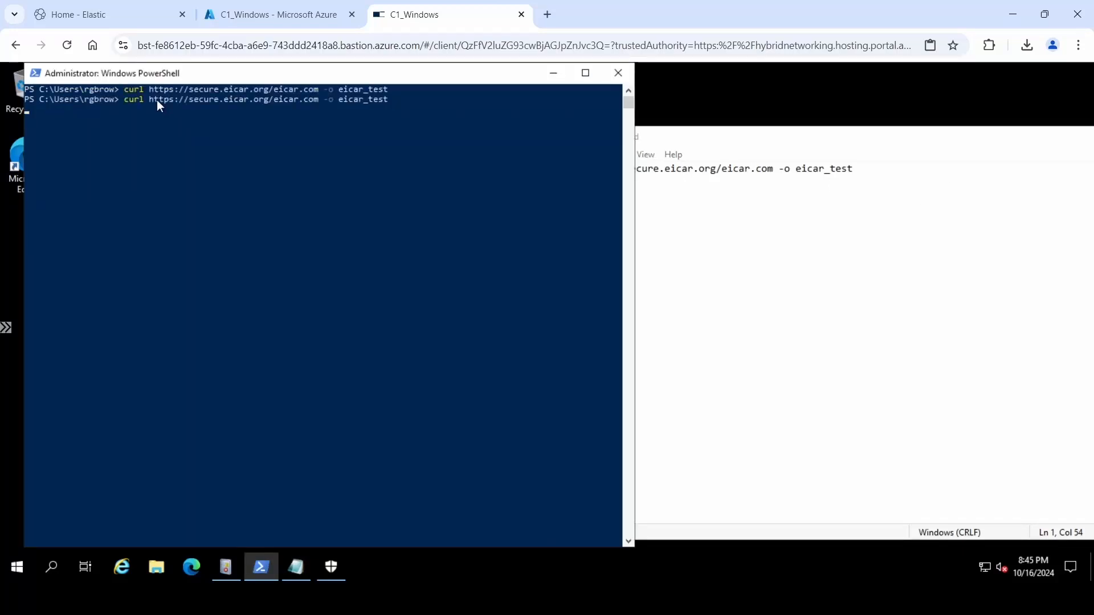
pyautogui.press('Return')
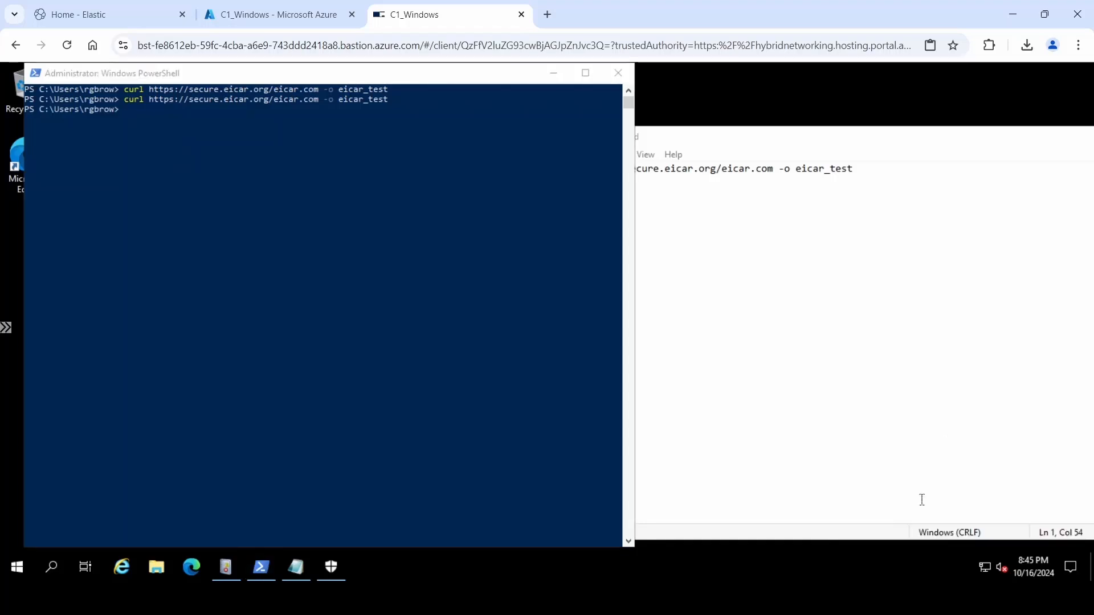
pyautogui.click(330, 566)
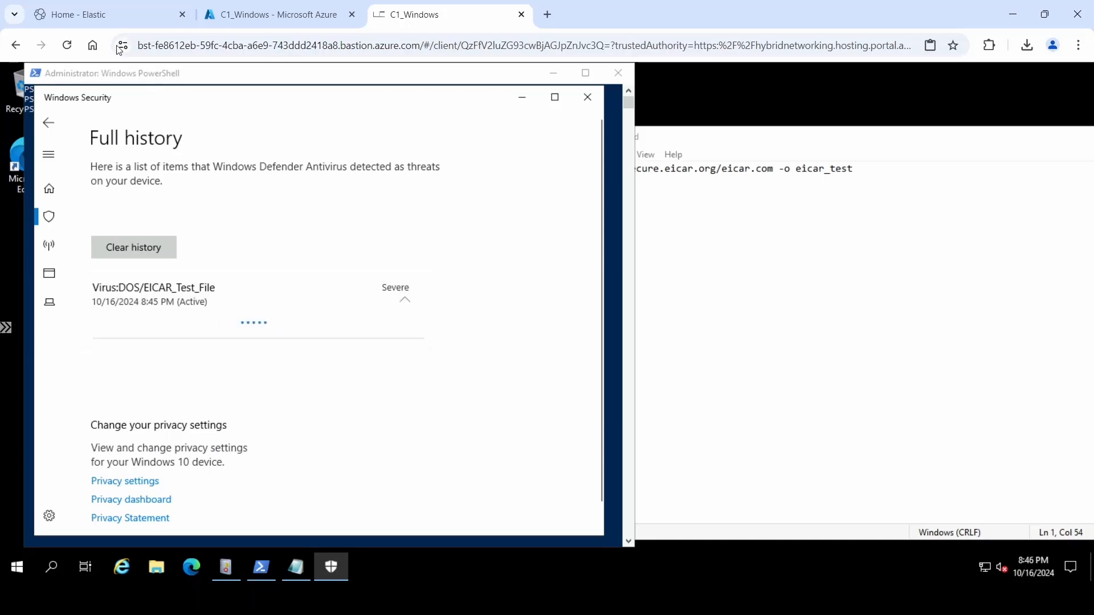
pyautogui.click(105, 14)
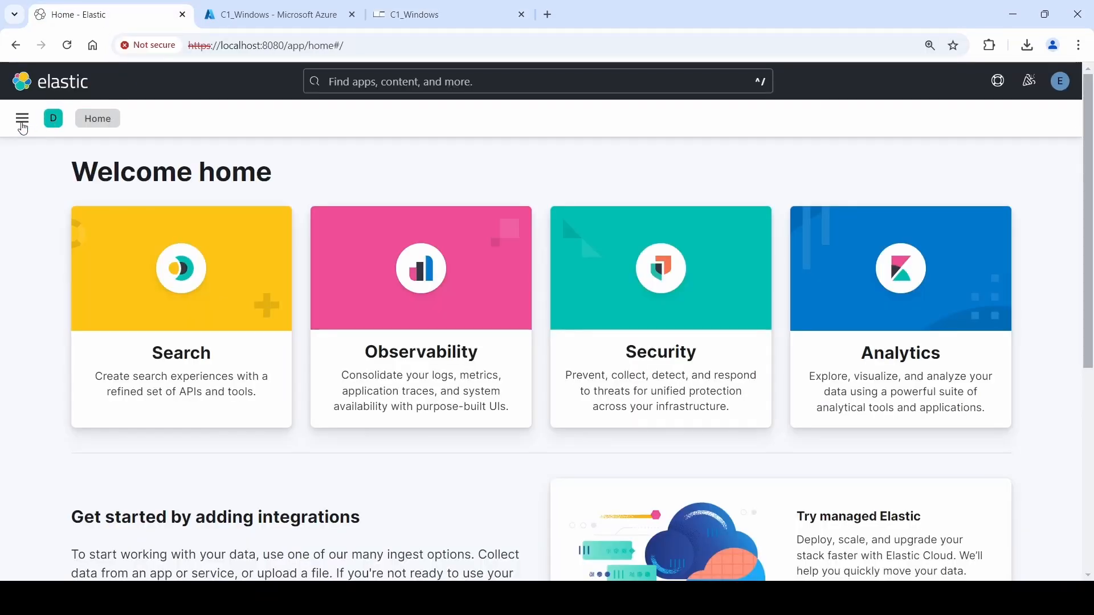
# - Open the recently viewed User Security 2.0 dashboard and scroll through its panels
pyautogui.click(22, 118)
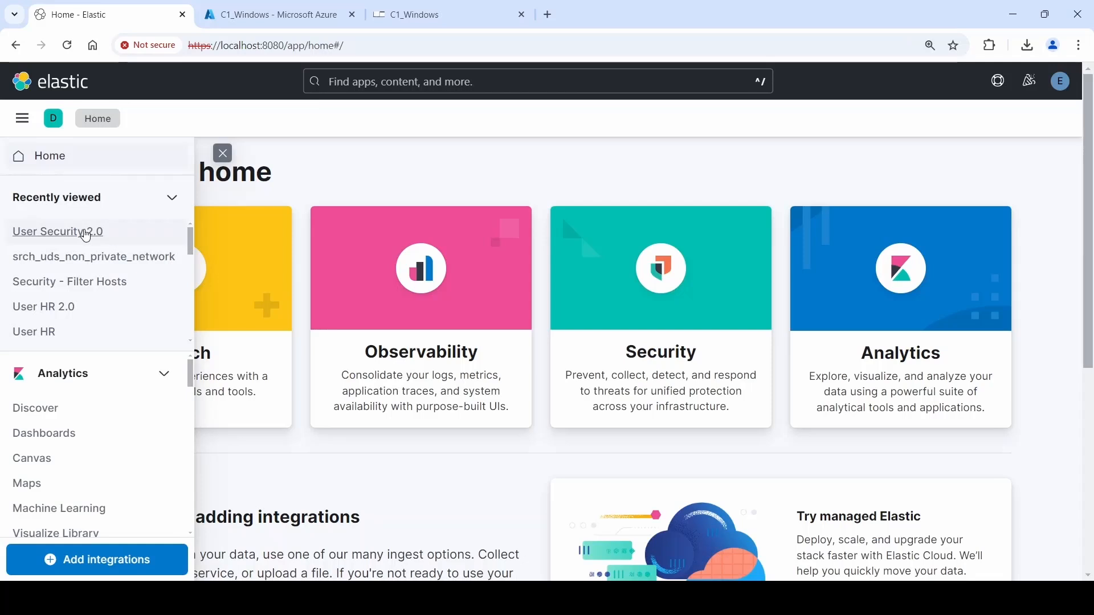
pyautogui.click(57, 232)
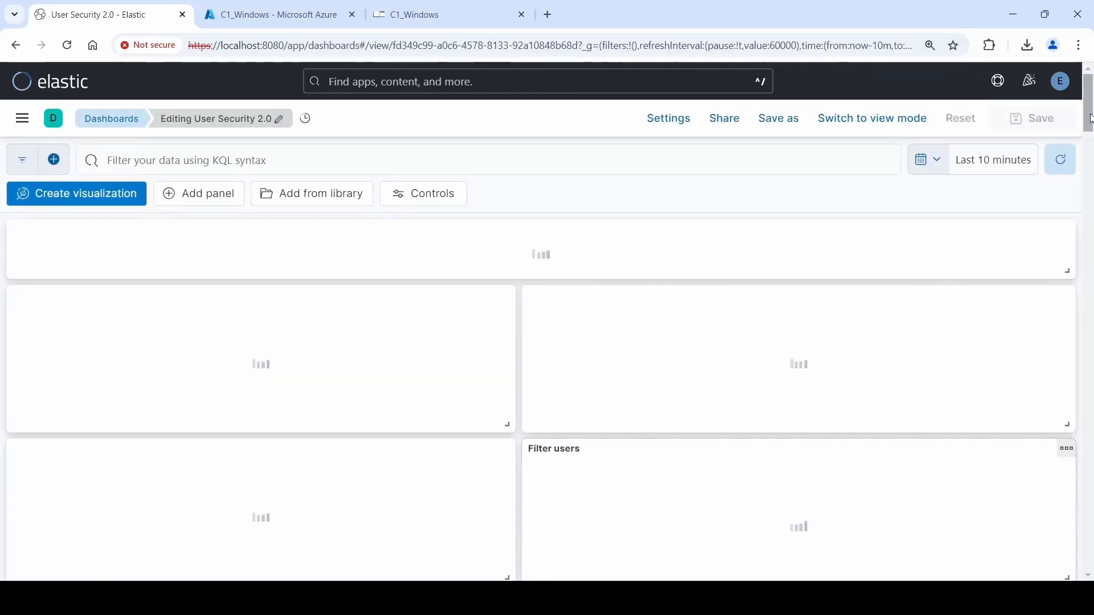
pyautogui.scroll(-3)
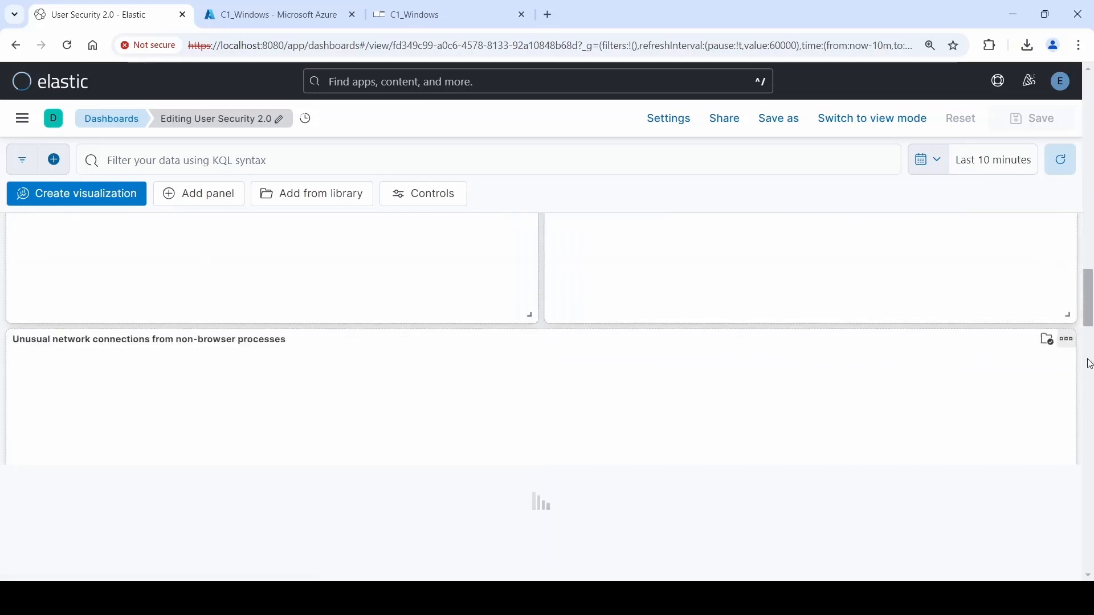
pyautogui.scroll(3)
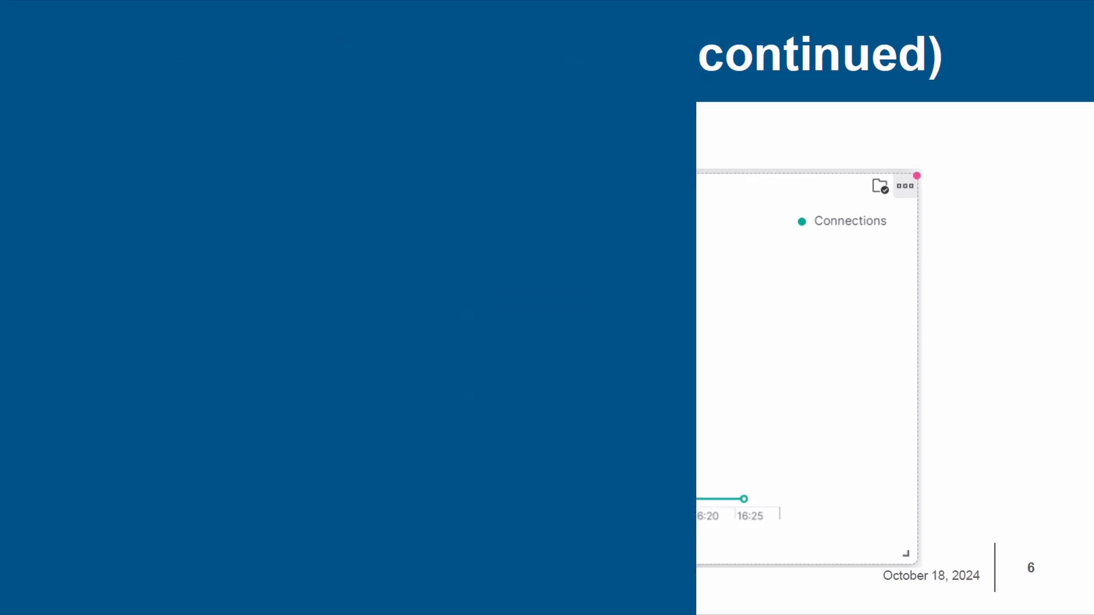
# - Advance to slide 7, Malware Sample, then slide 8, Finding the Logs
pyautogui.press('Right')
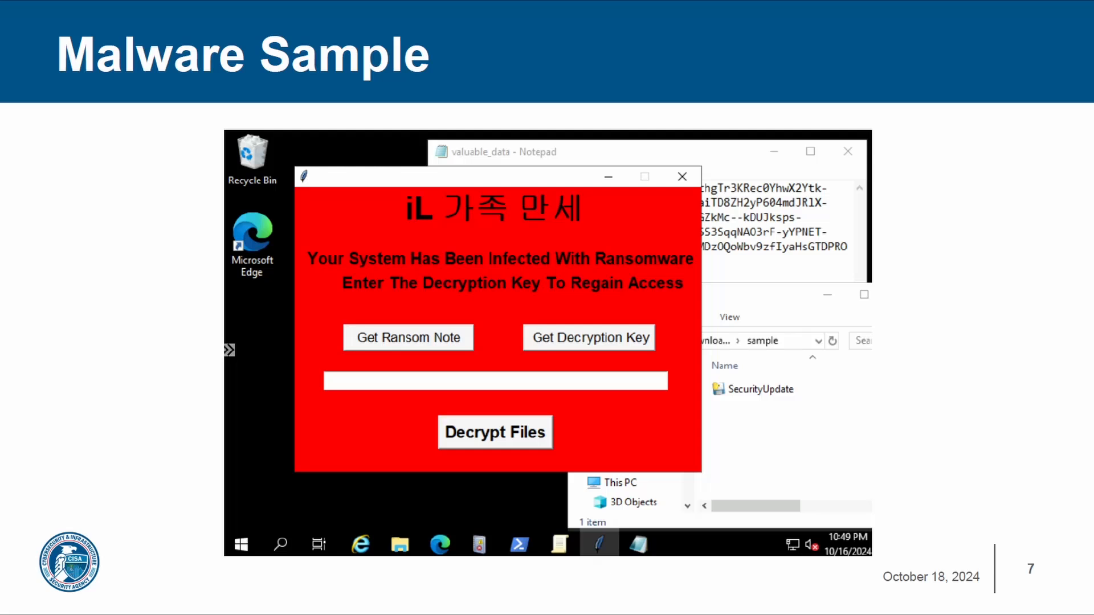
pyautogui.press('Right')
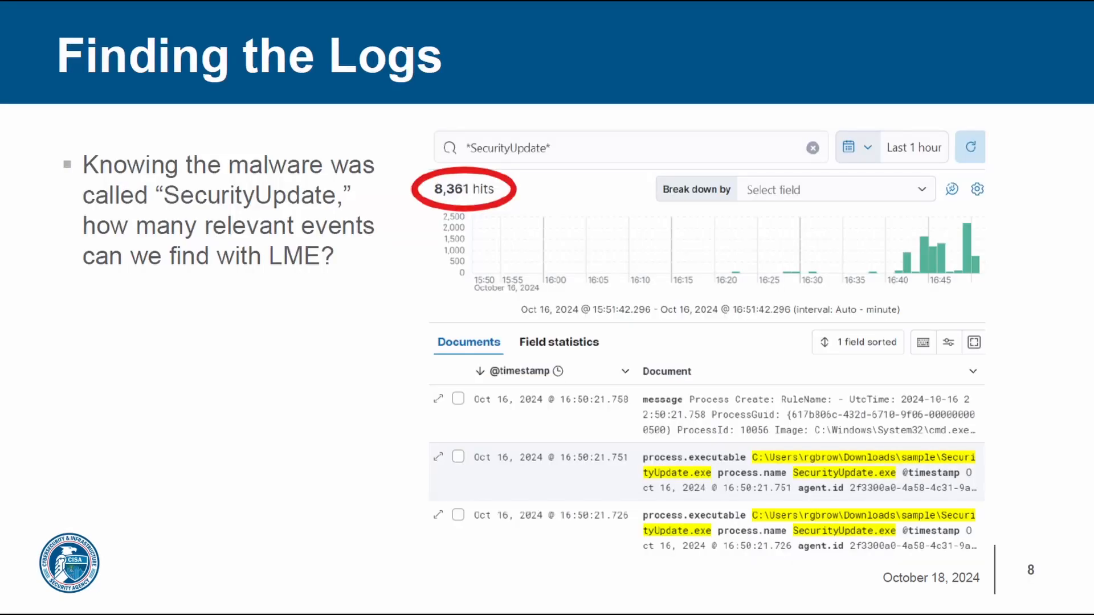